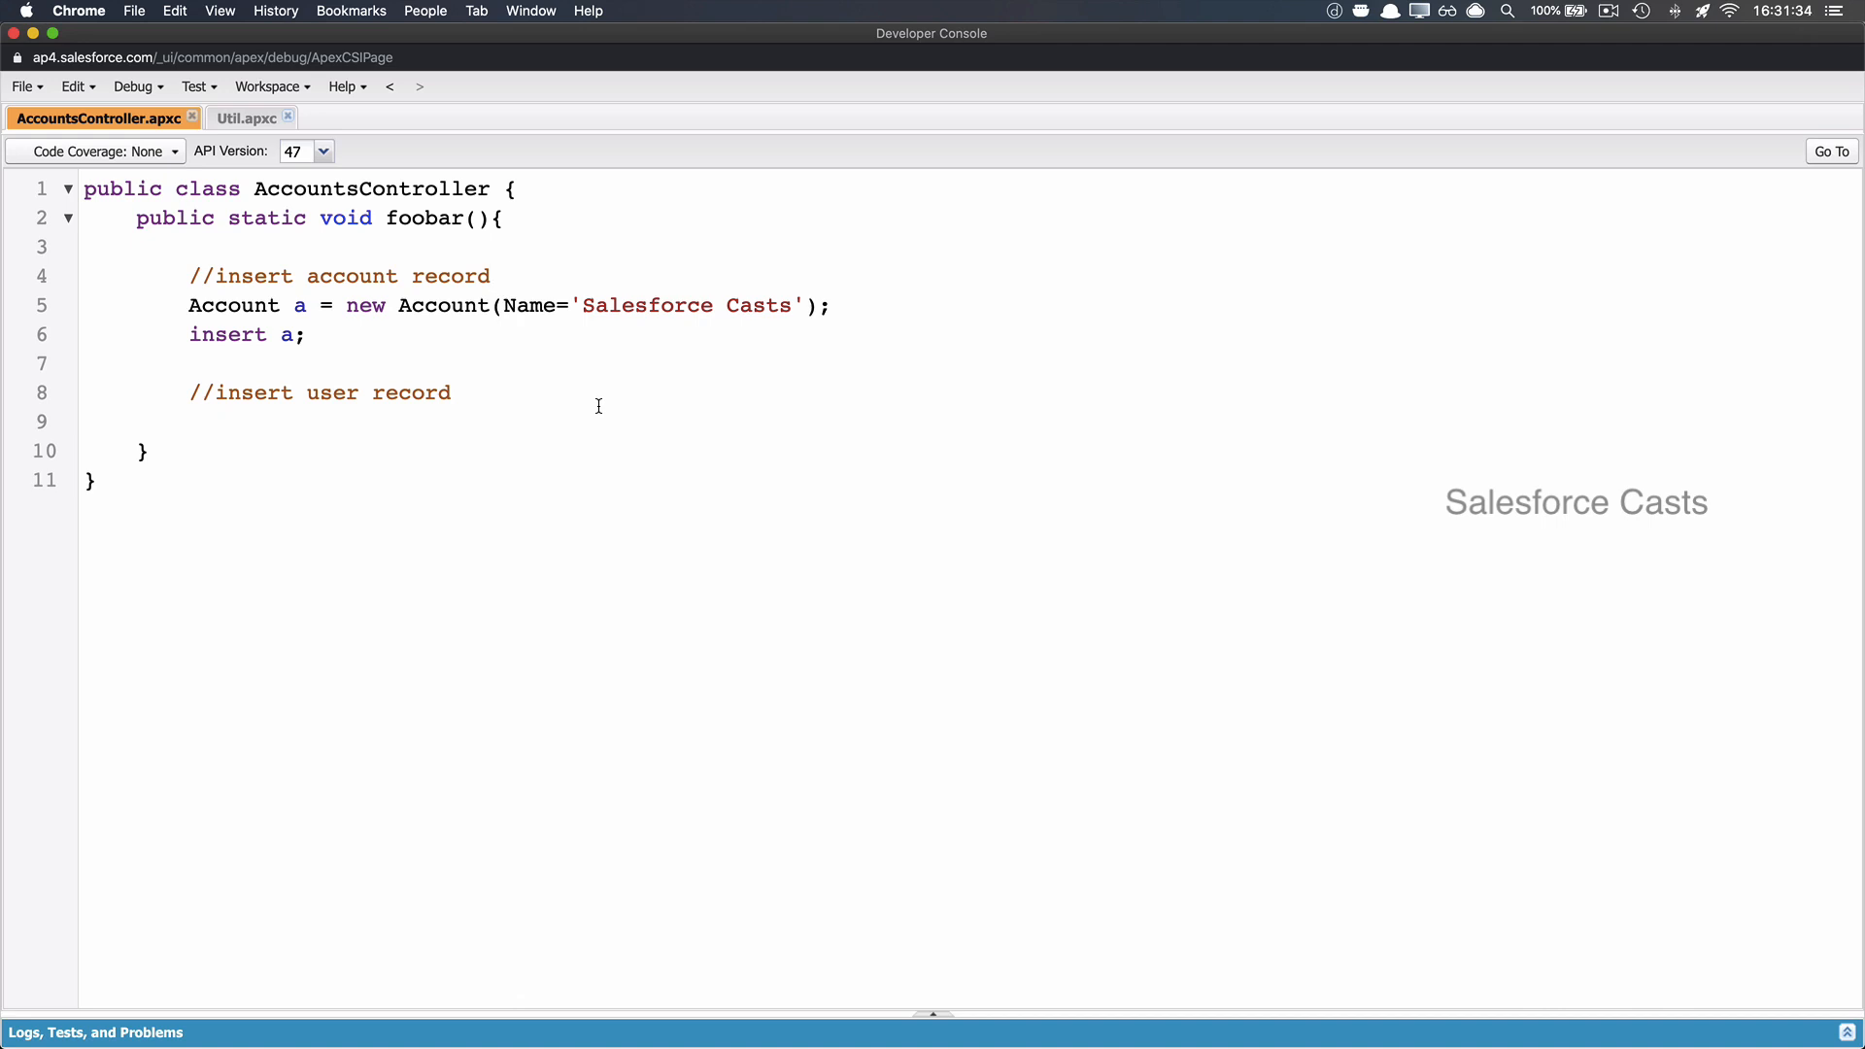
mouse_move(567, 410)
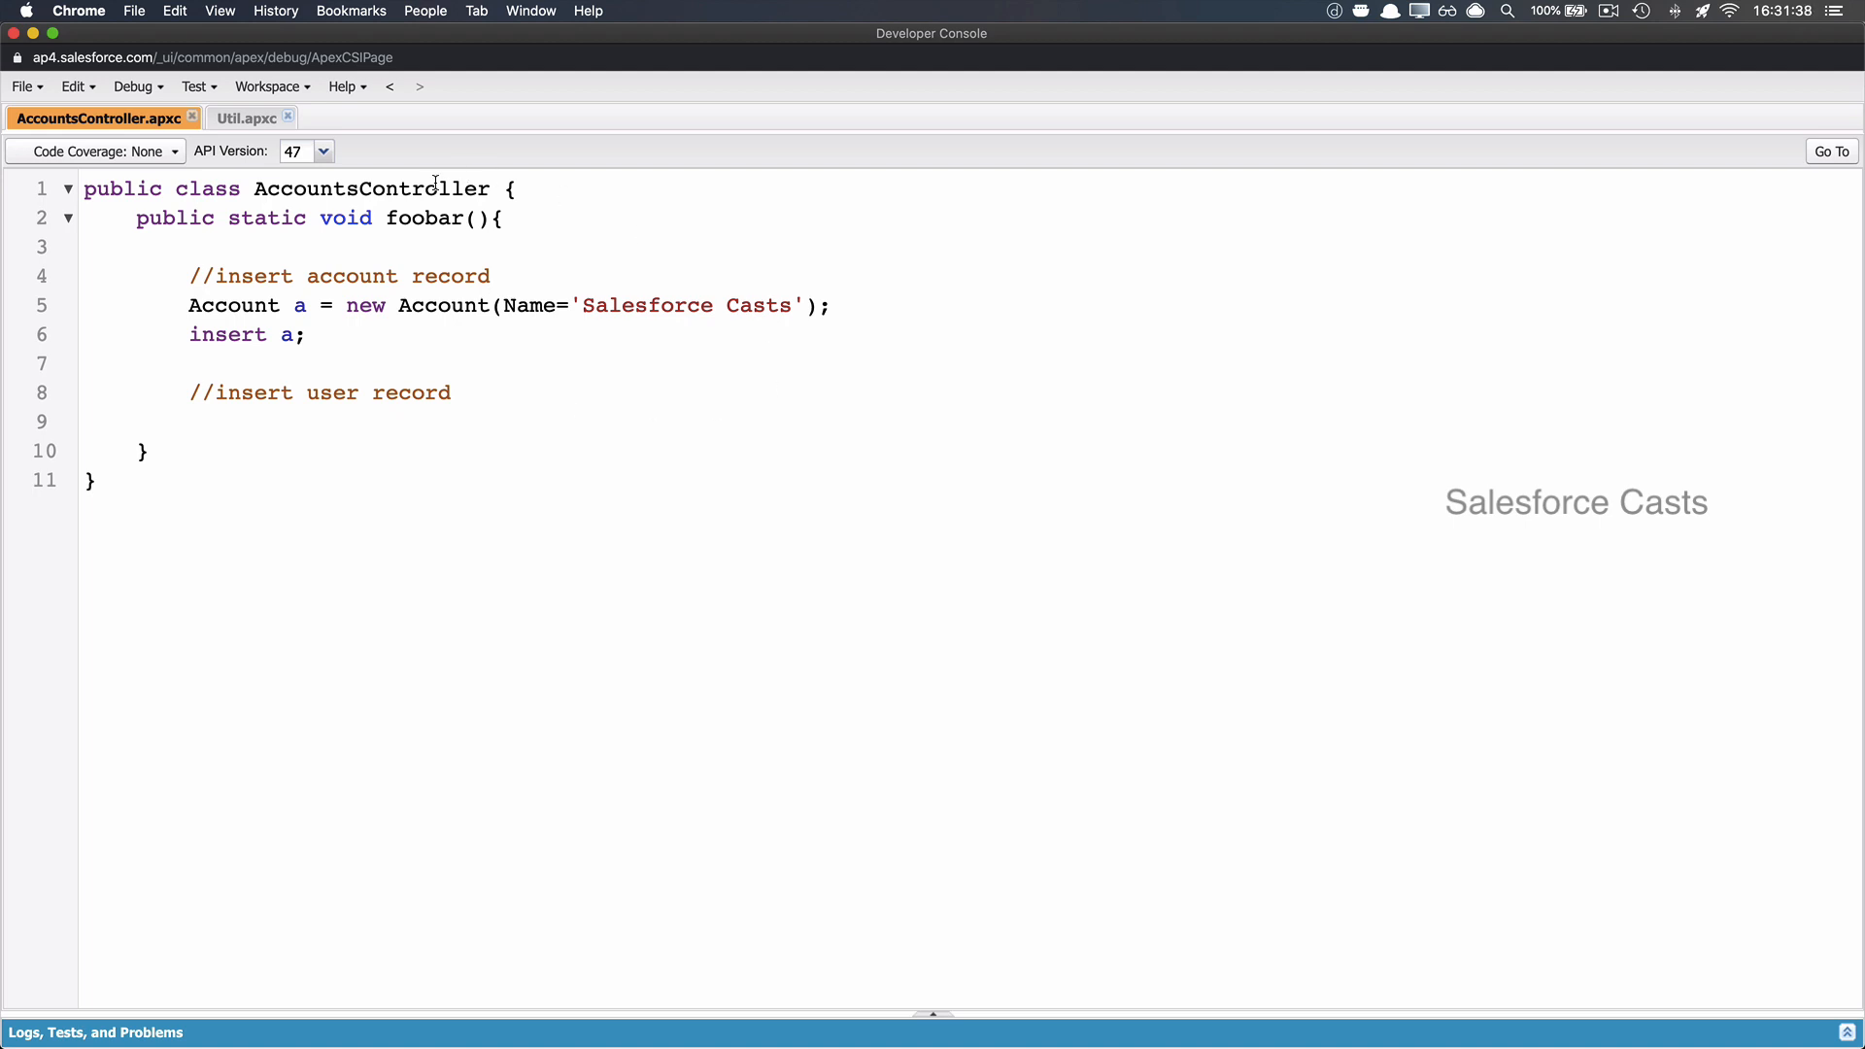
Under the insert user record comment in foobar, add the Standard User Profile query and user-creation code.
double_click(373, 189)
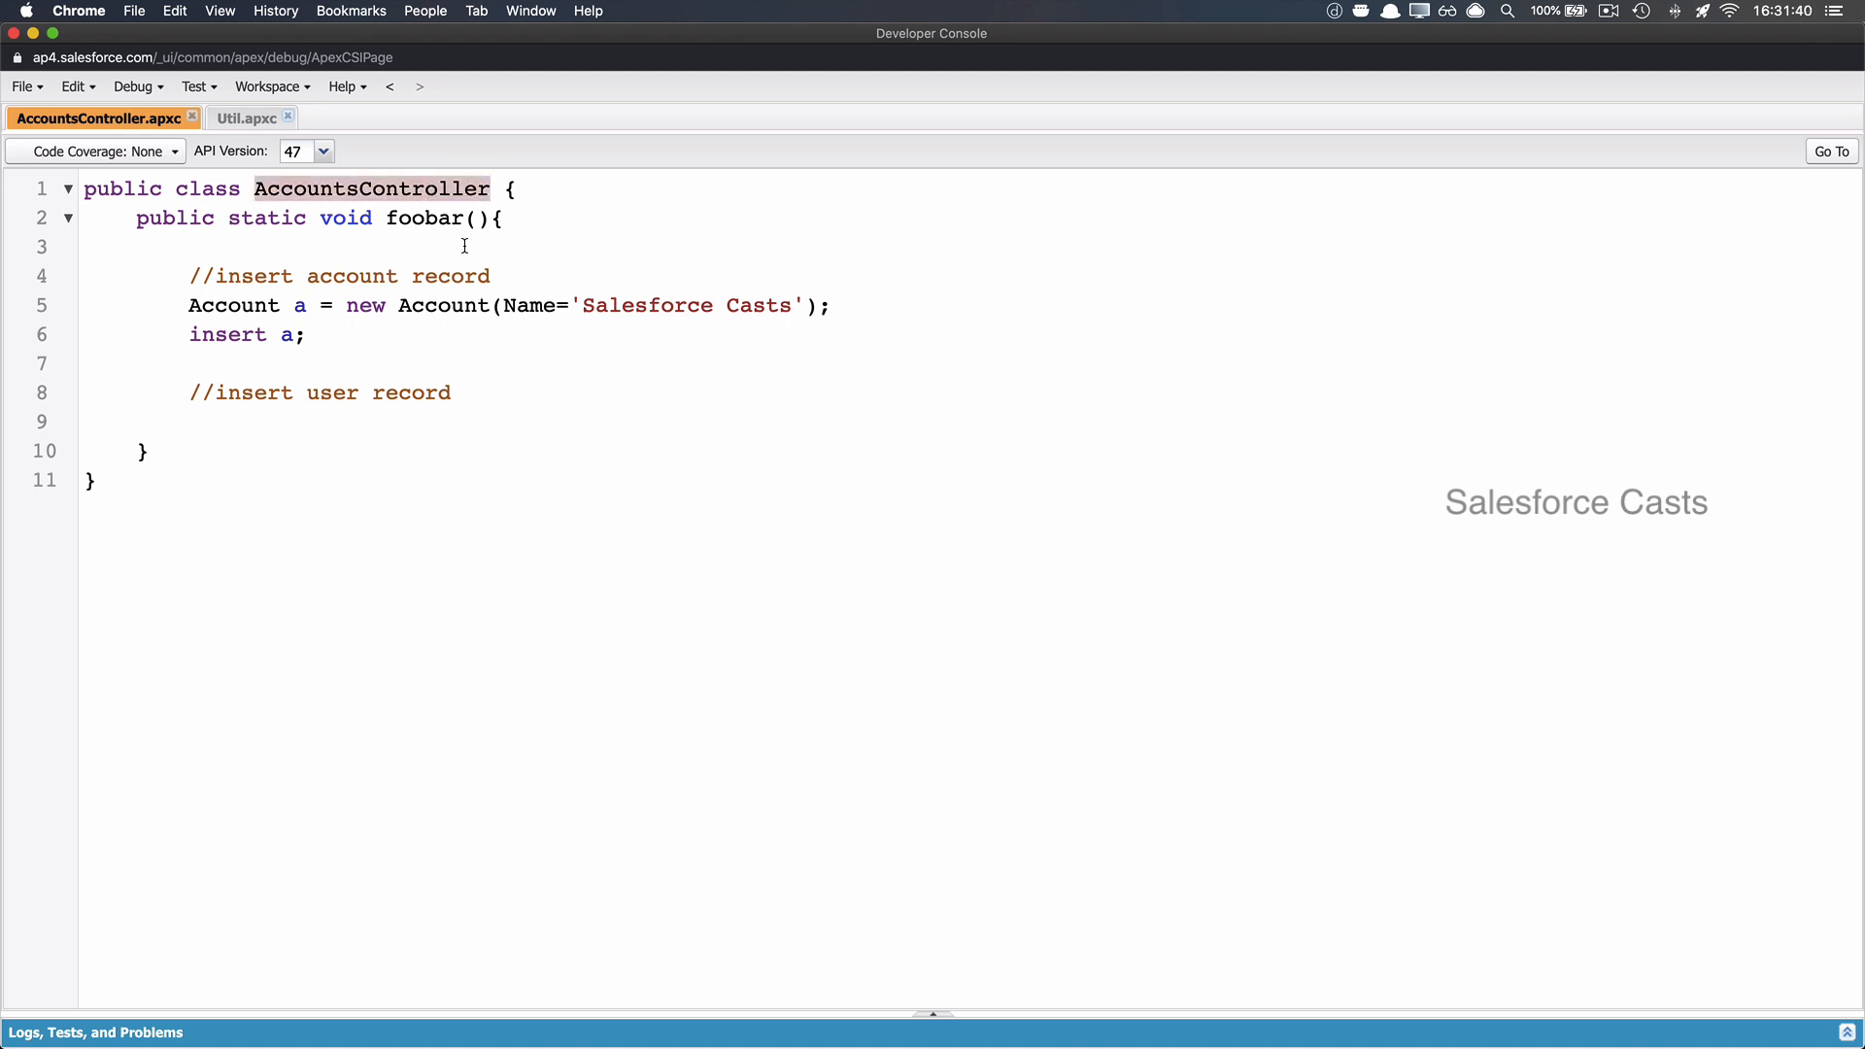
double_click(424, 218)
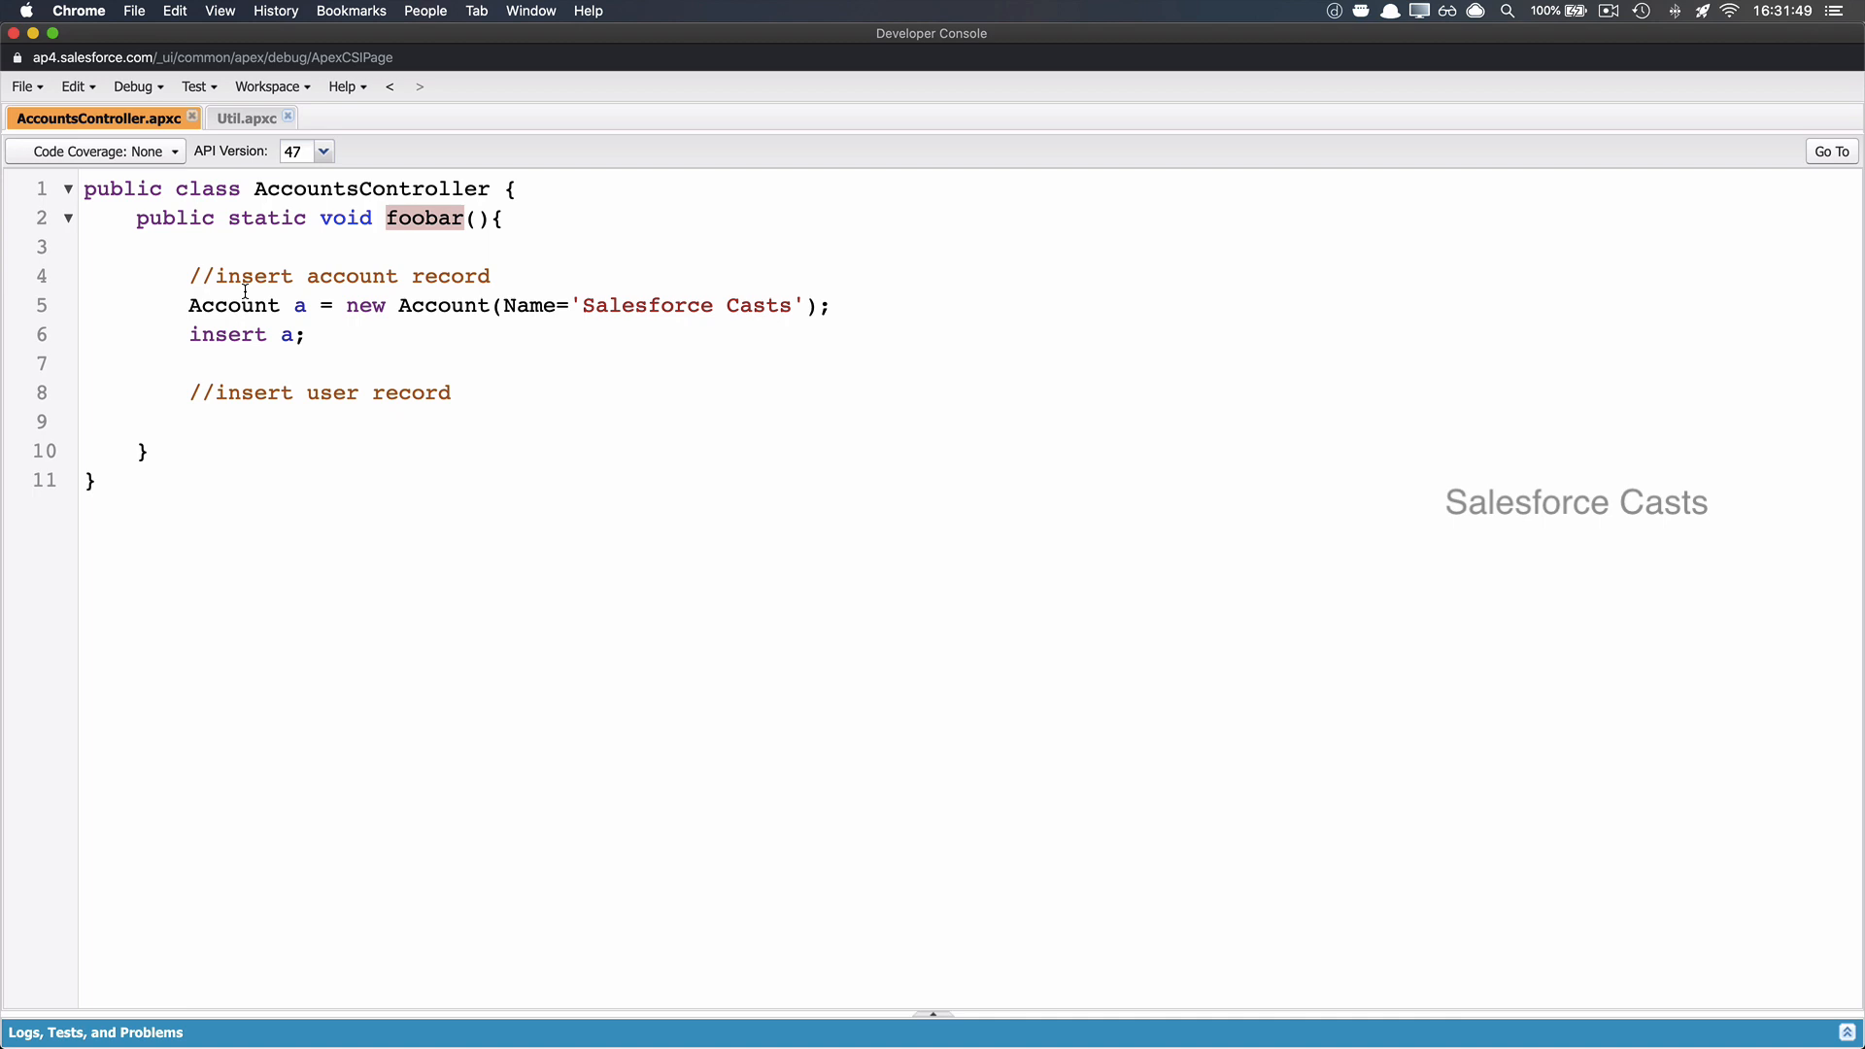
drag(189, 274, 305, 334)
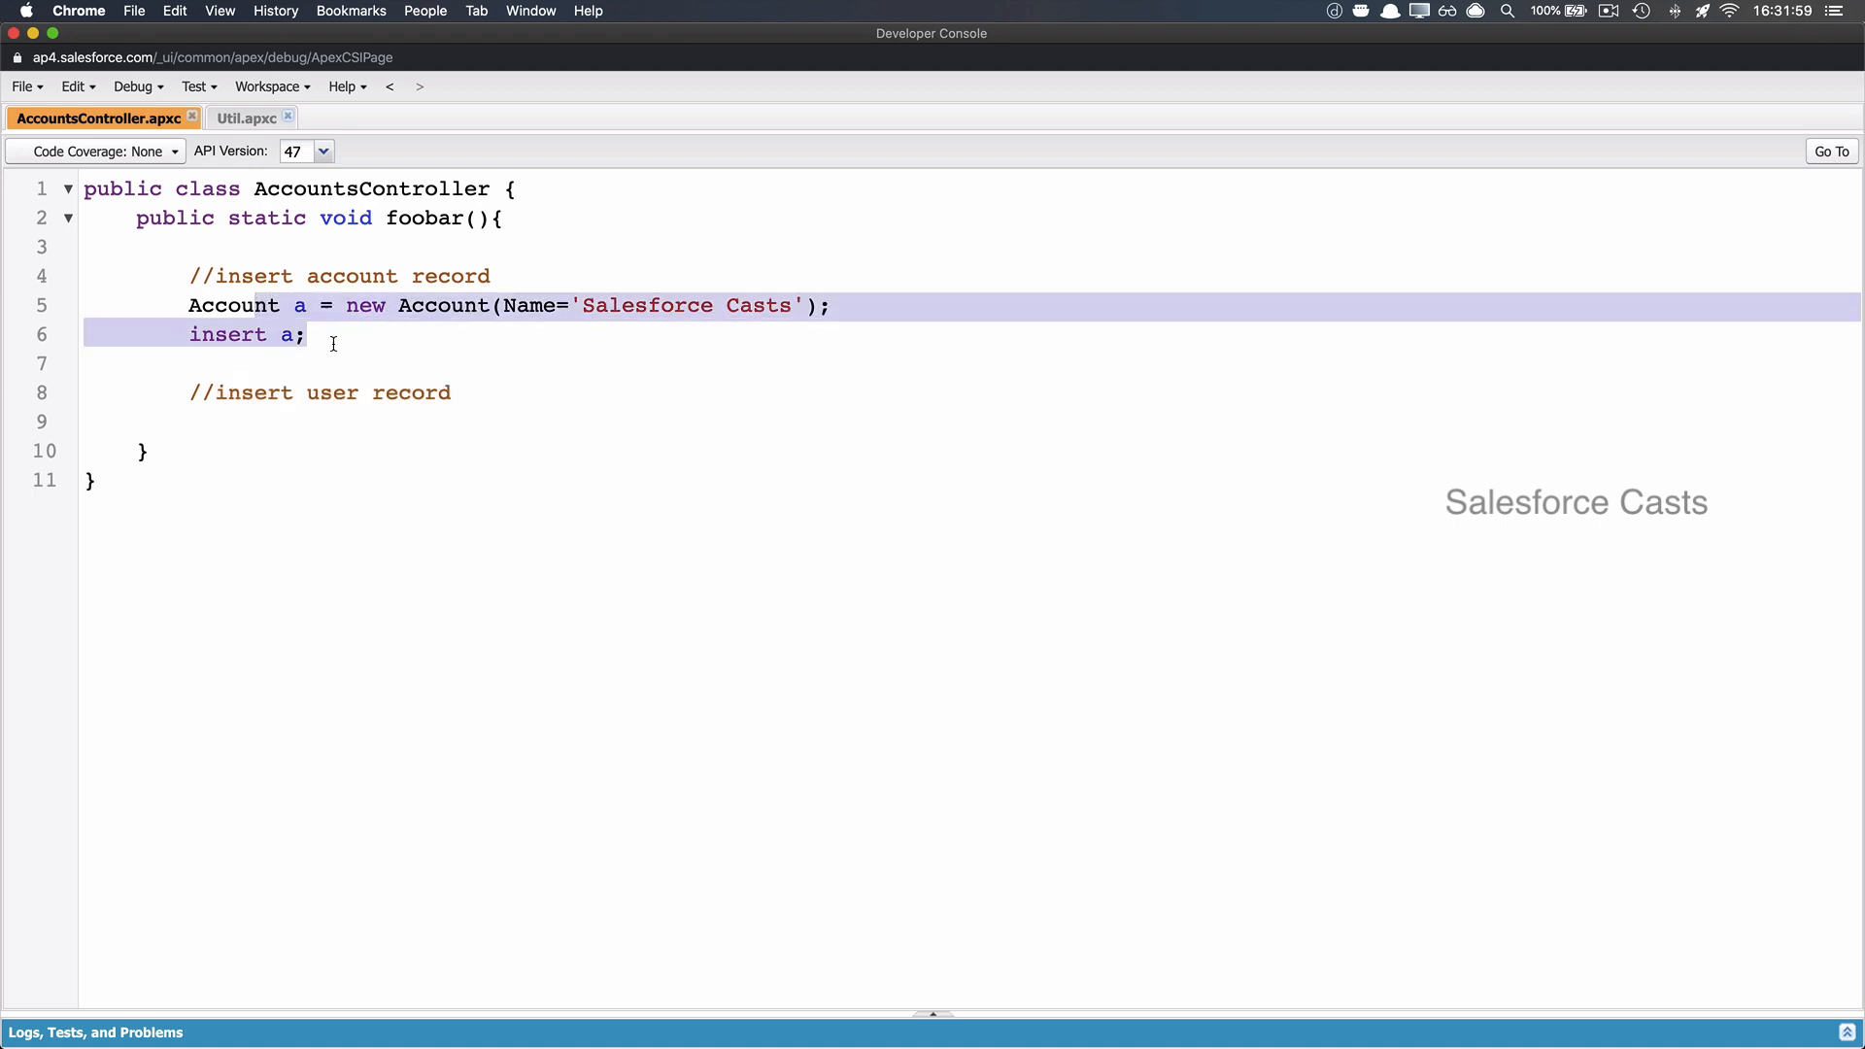
click(511, 393)
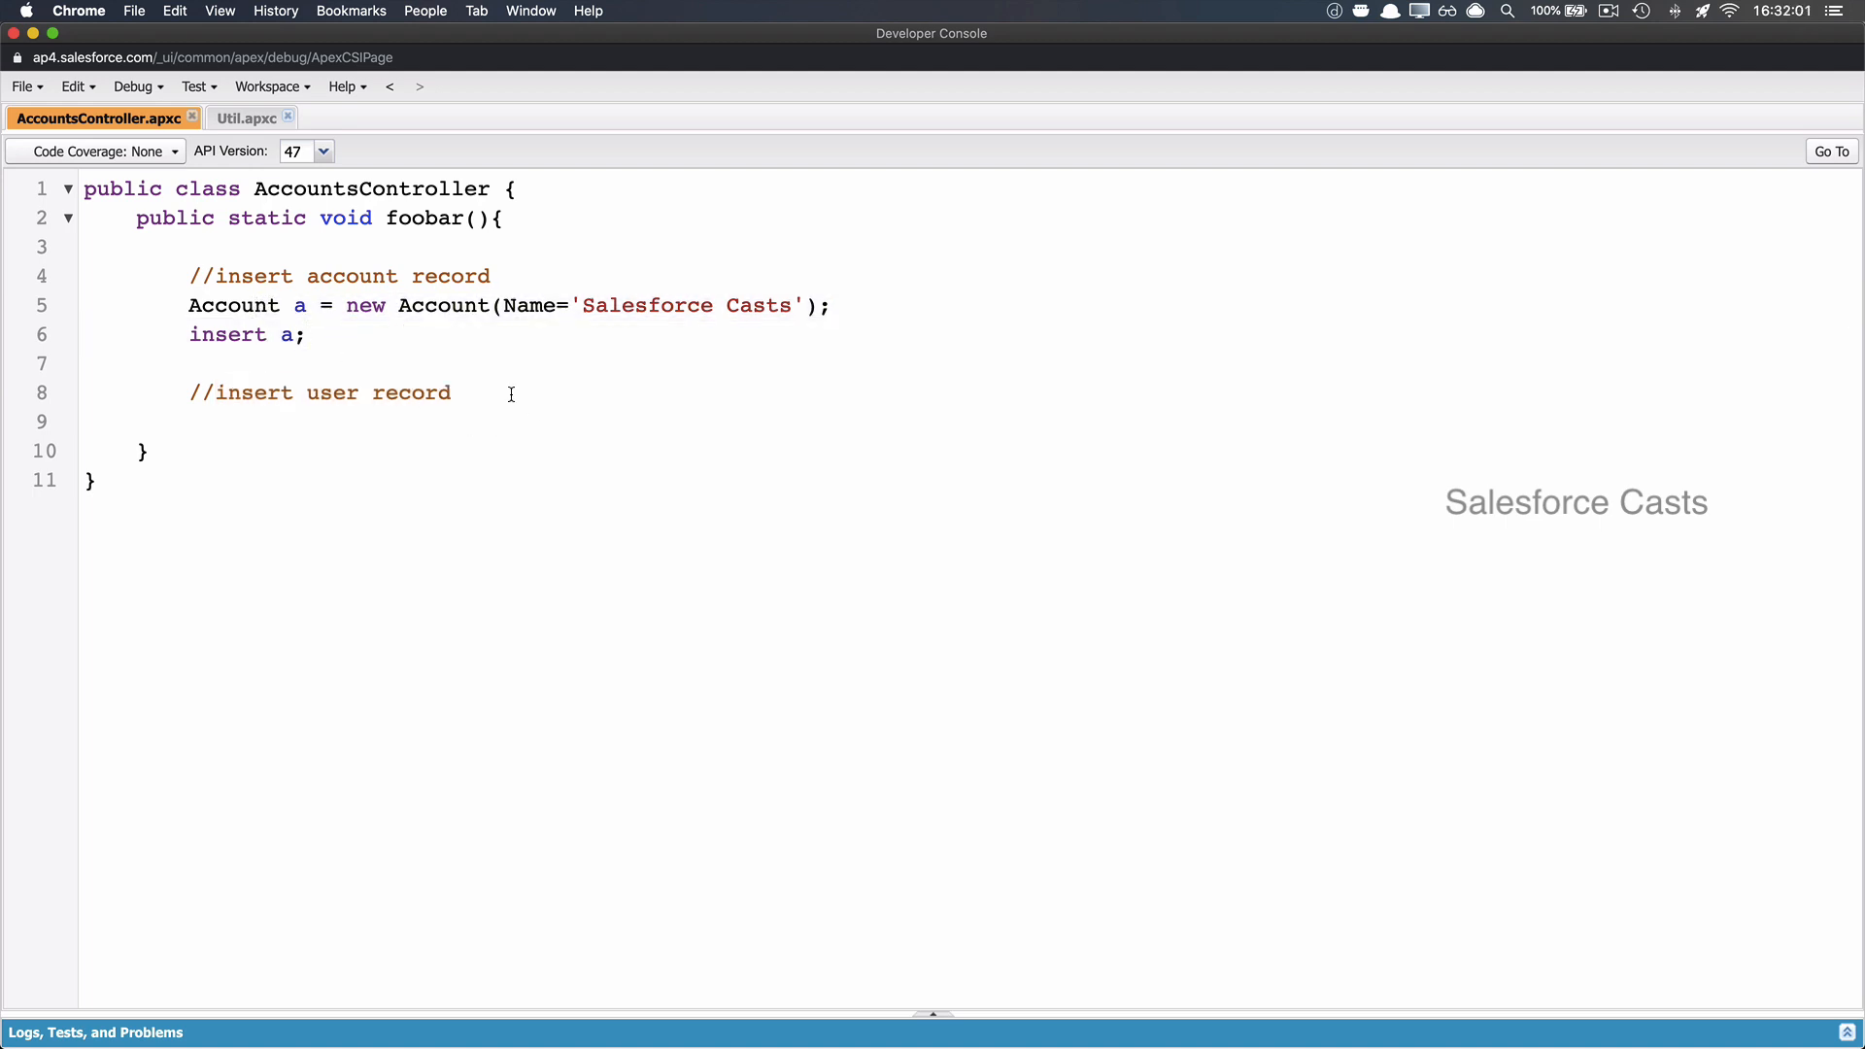
text(//)
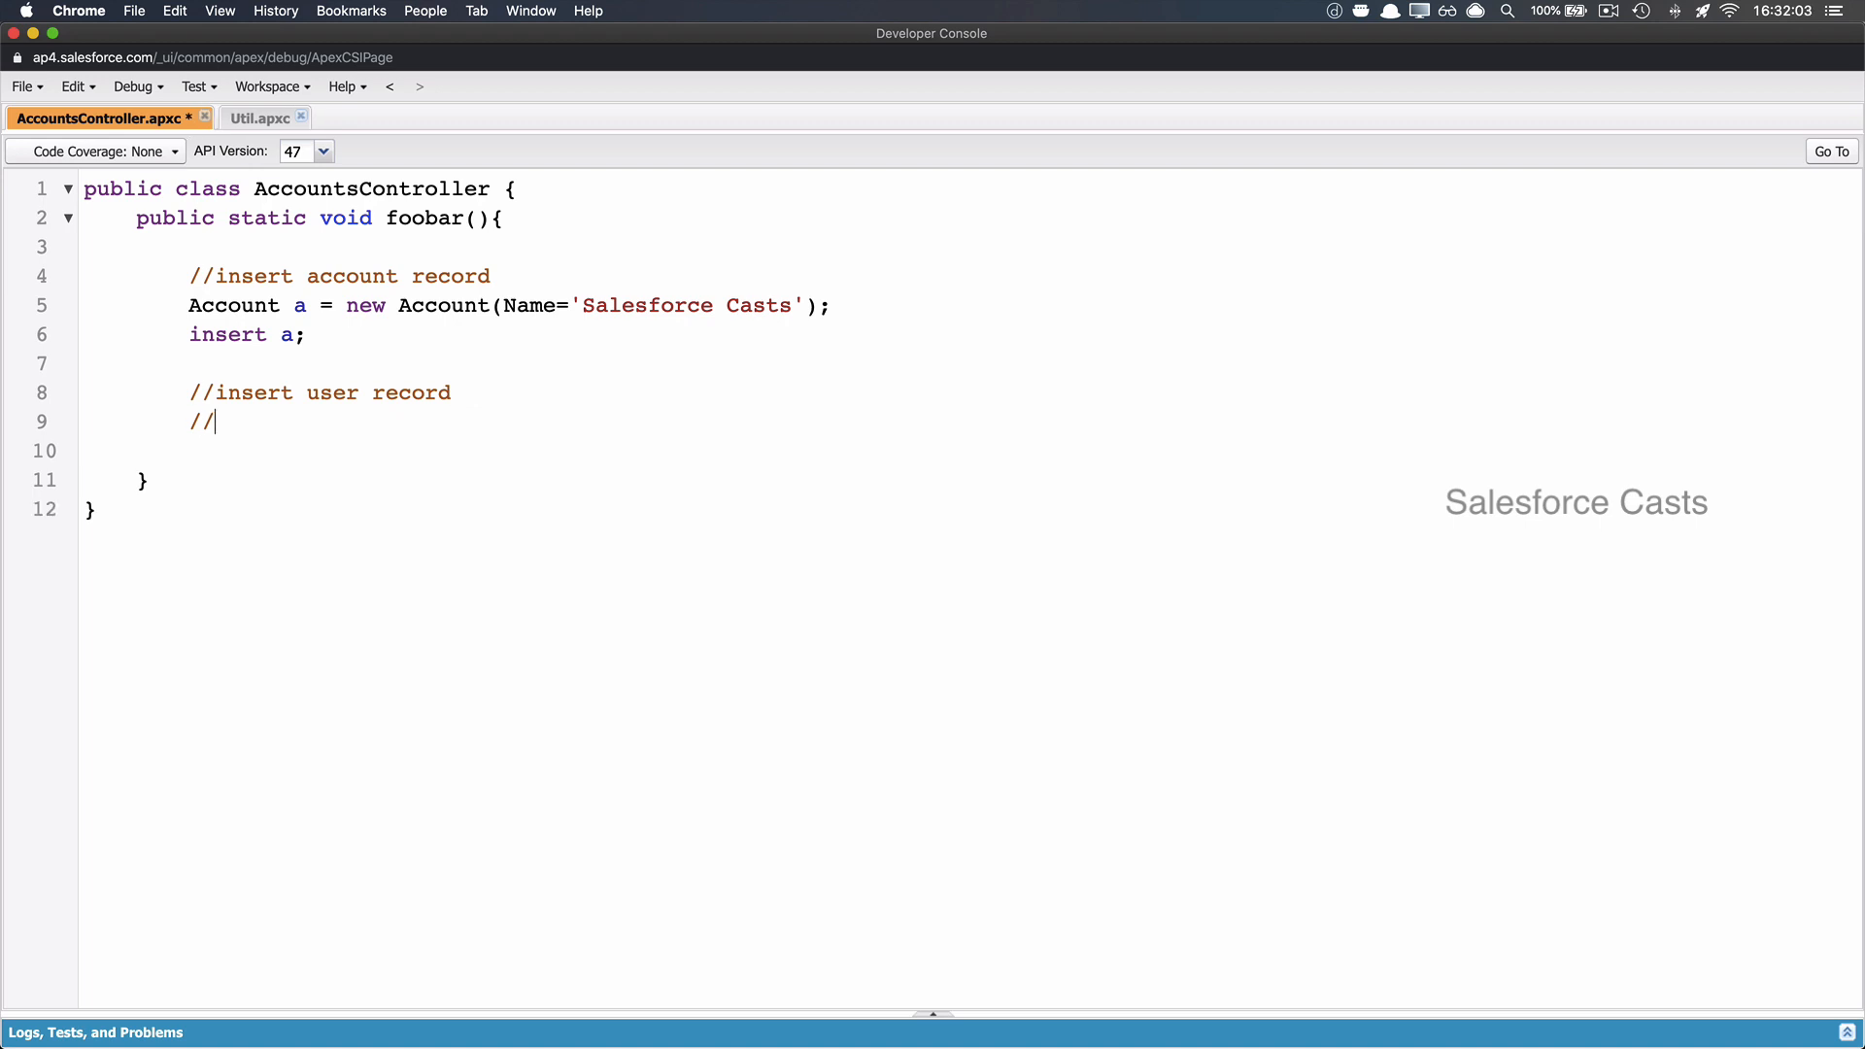
text(Profile p = [SELECT Id FROM Profile WHERE Name='Standard User'];)
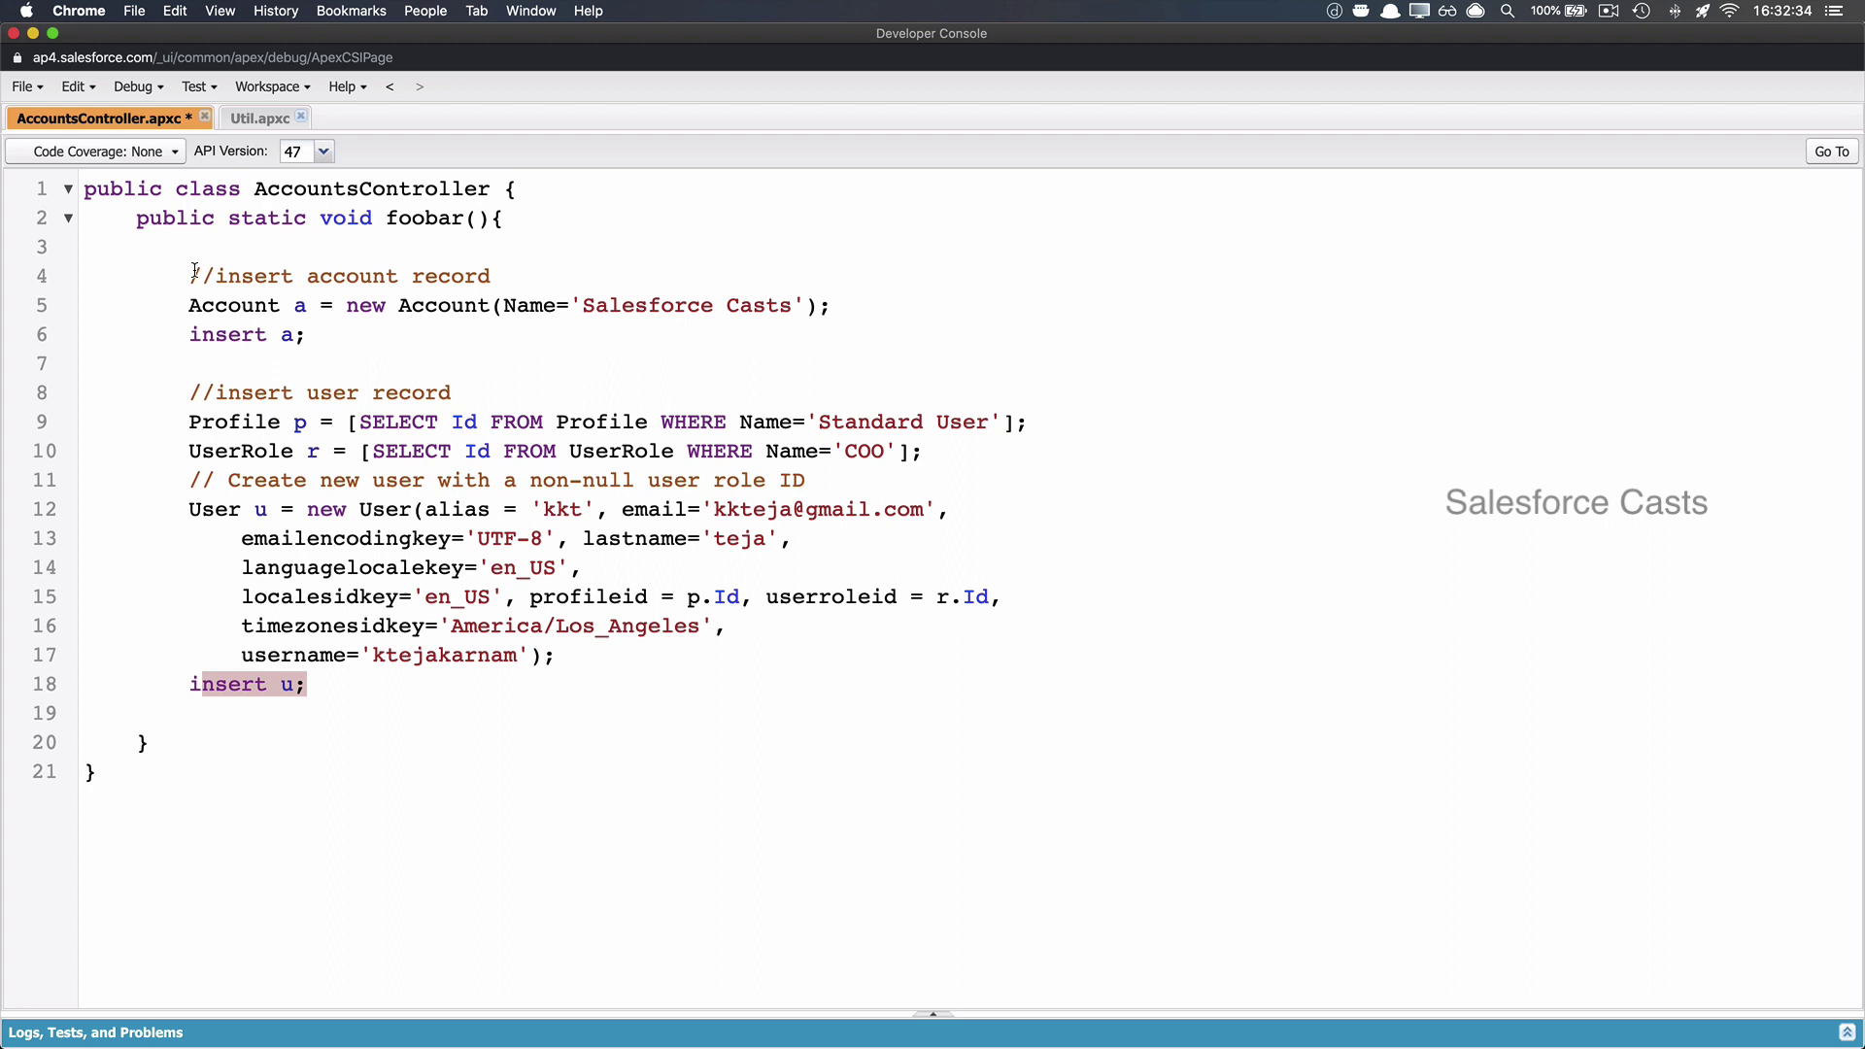
Highlight the account insert block, then the new user insert block for comparison.
drag(191, 276, 307, 335)
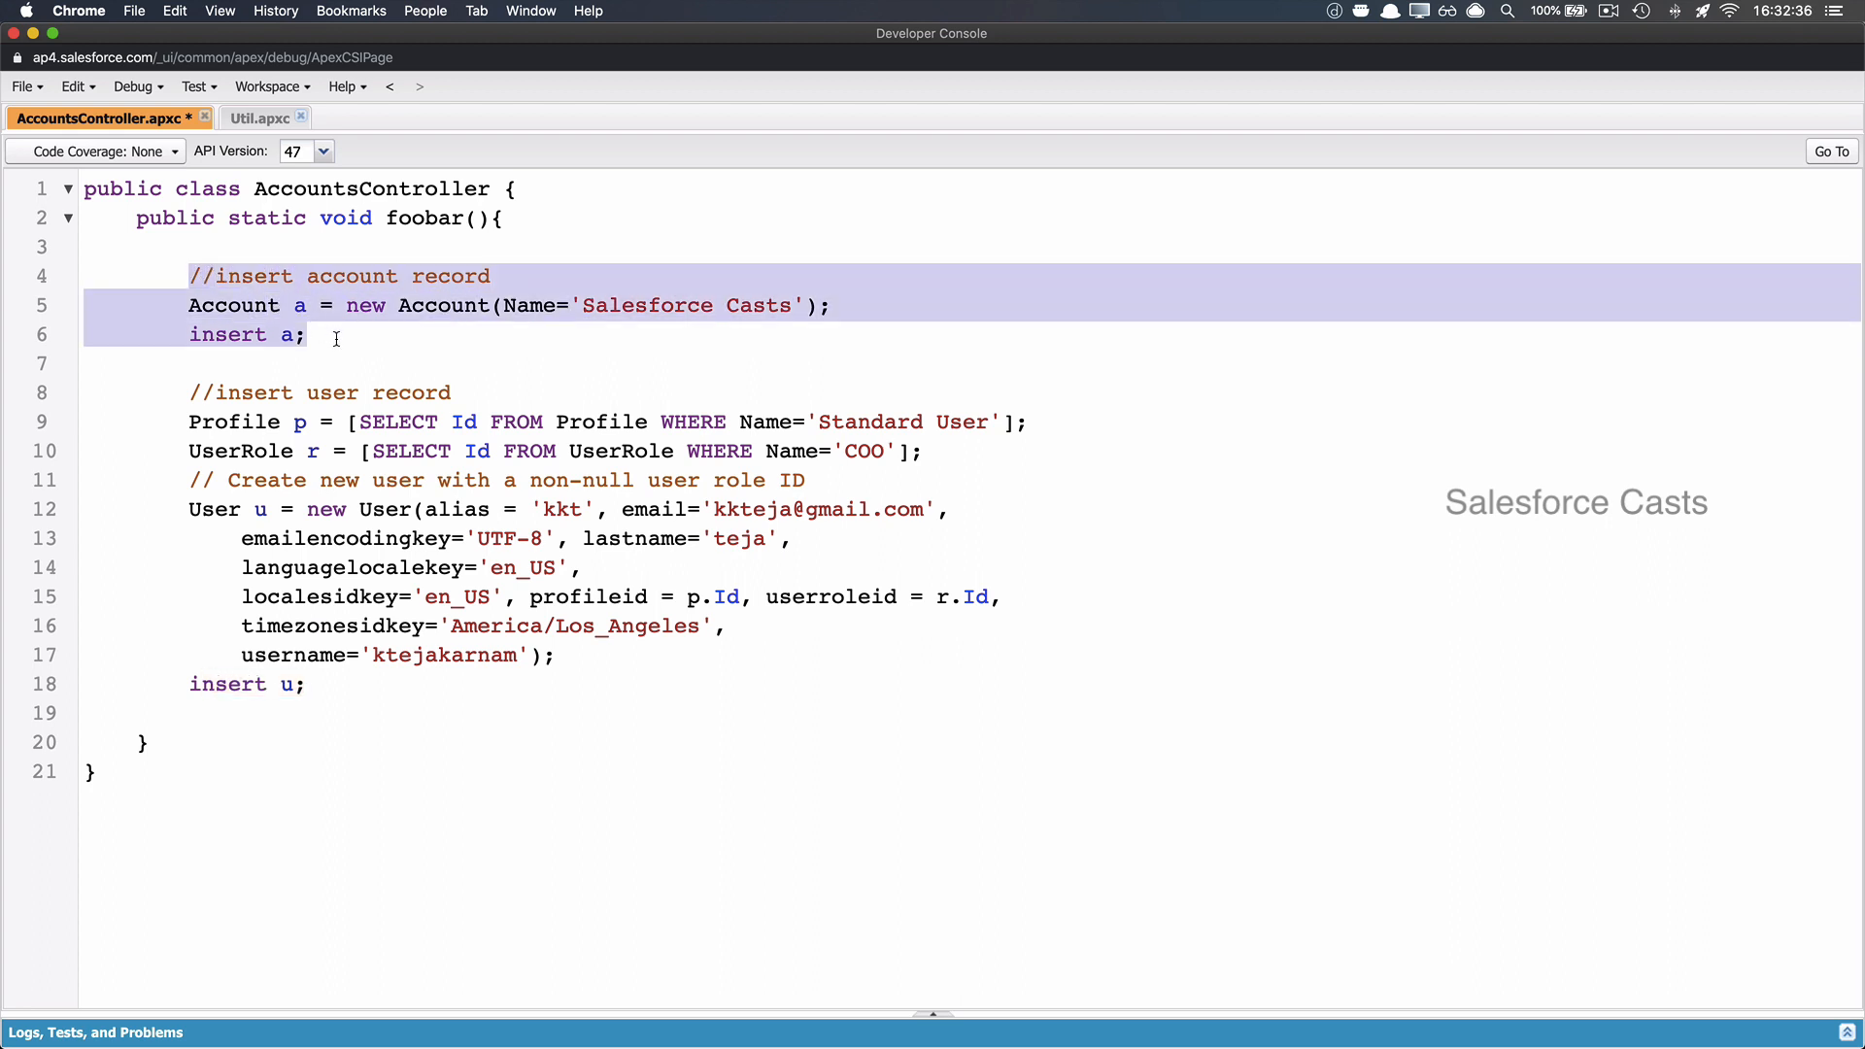
click(182, 393)
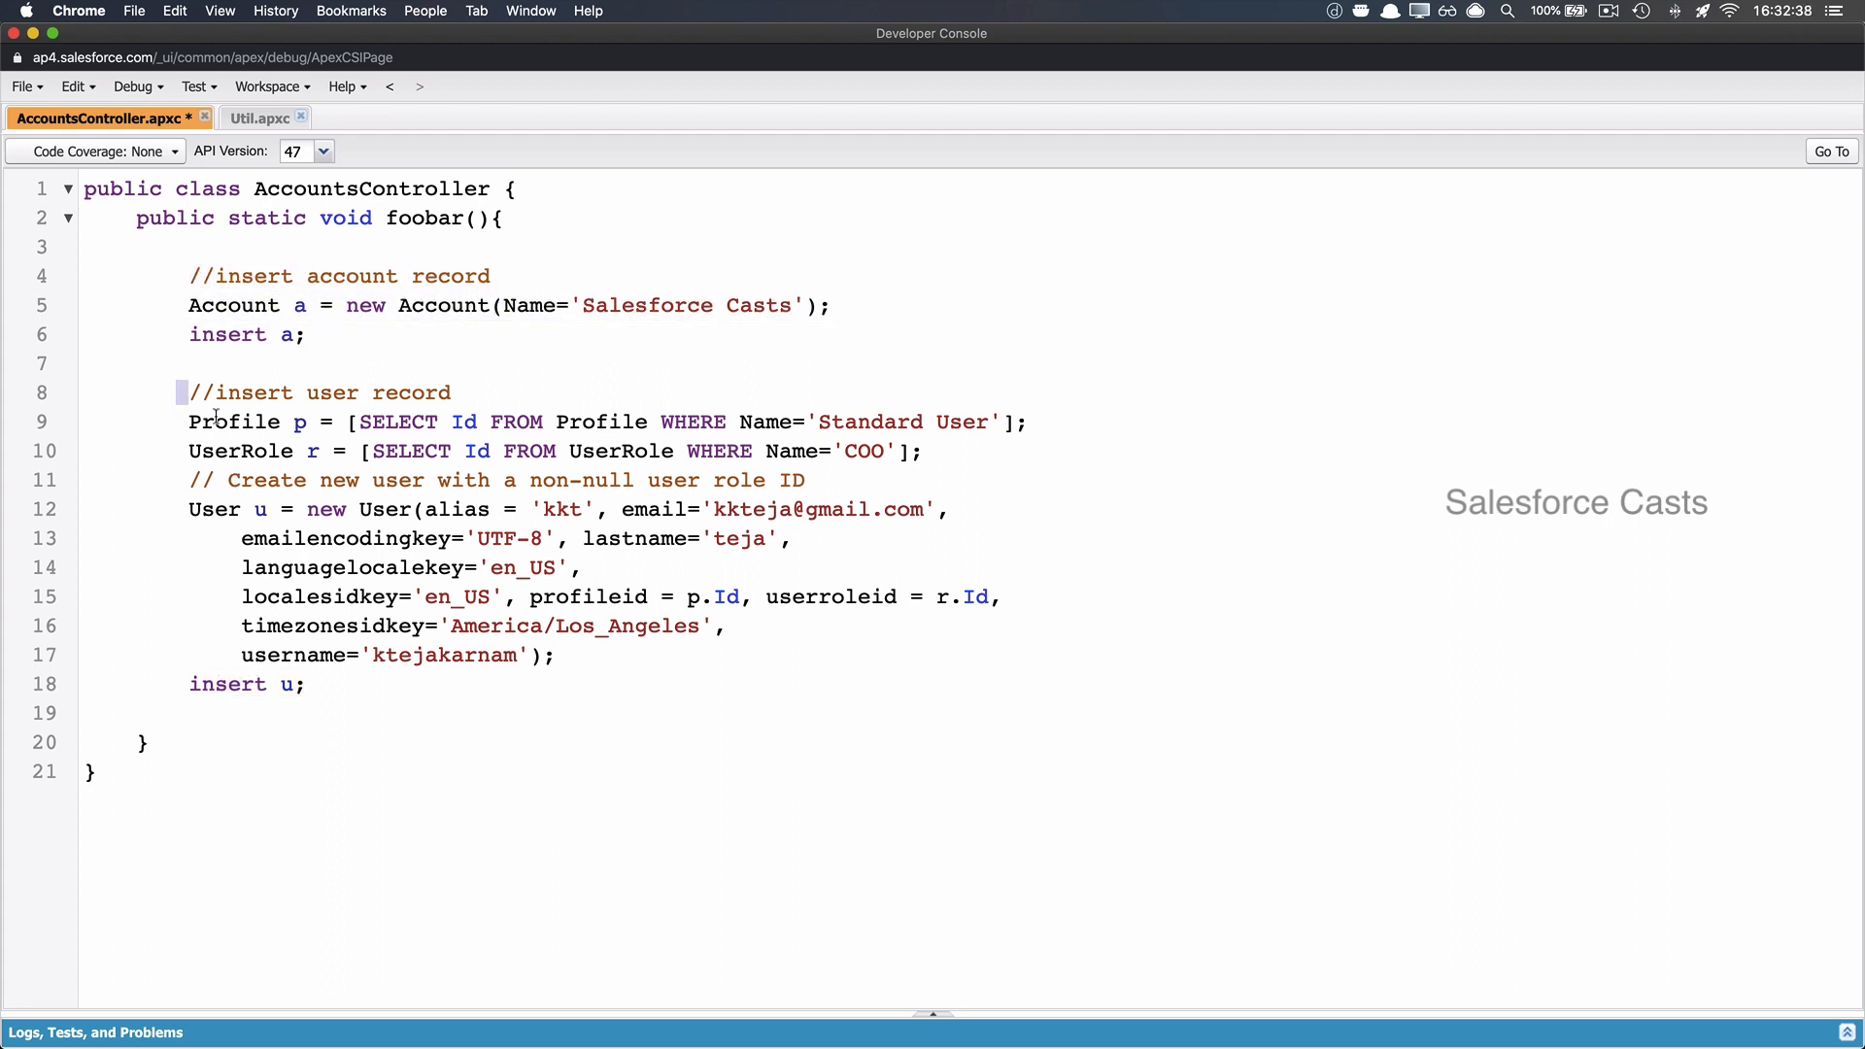
drag(189, 390, 305, 684)
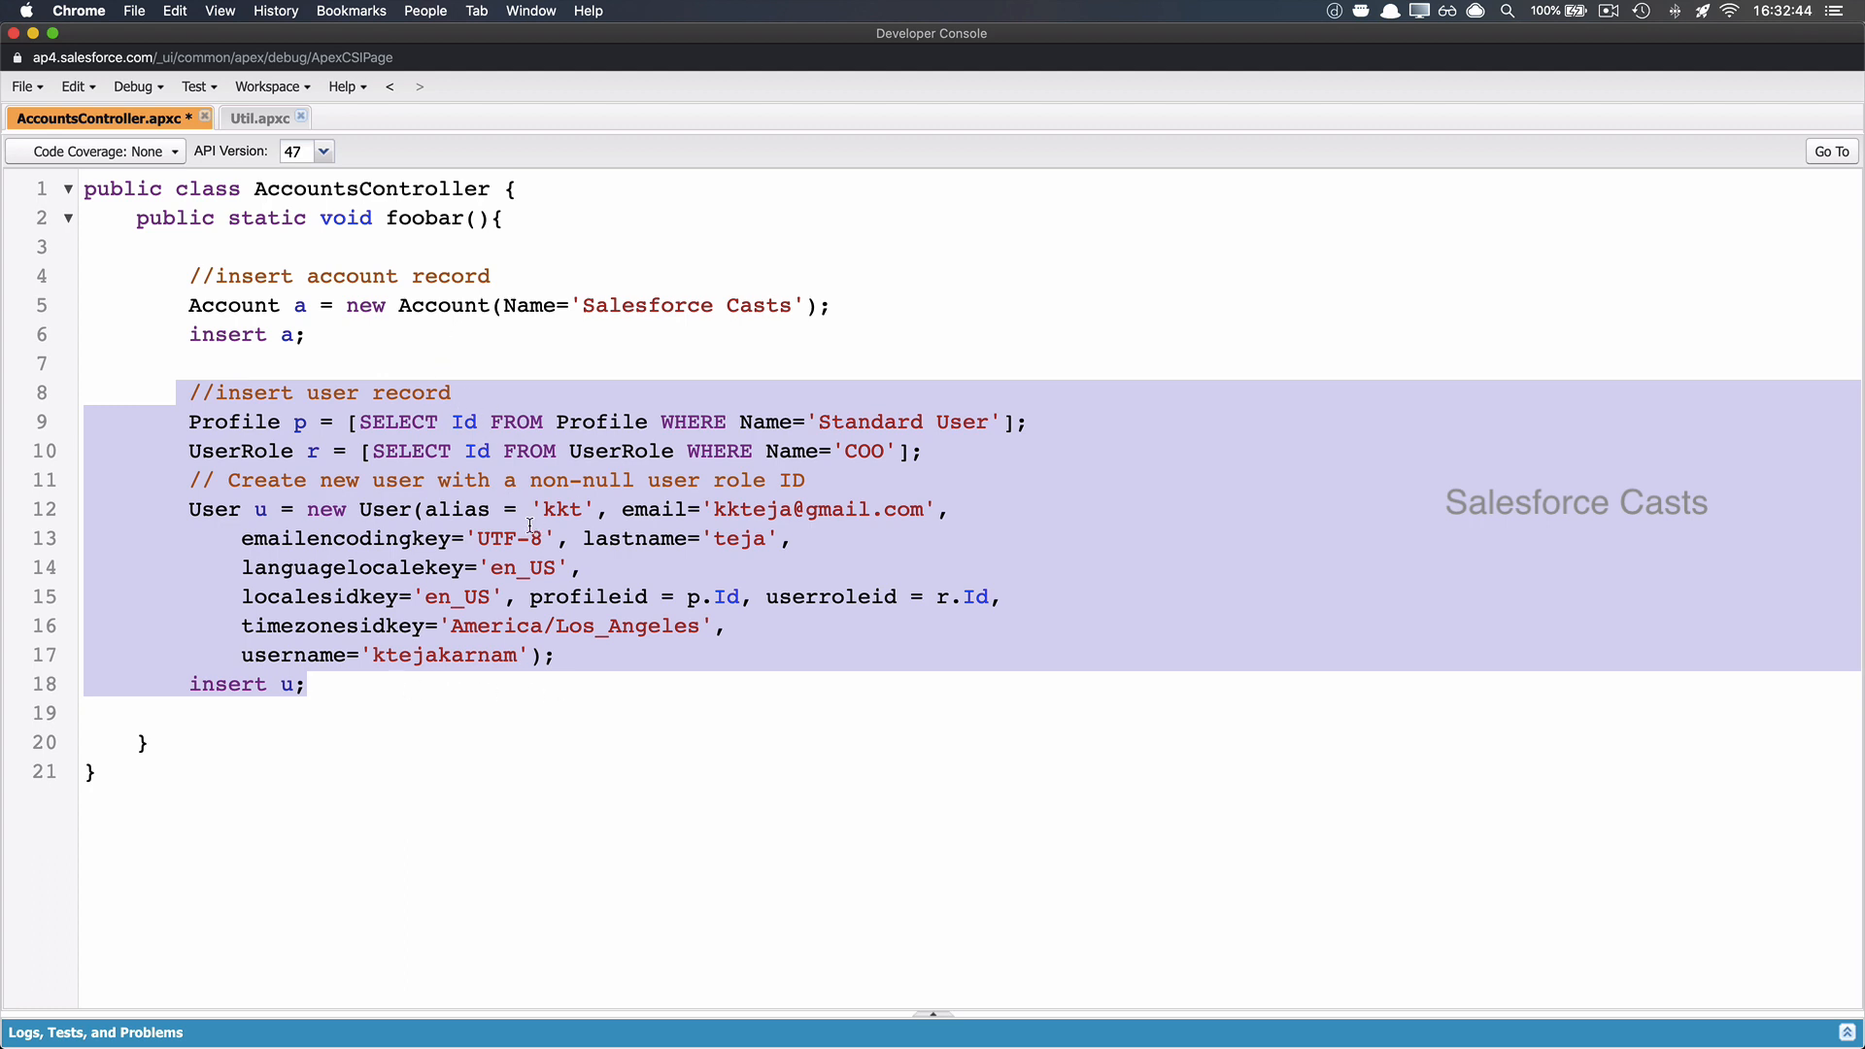
Save the controller, run foobar() as anonymous Apex and dismiss the MIXED_DML_OPERATION error.
key(cmd+s)
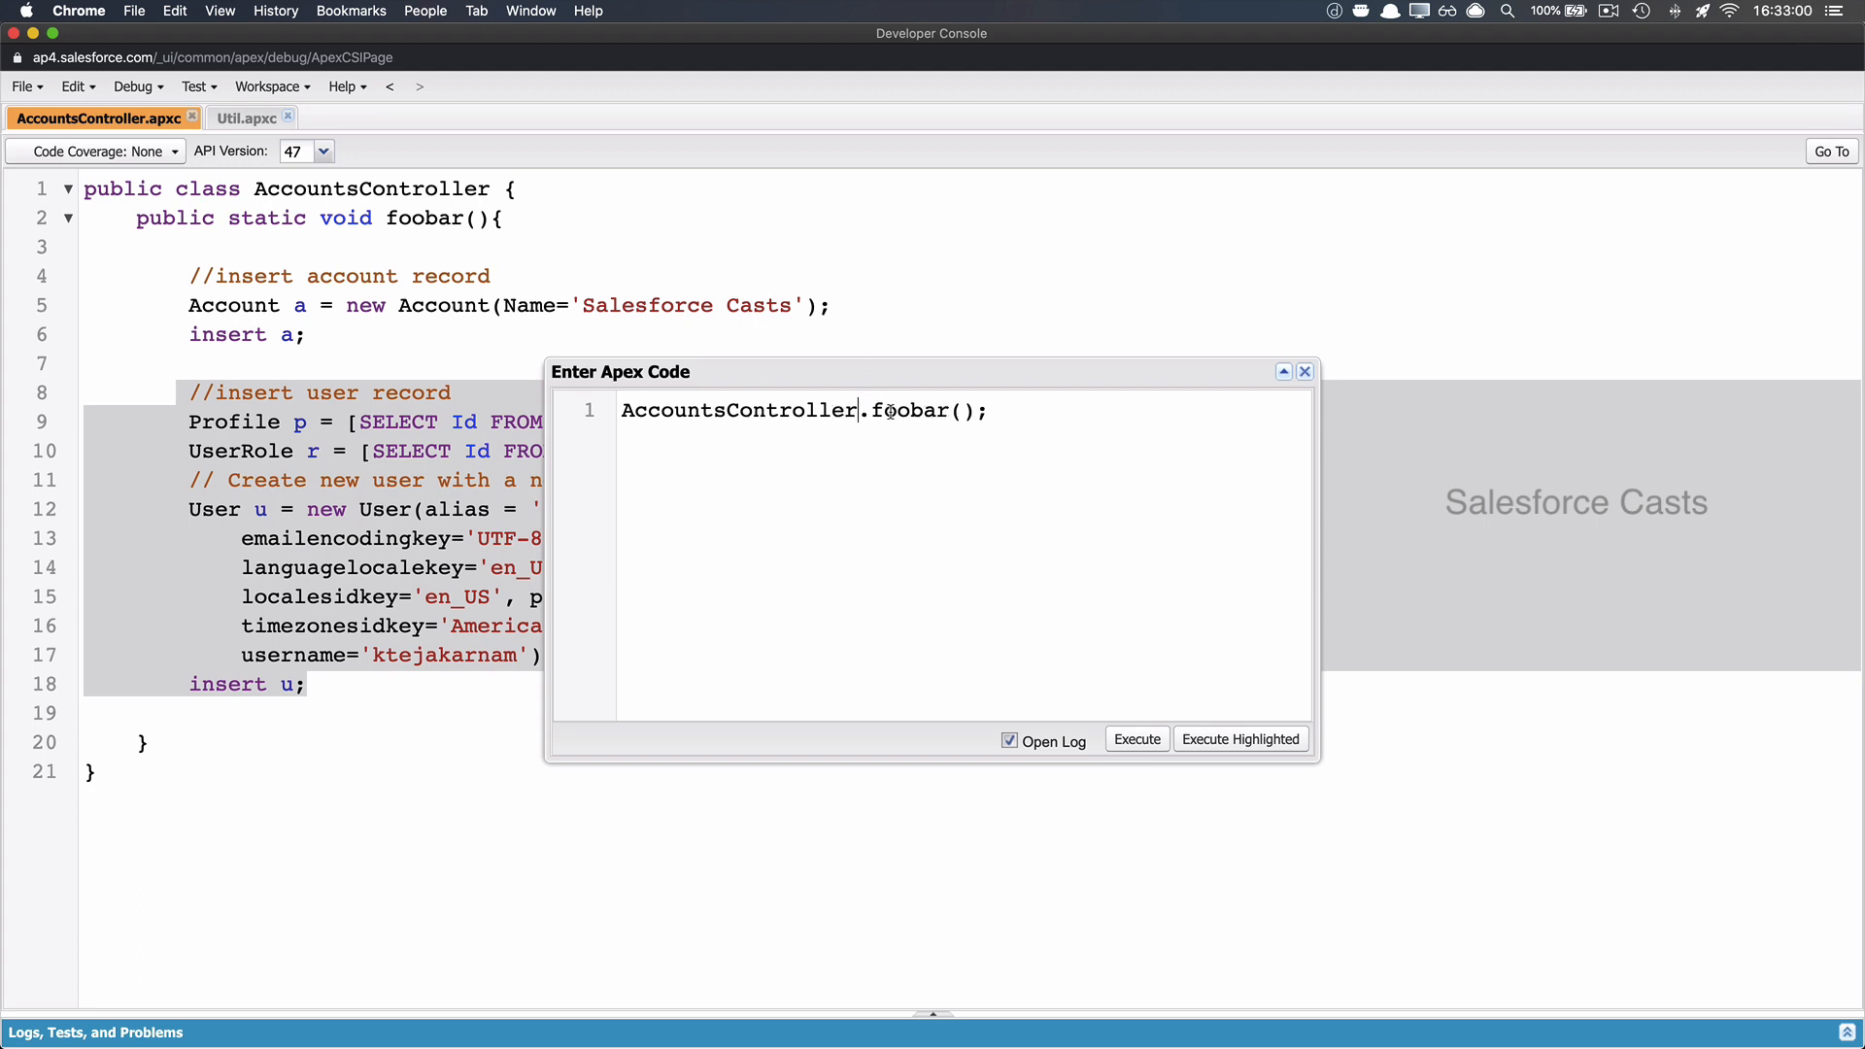
click(1137, 738)
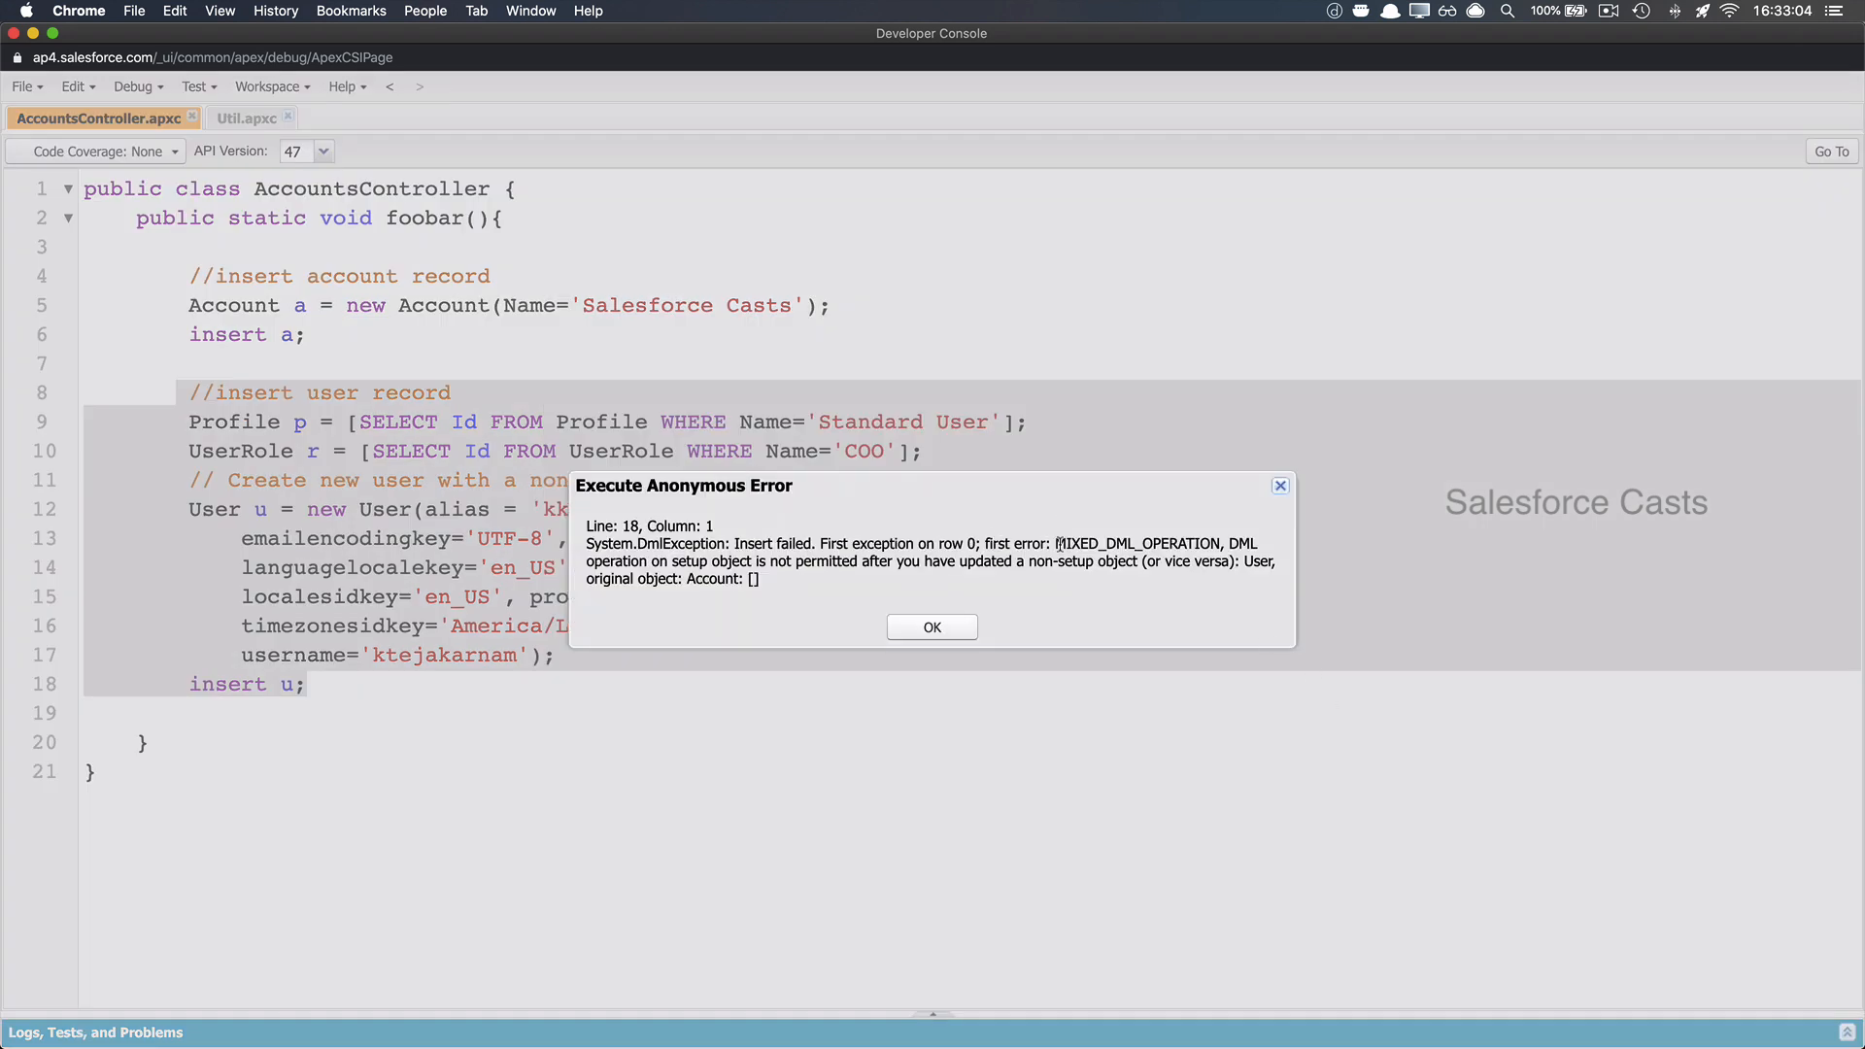
mouse_move(1044, 606)
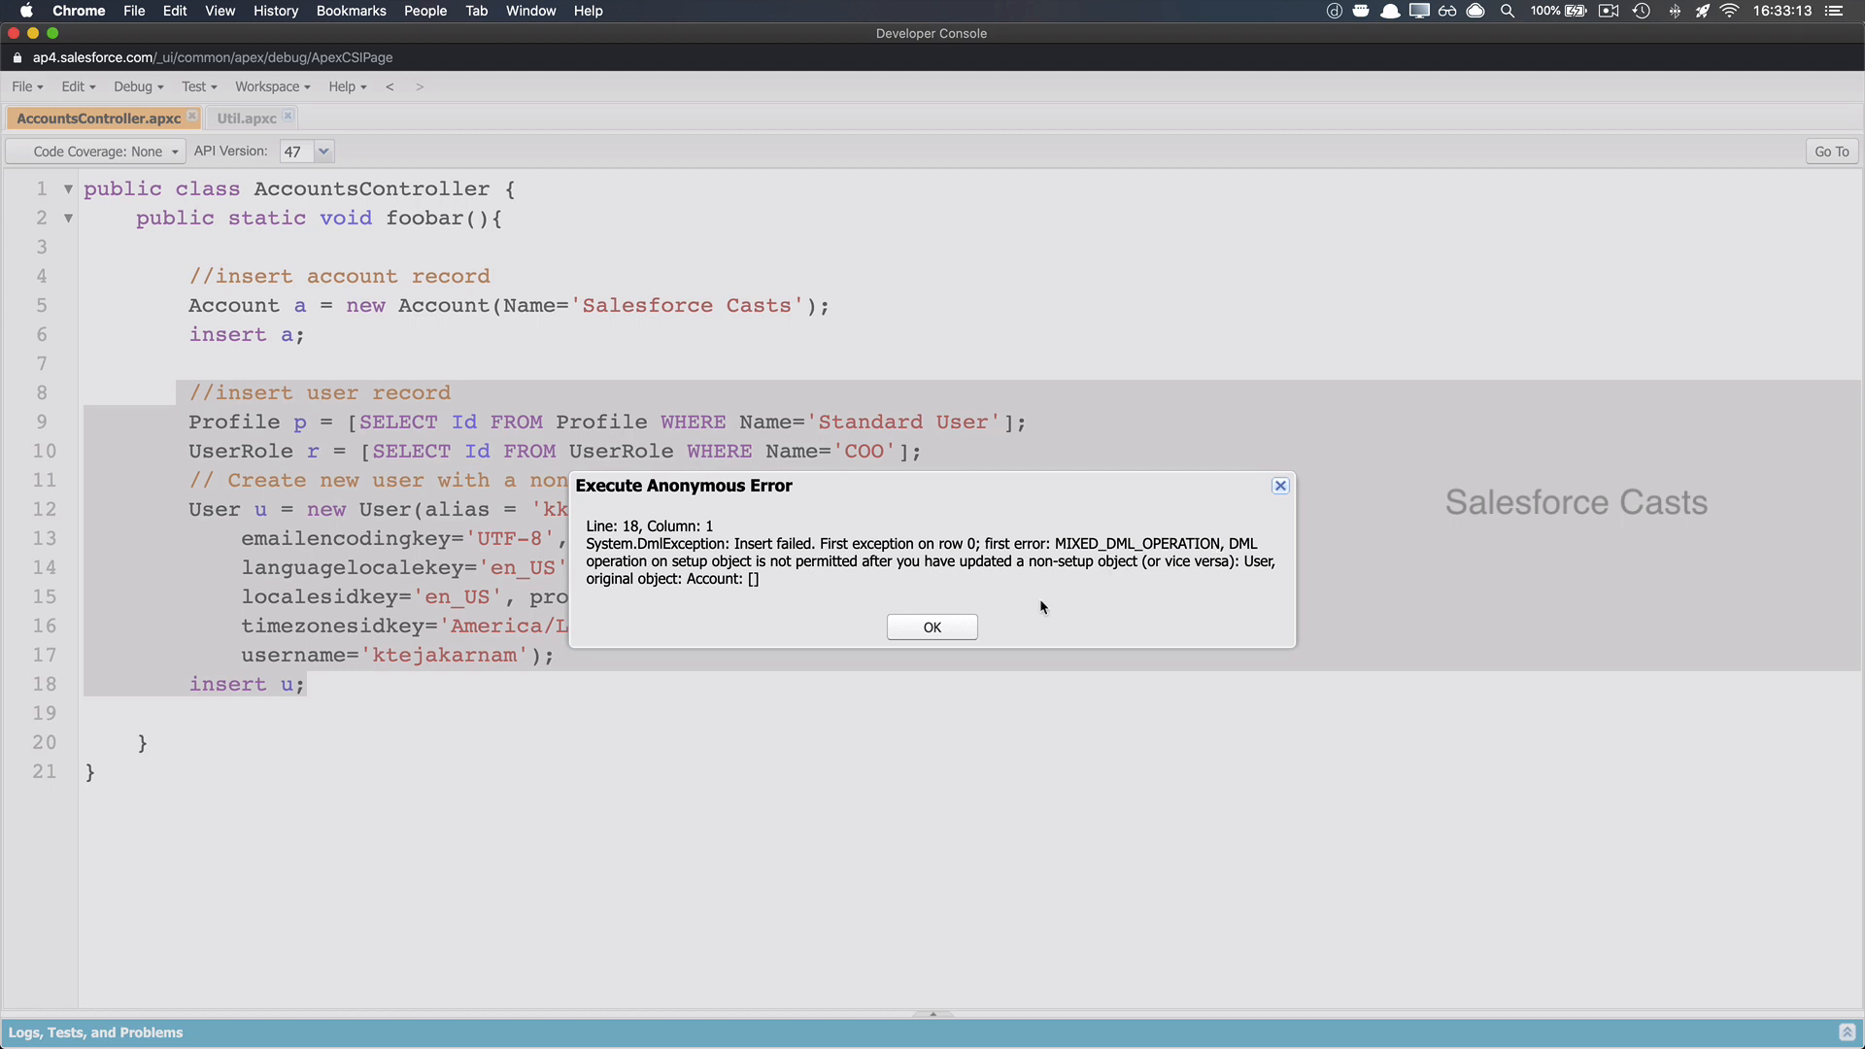
click(933, 625)
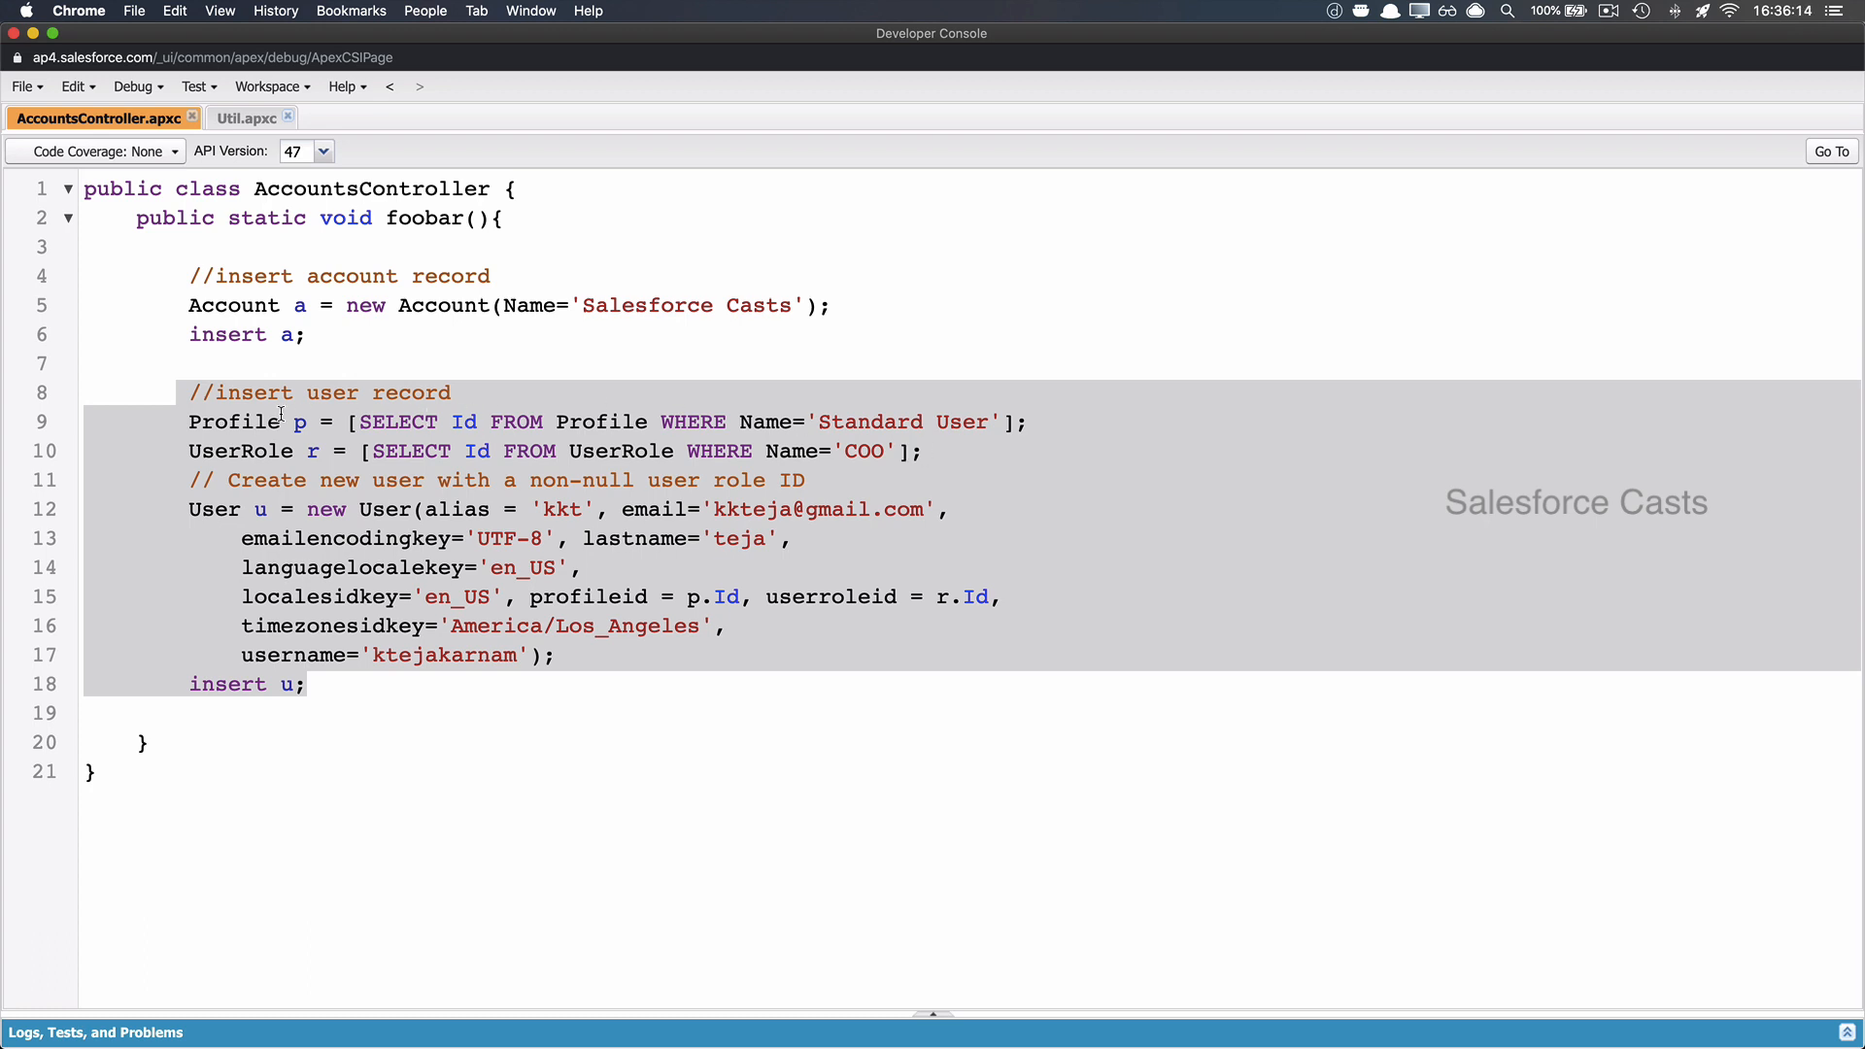
mouse_move(231, 509)
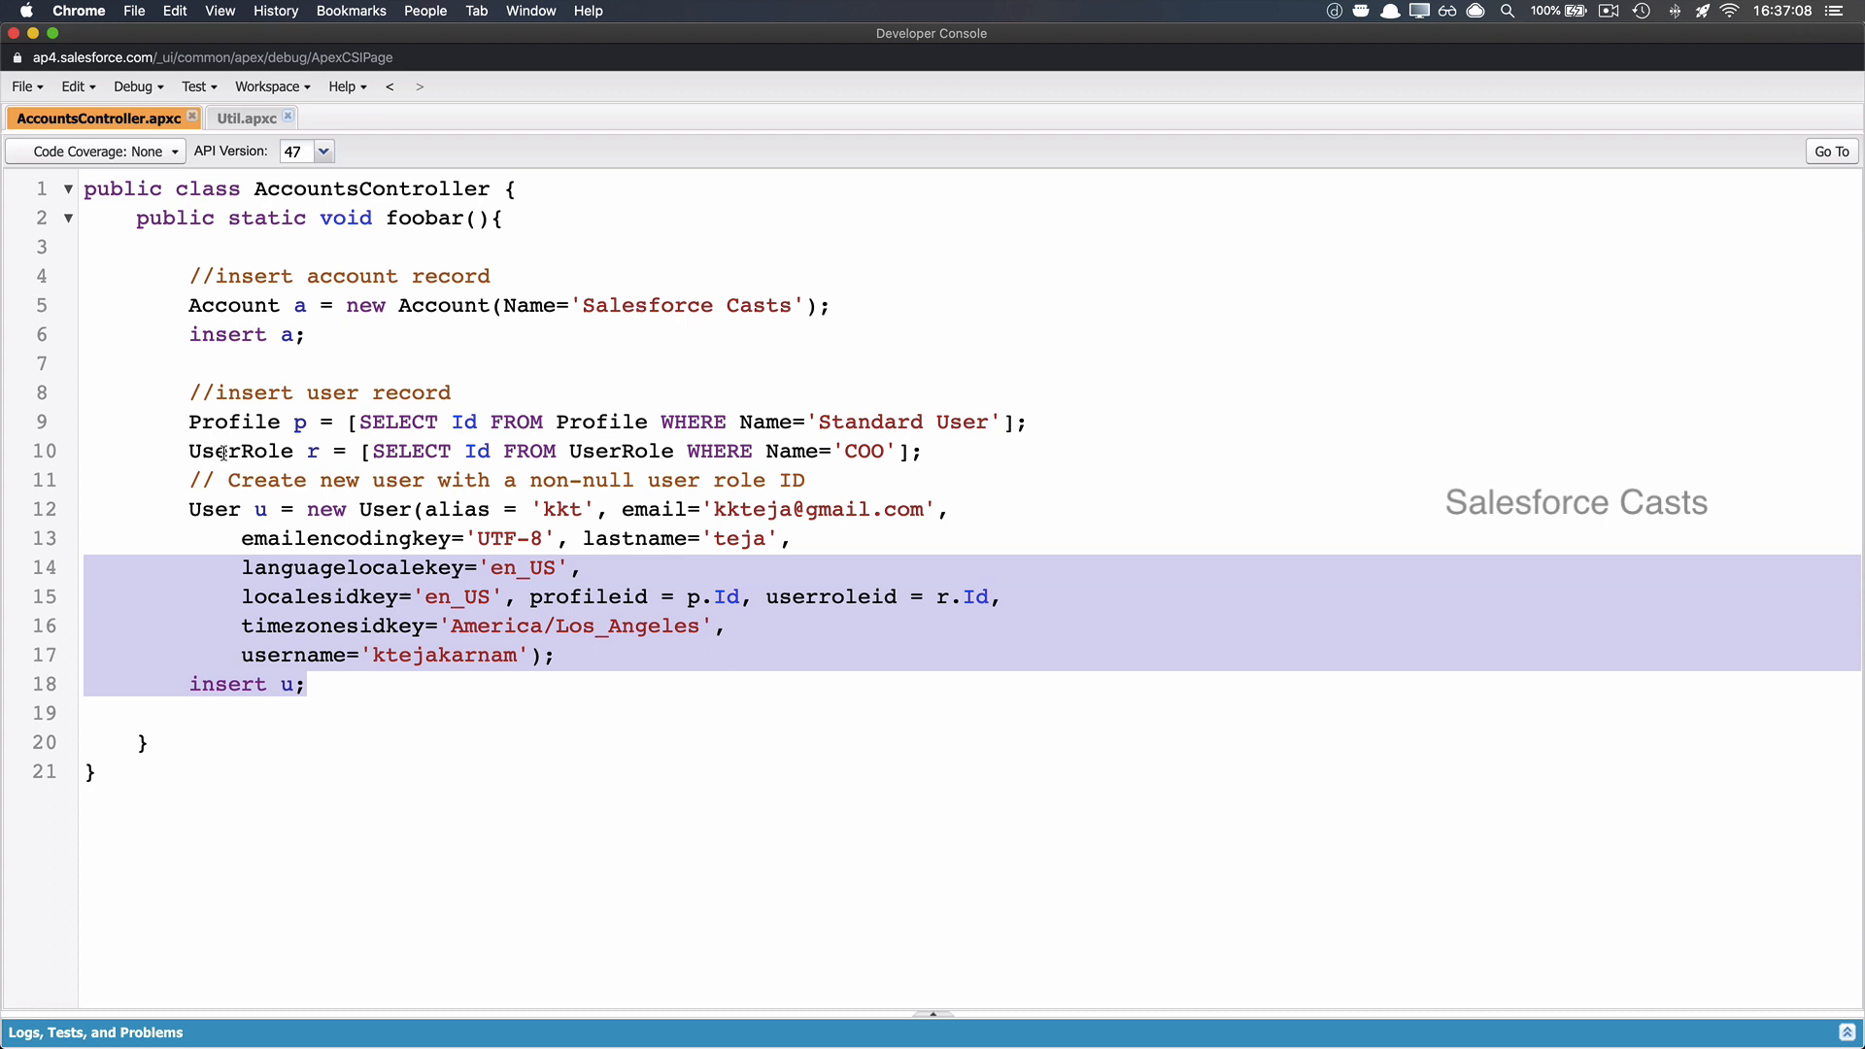
Delete the user-creation code from foobar, keeping only the insert user record comment.
key(Delete)
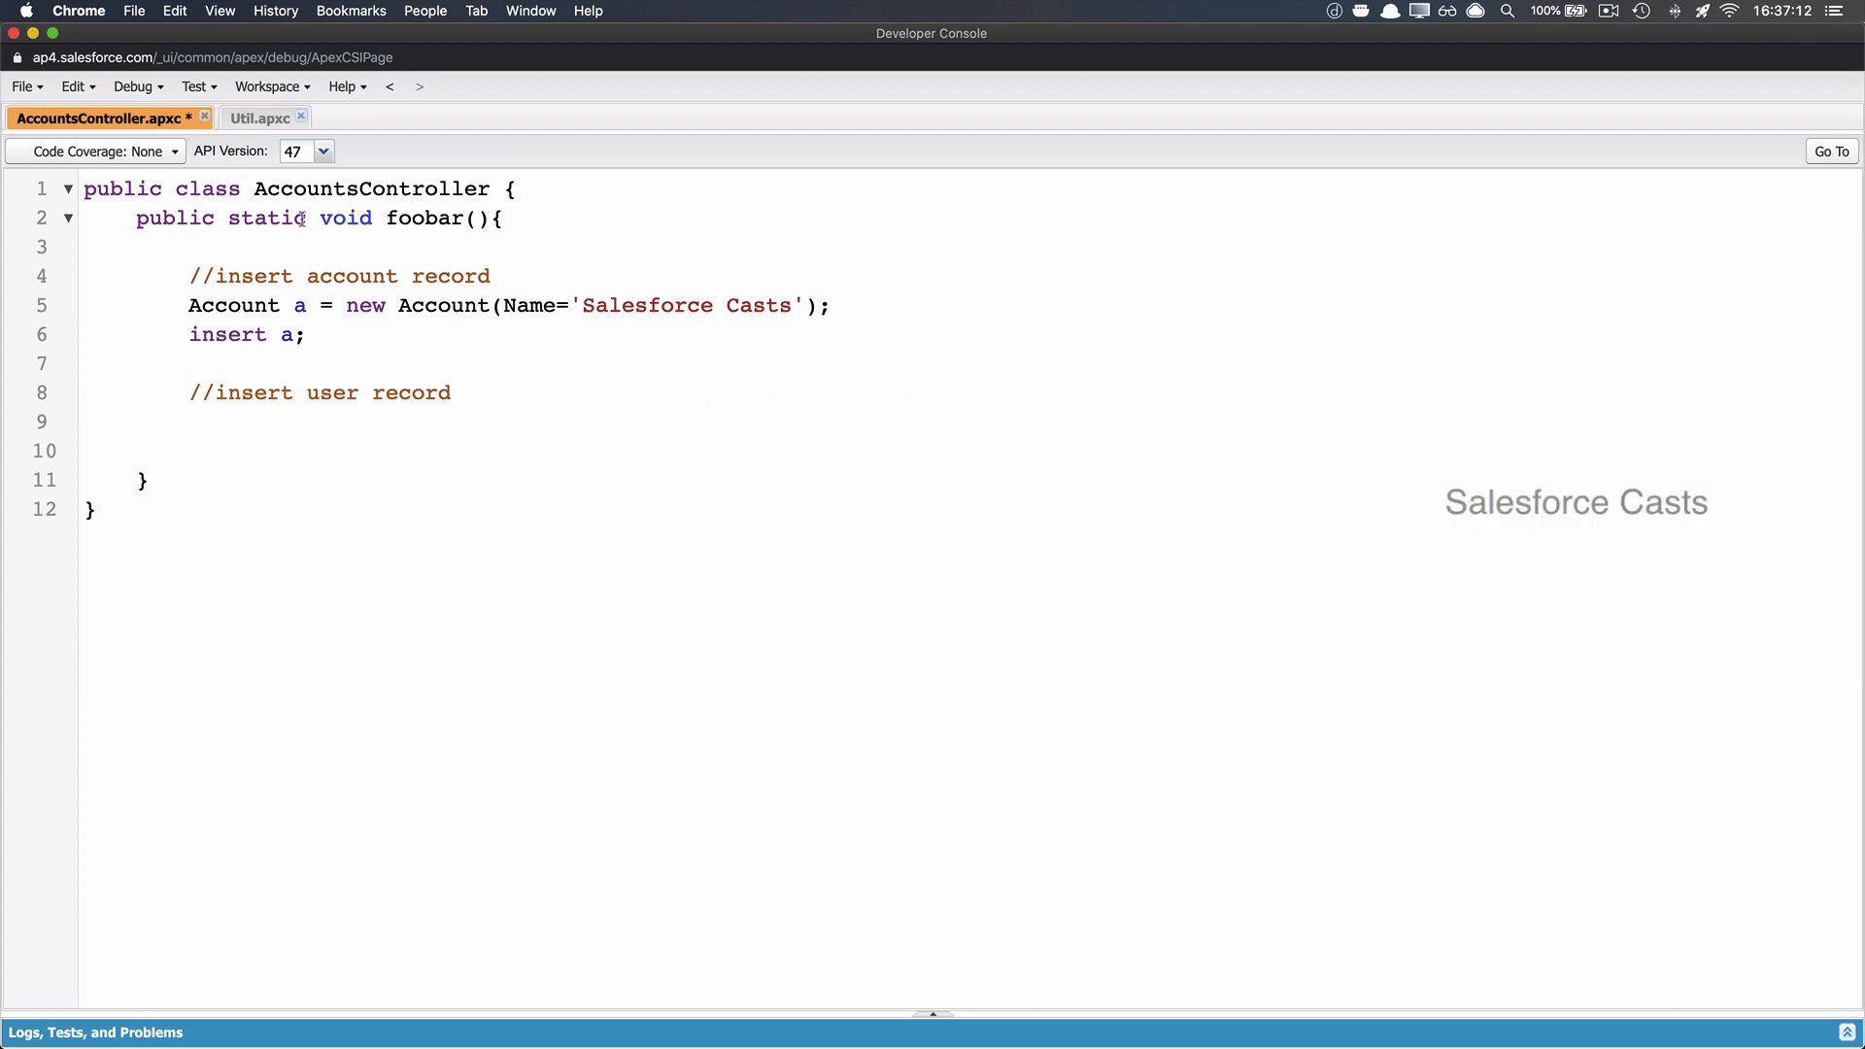
click(264, 116)
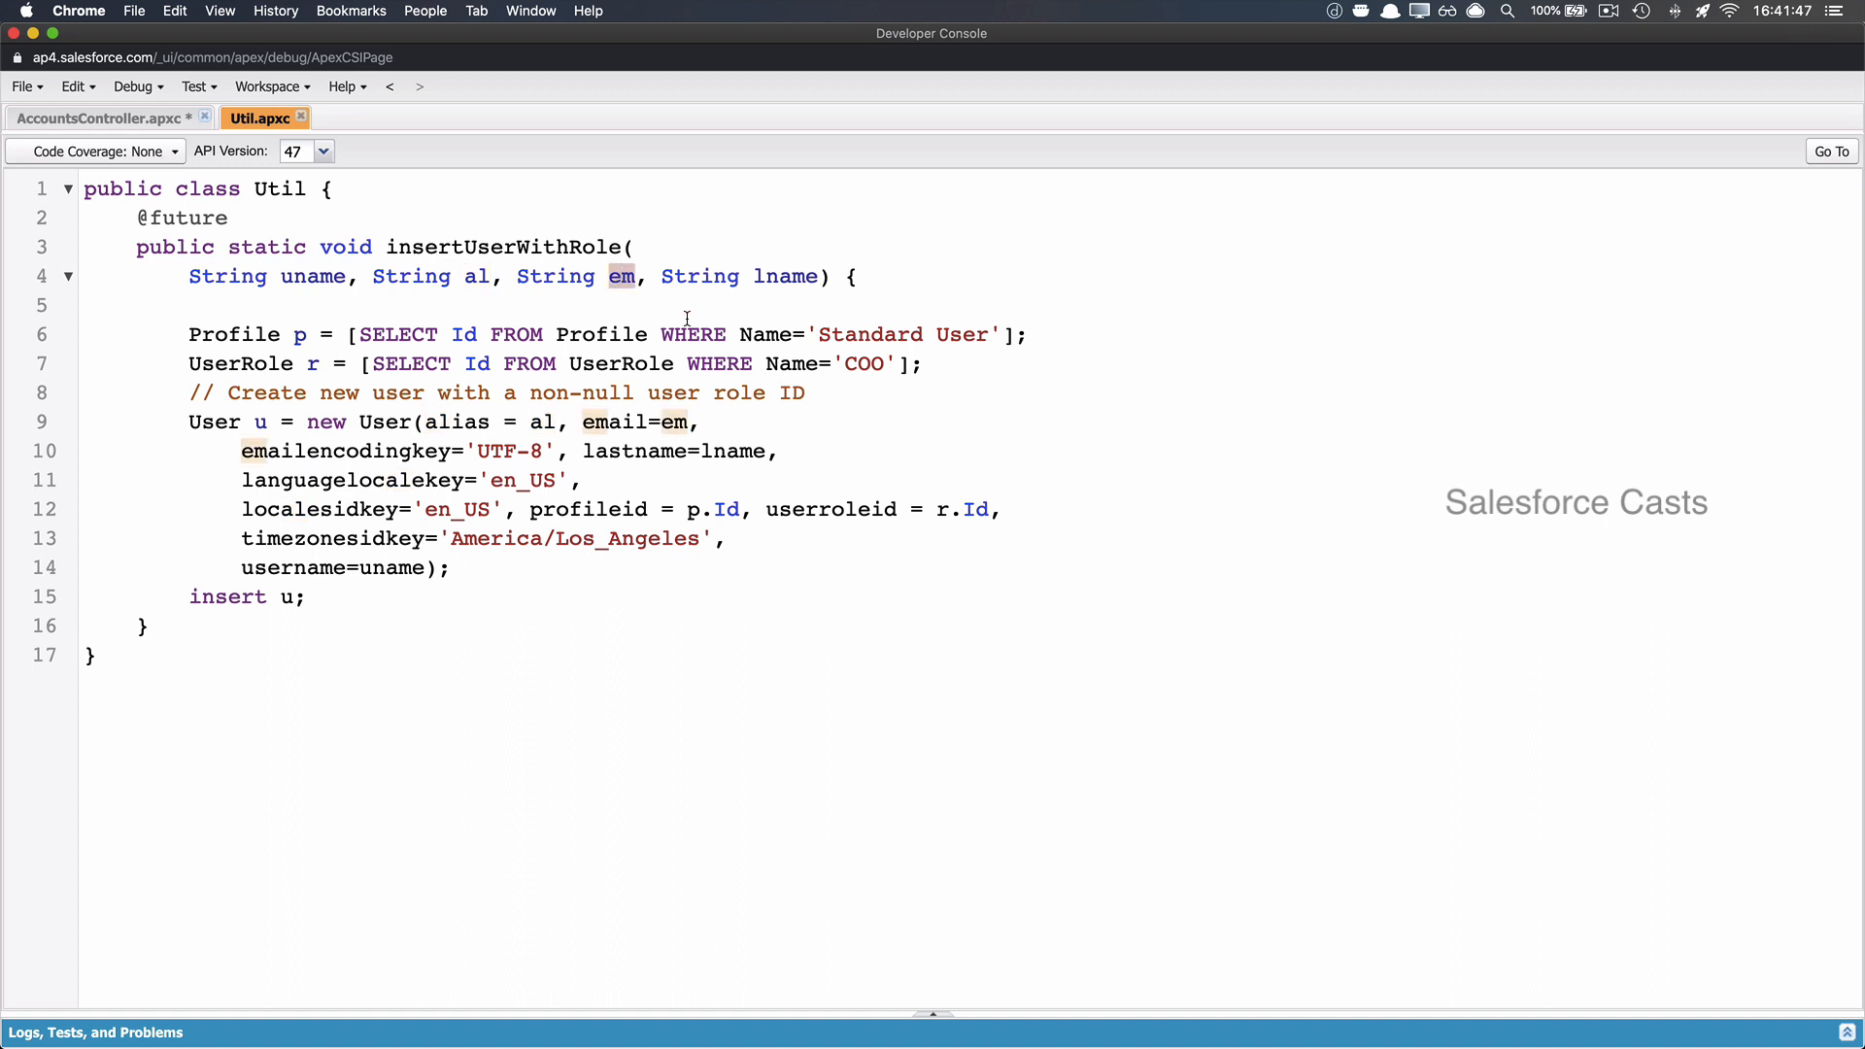
double_click(785, 276)
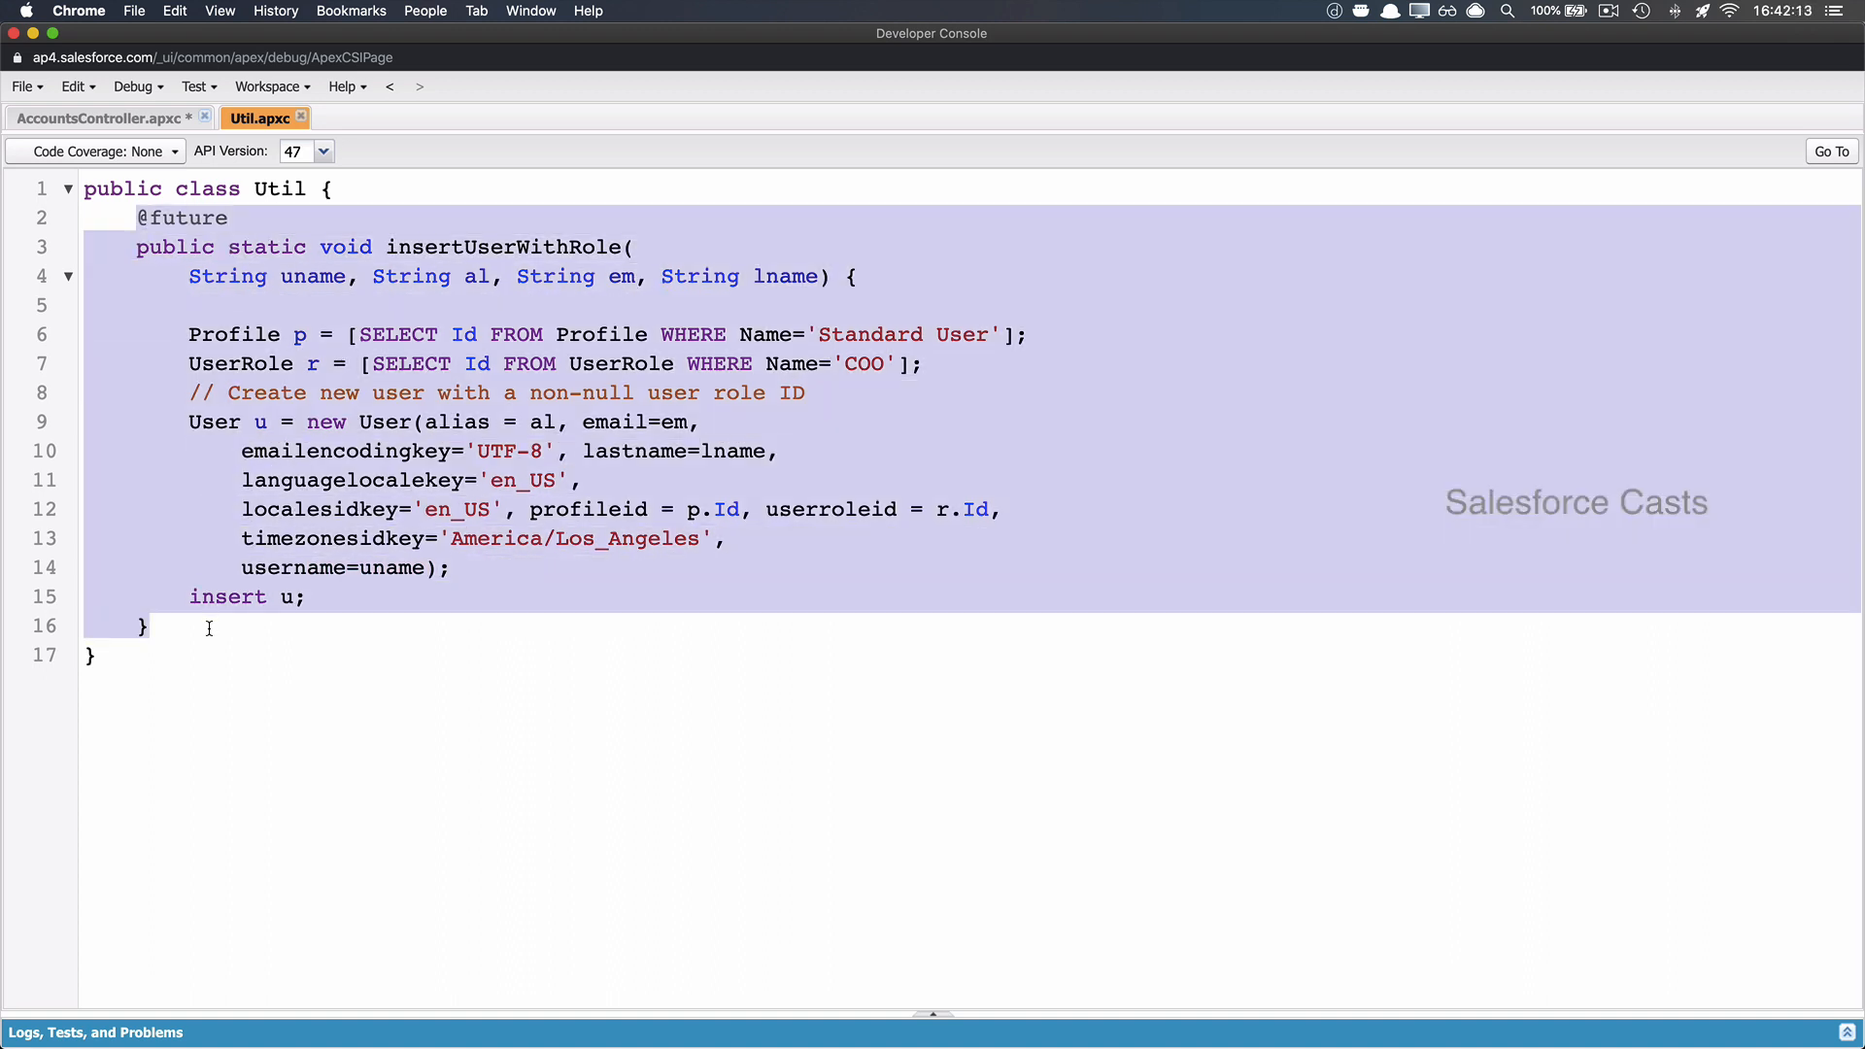
mouse_move(369, 206)
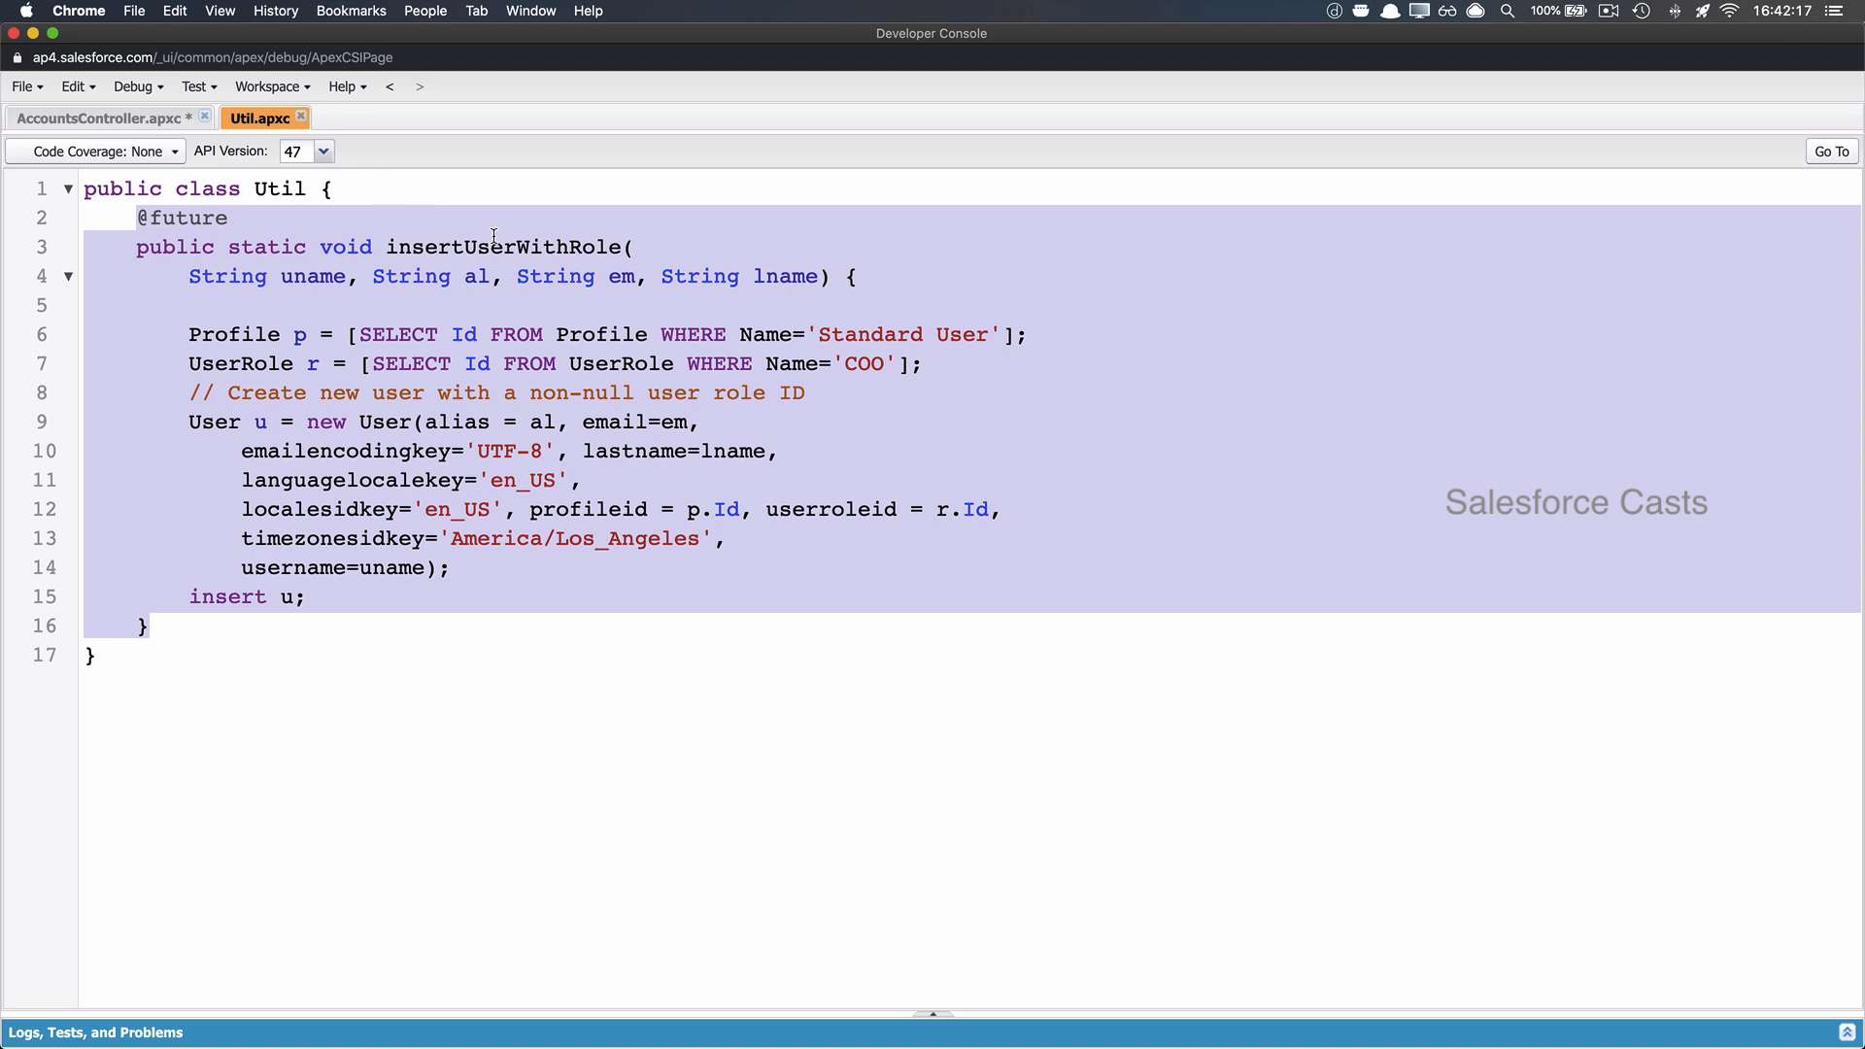
click(107, 116)
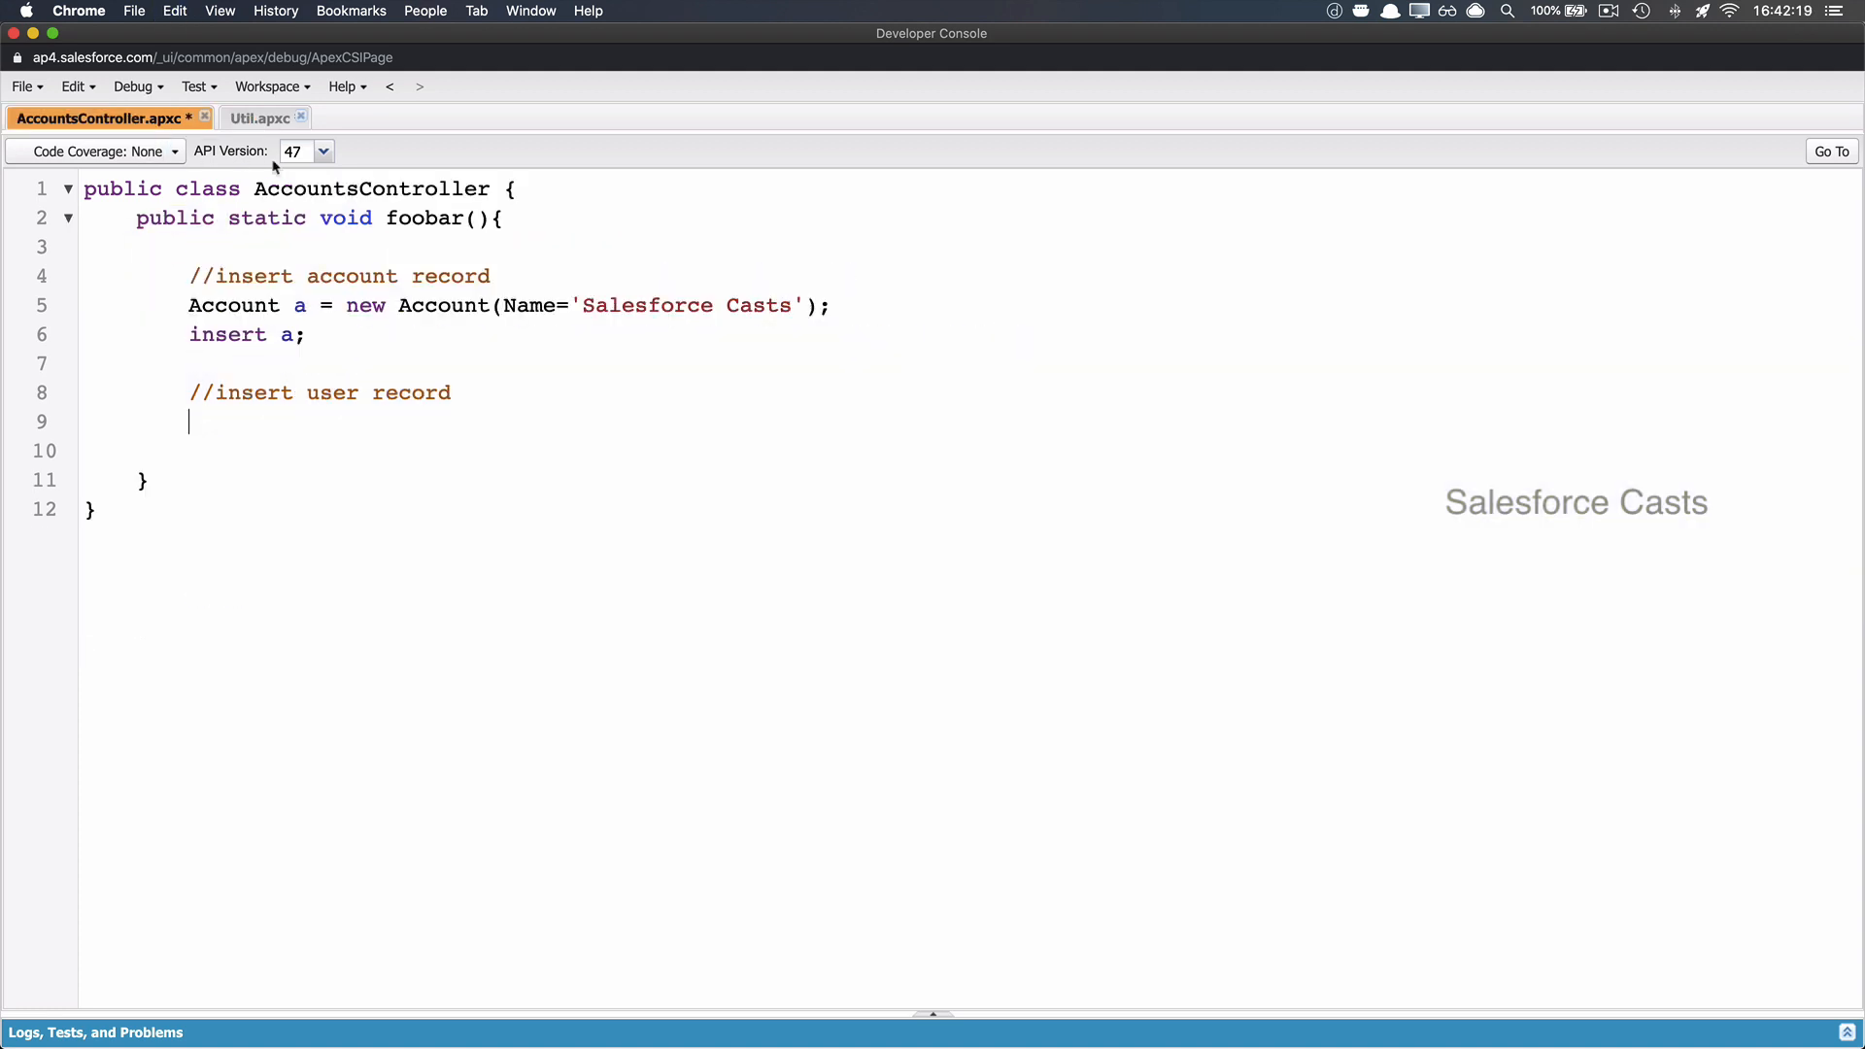
text(U)
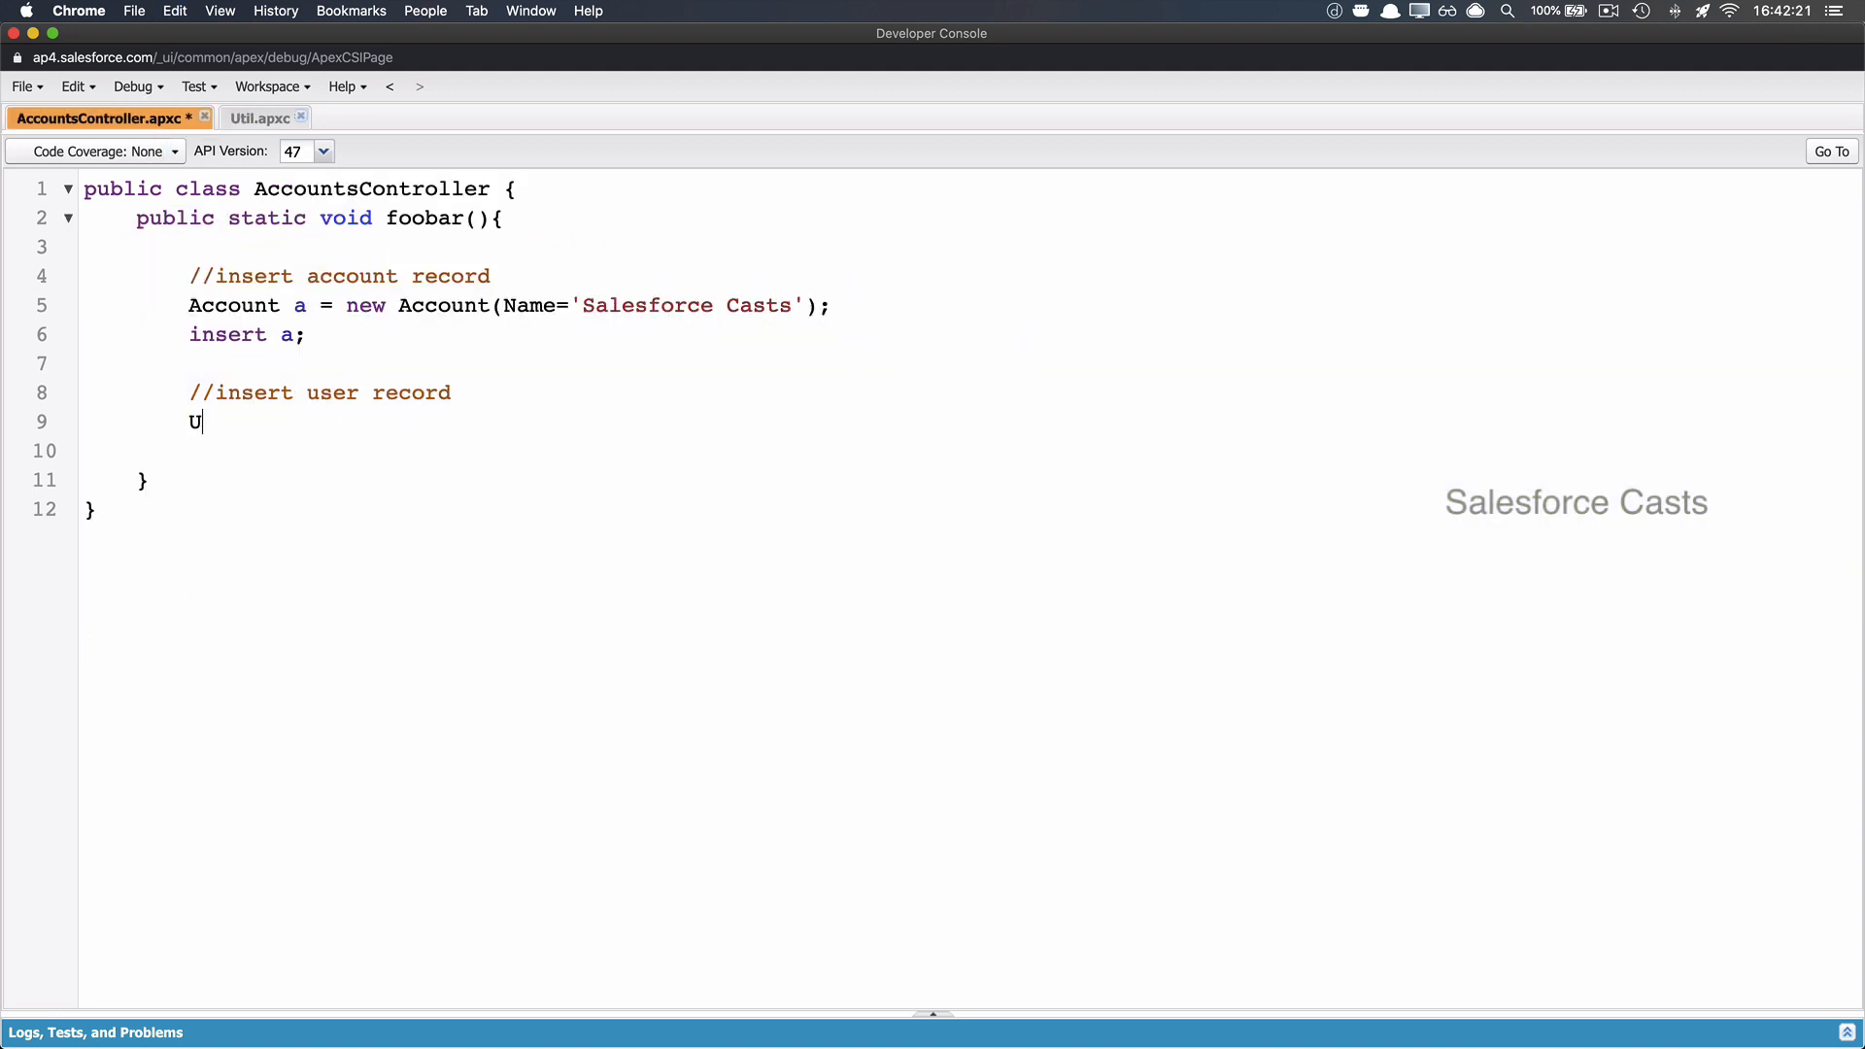
text(til.insertUserWithRole)
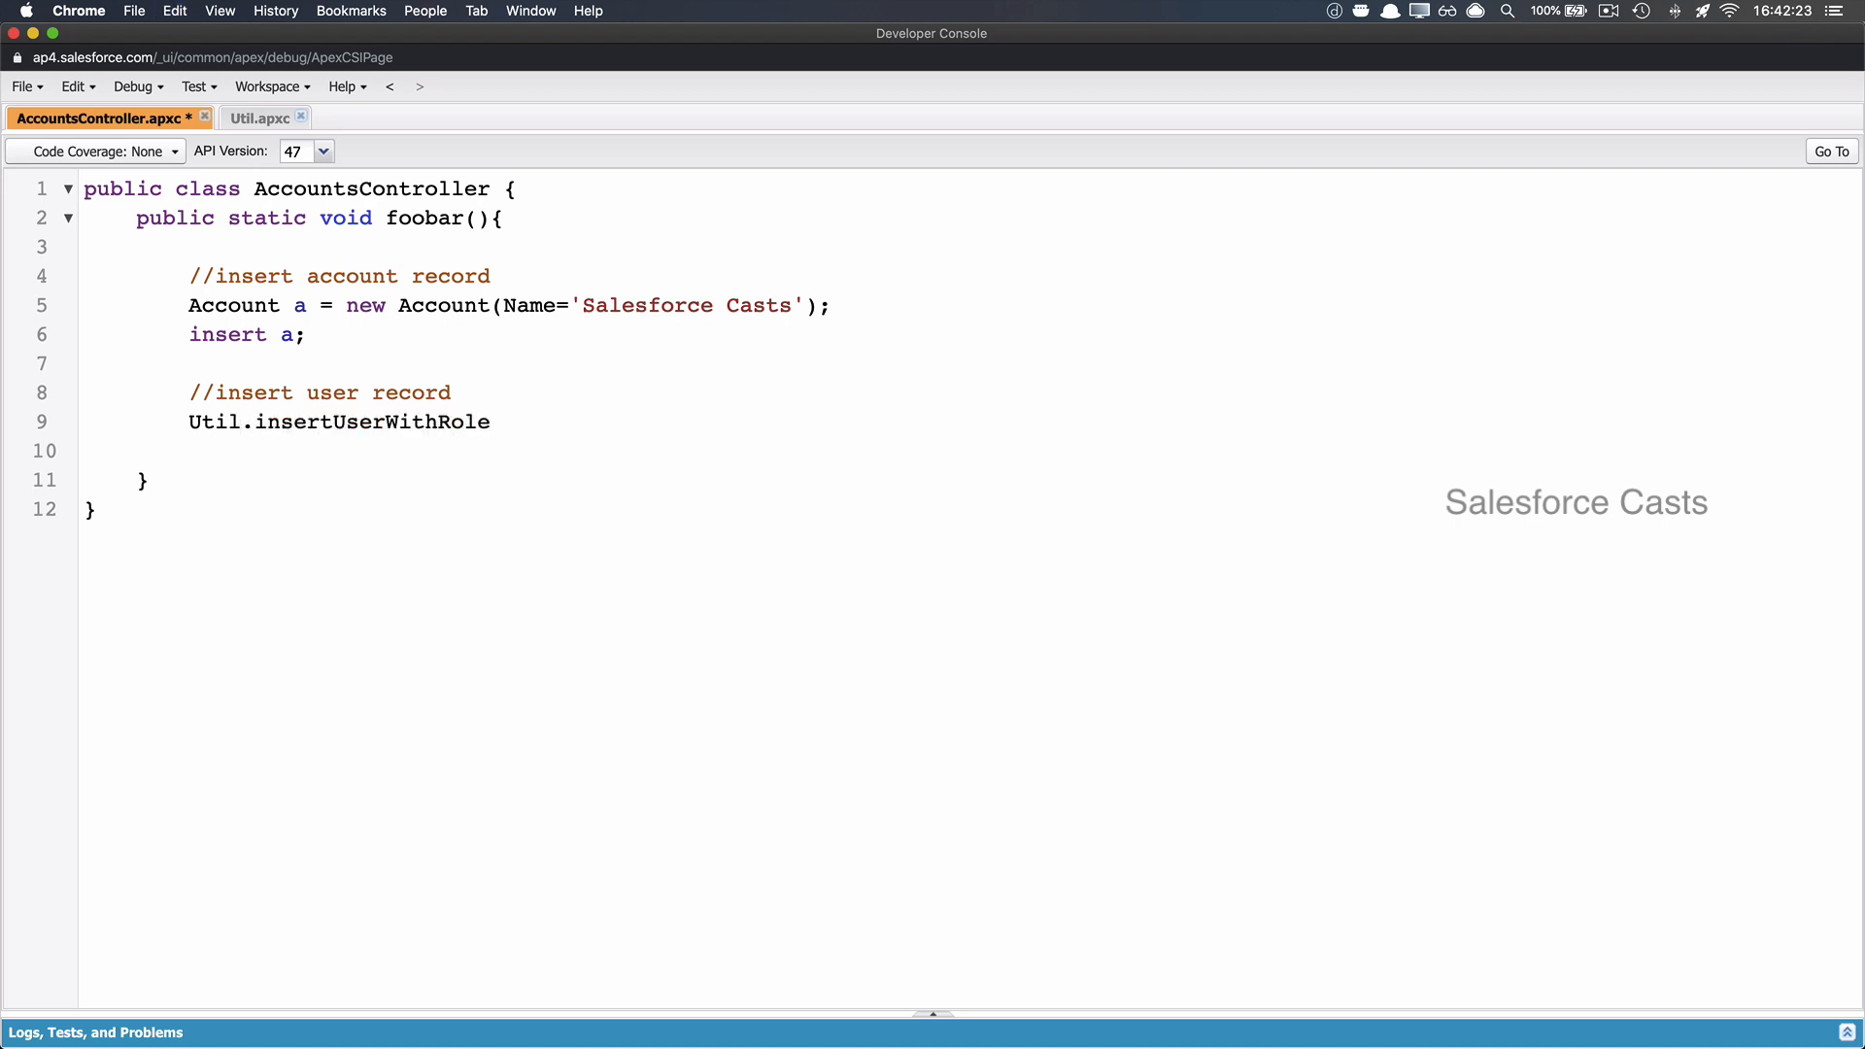
text(())
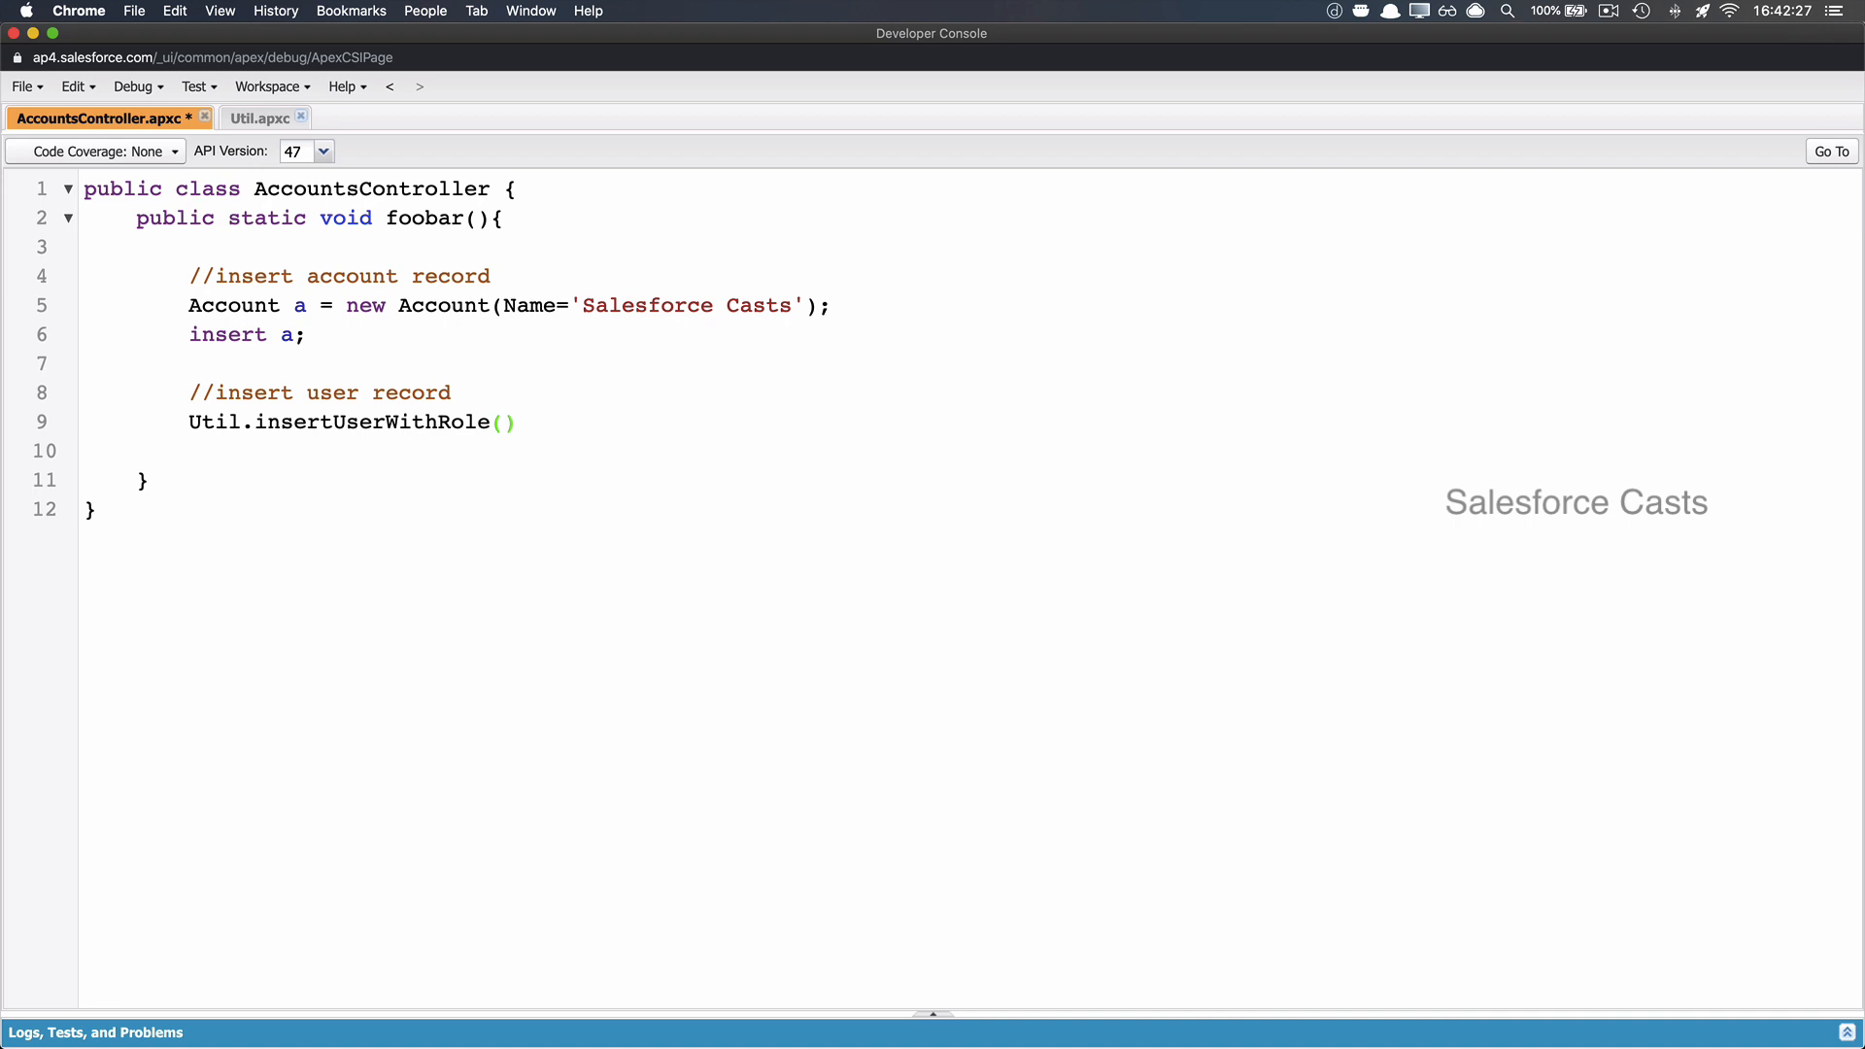
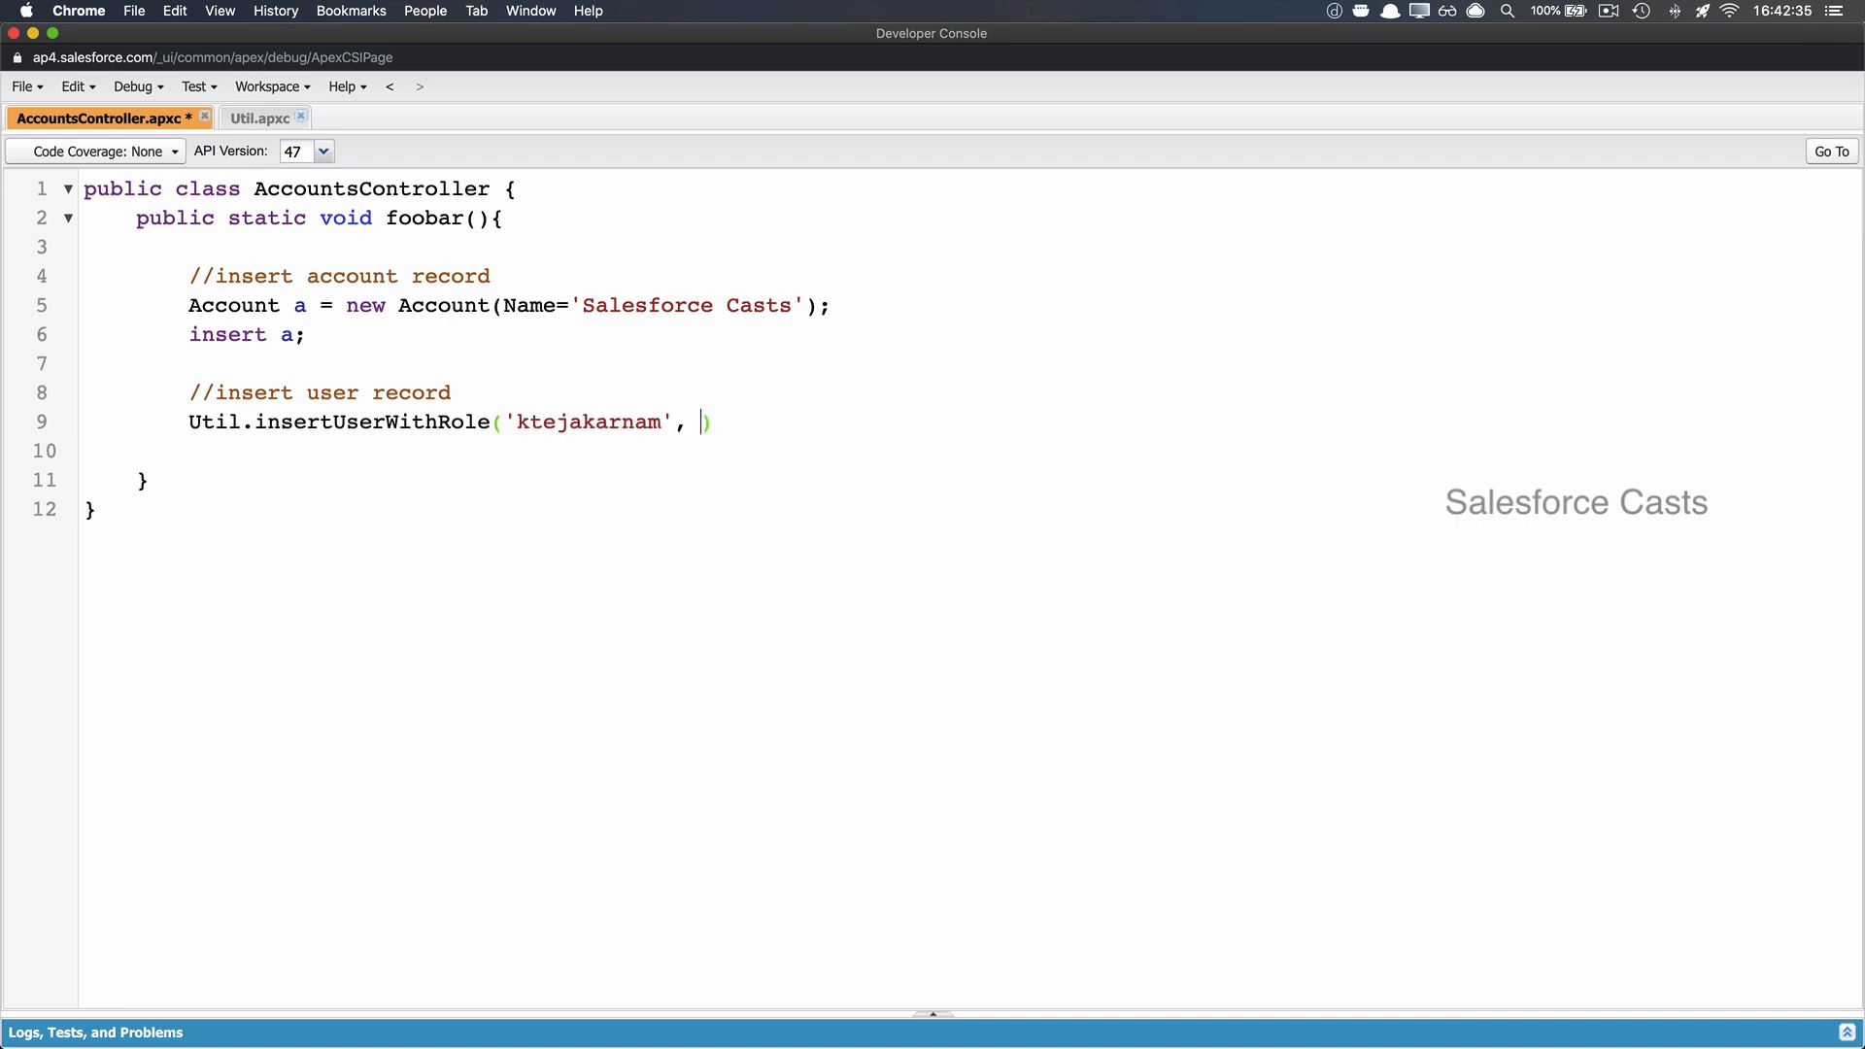
text('')
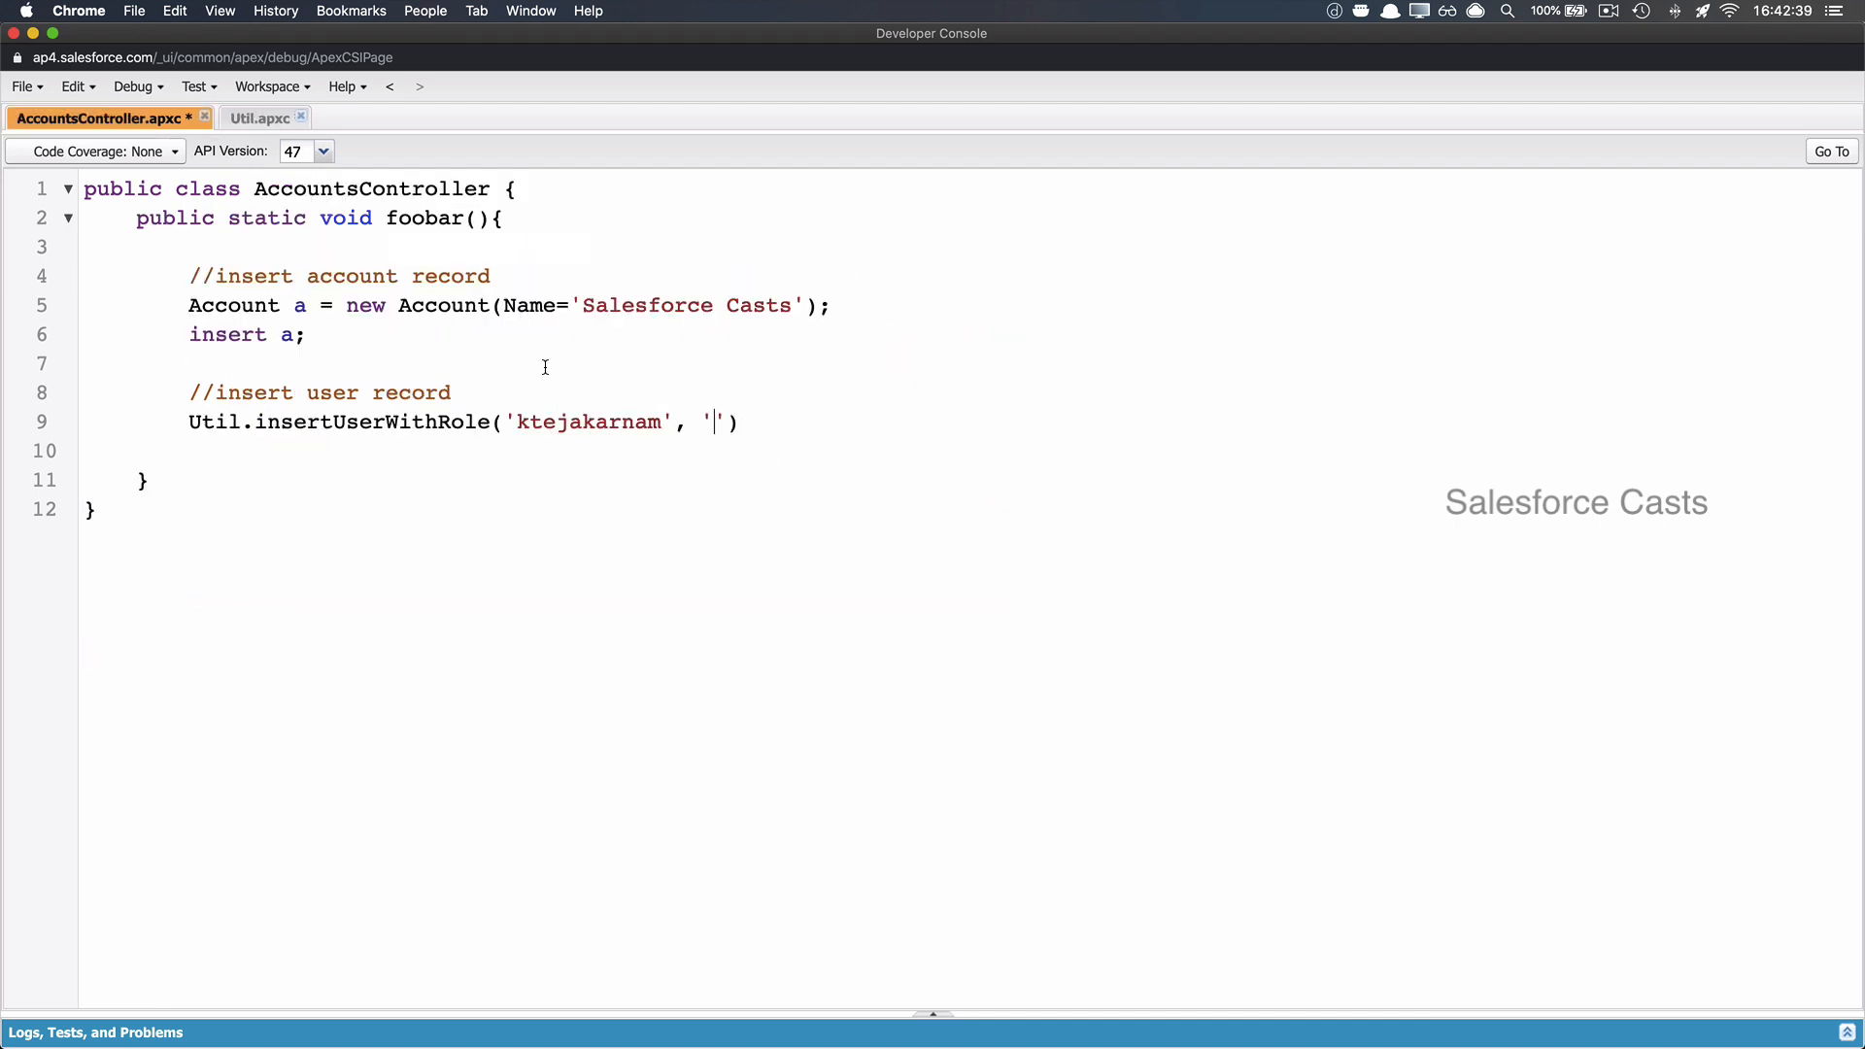
text(kkt)
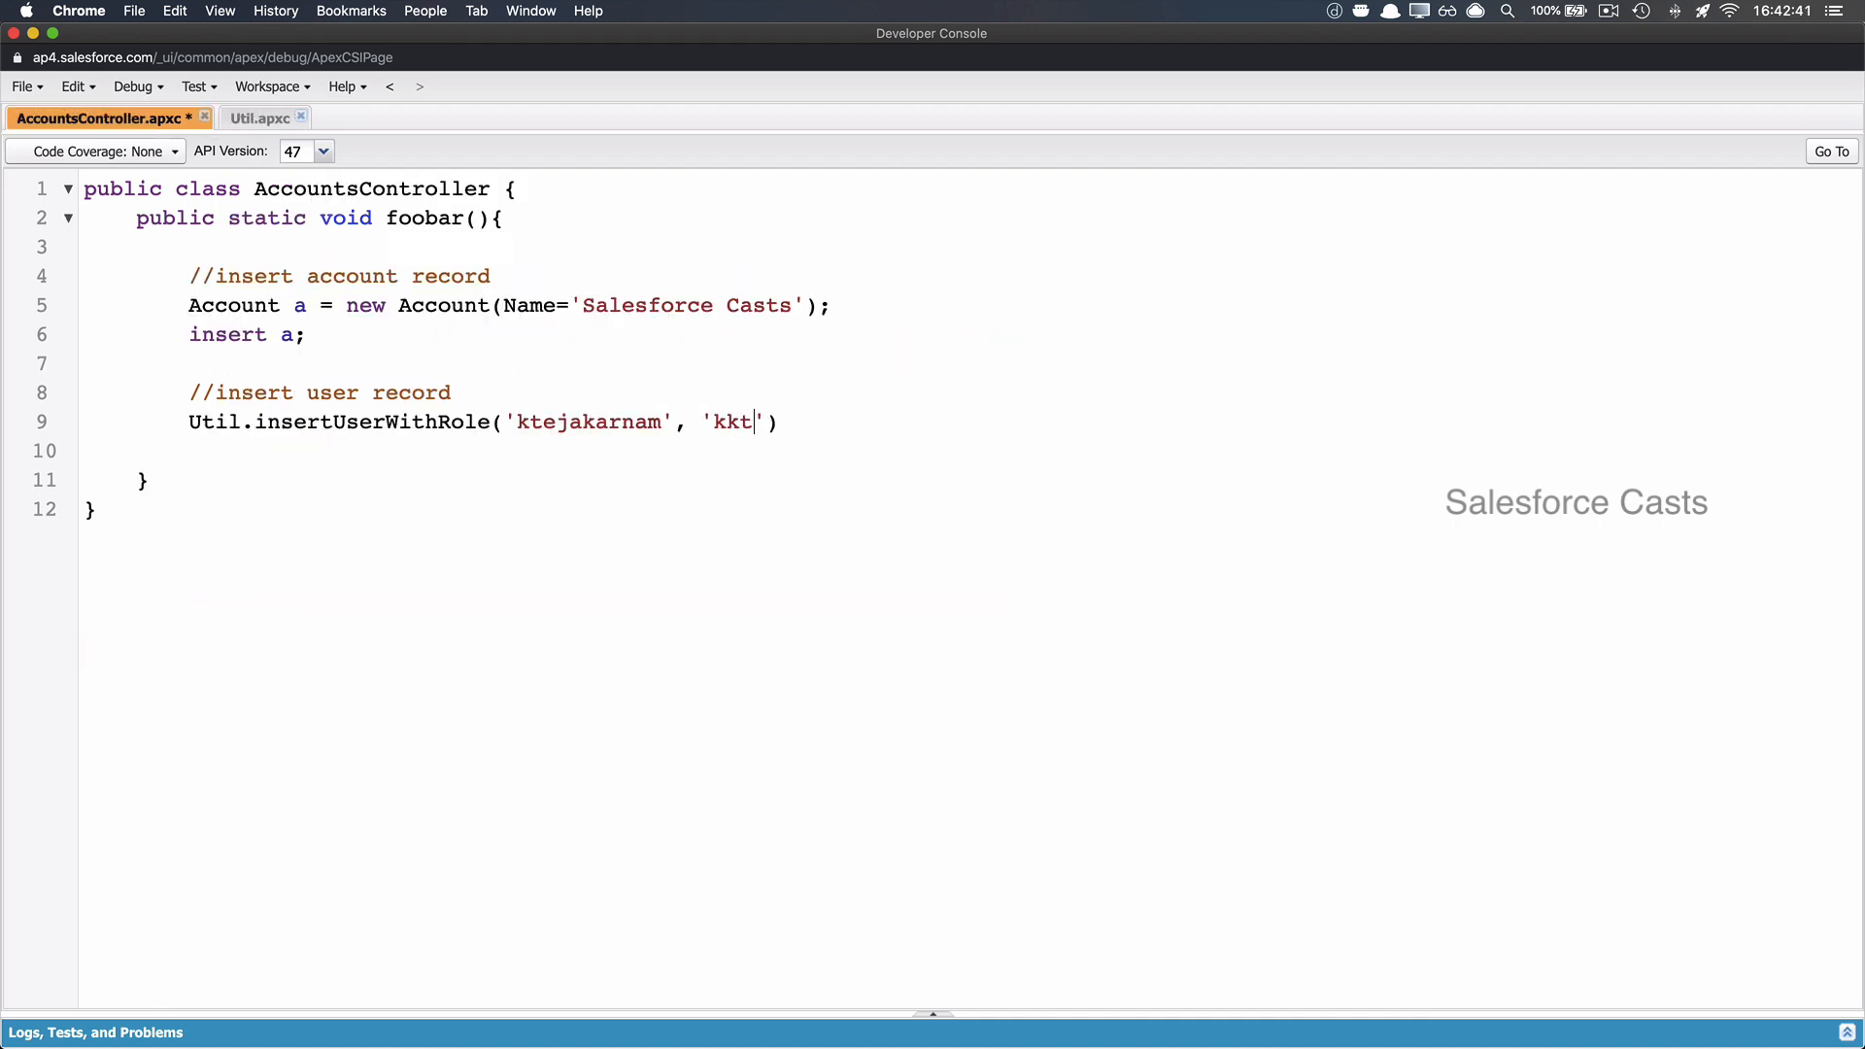
text(,)
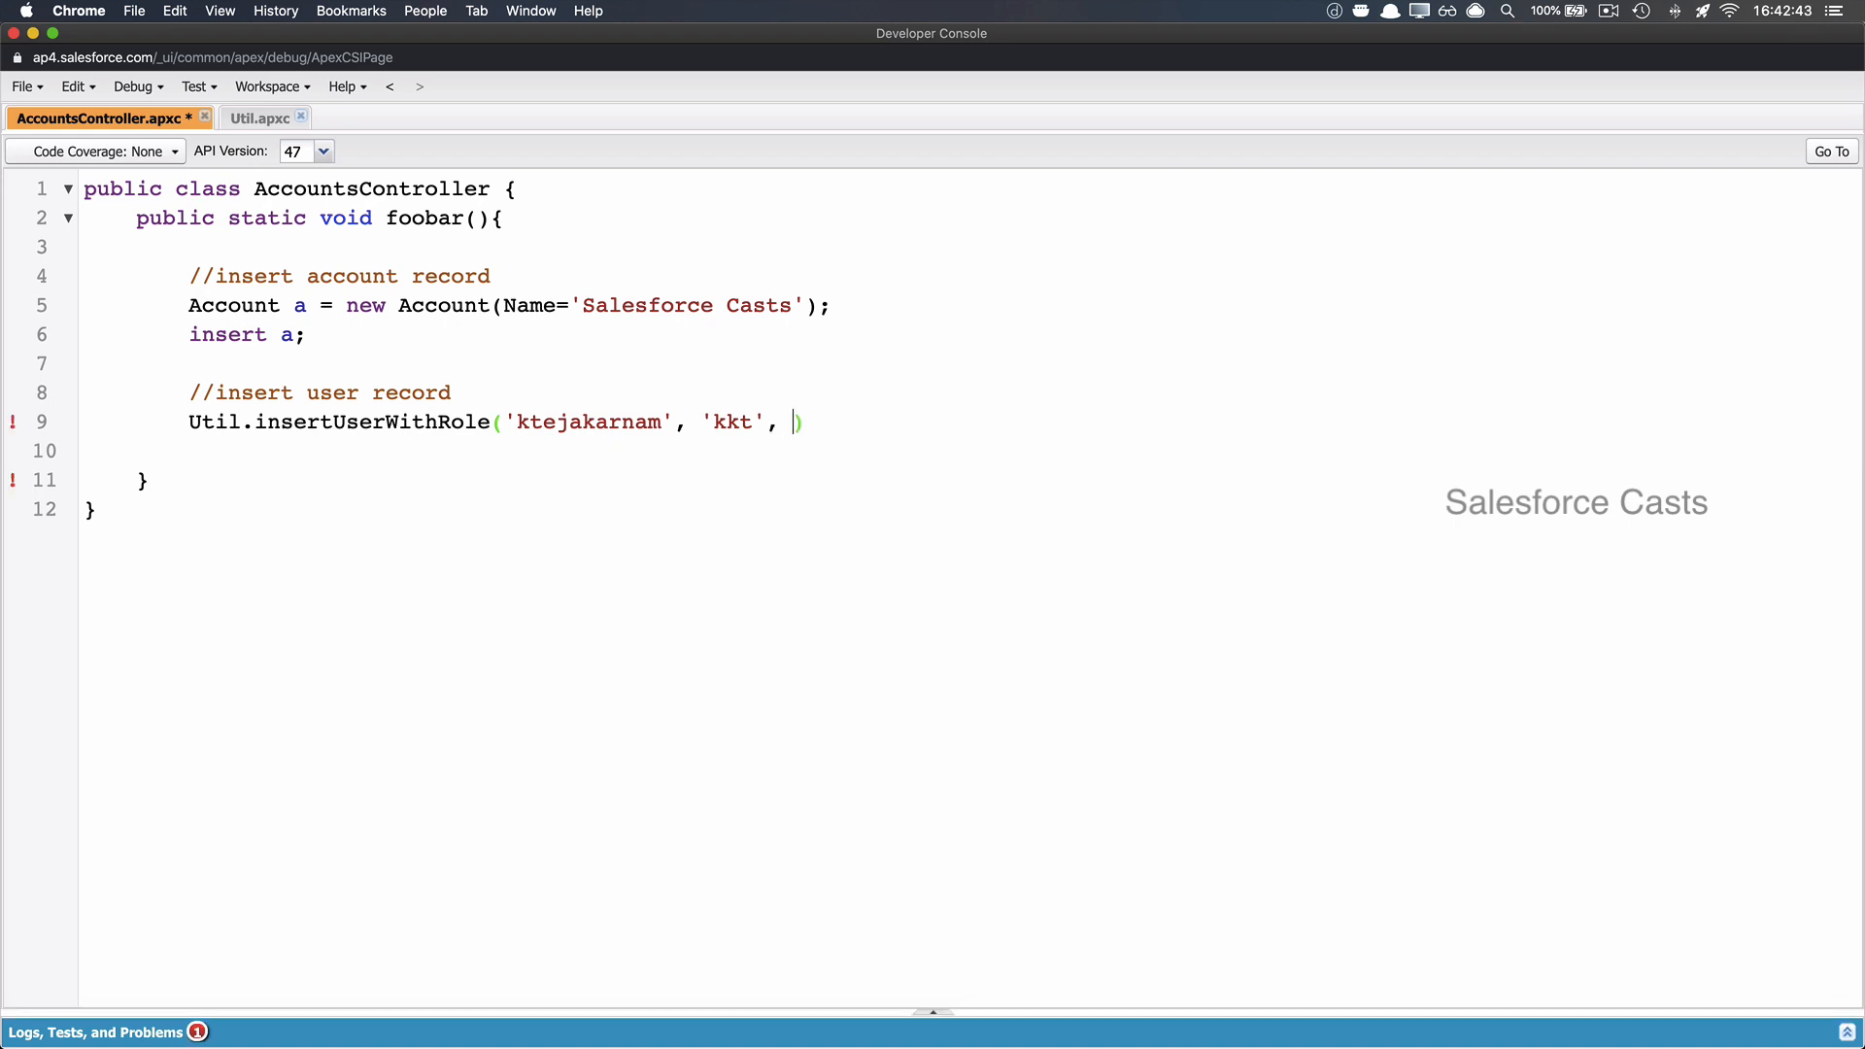
click(258, 116)
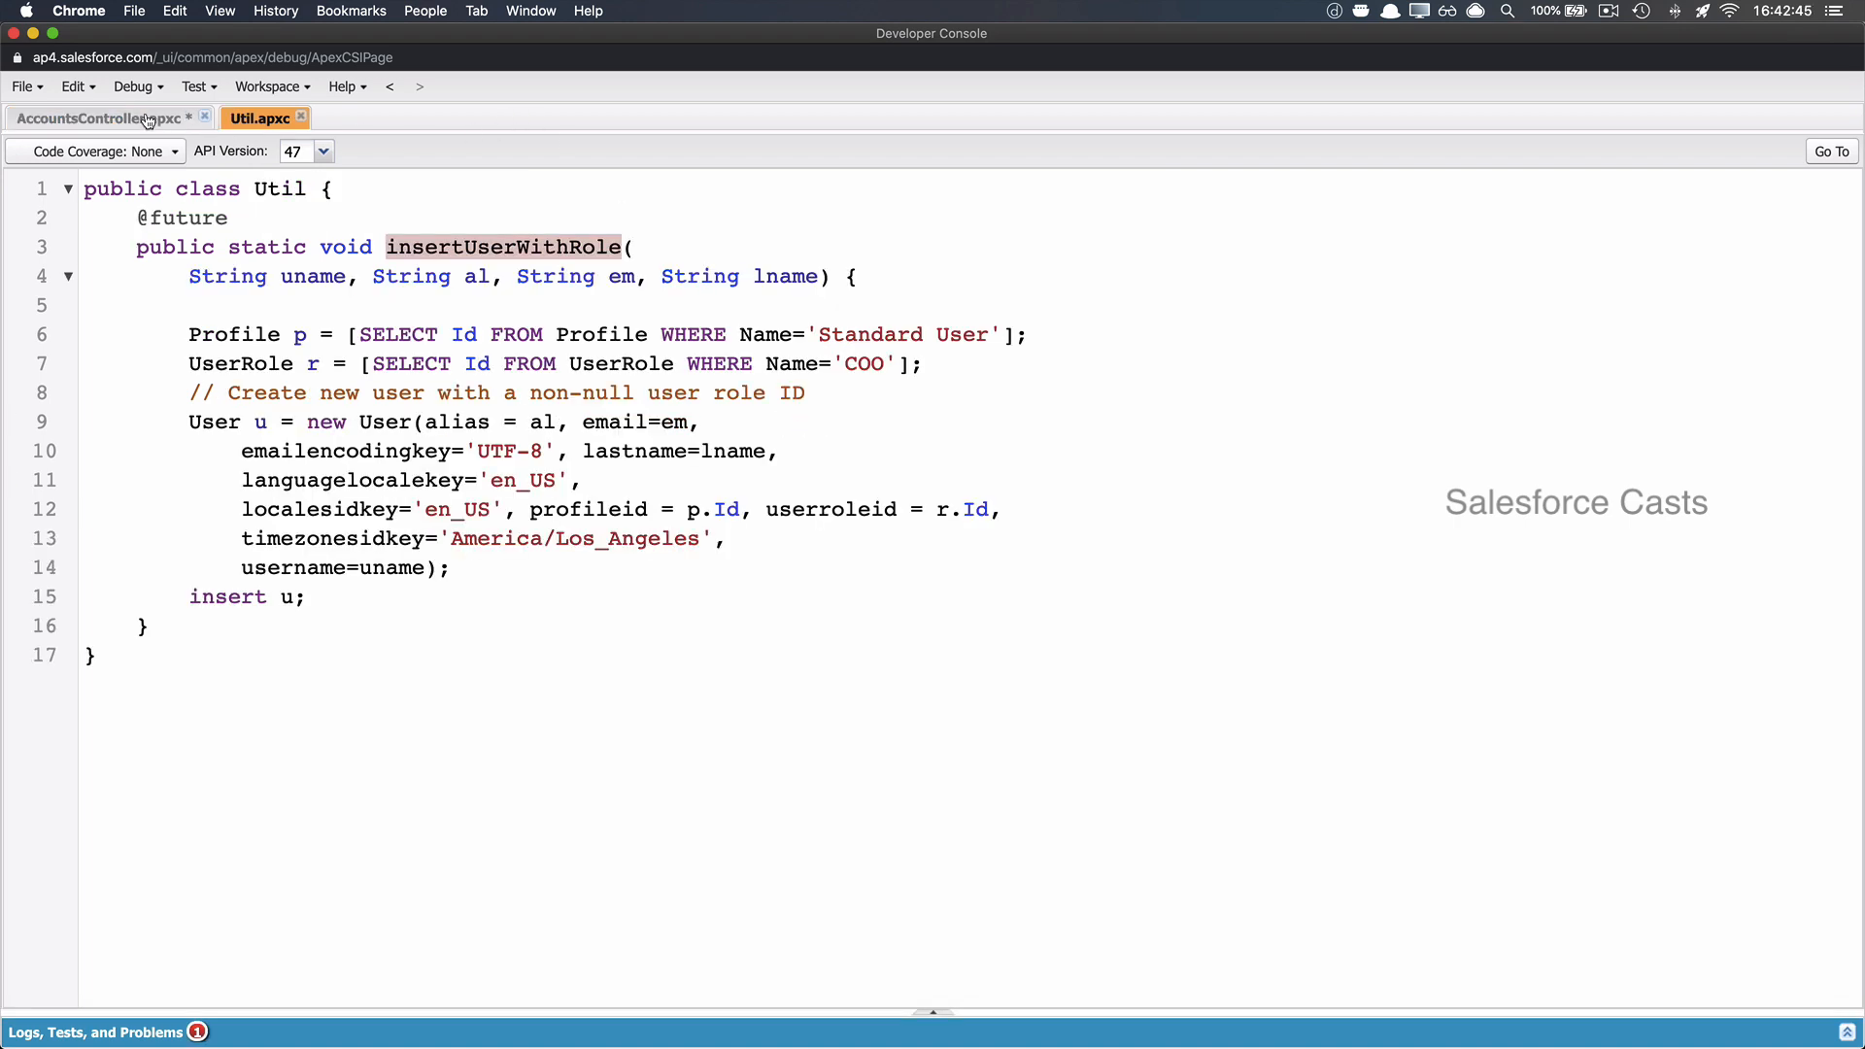
click(107, 116)
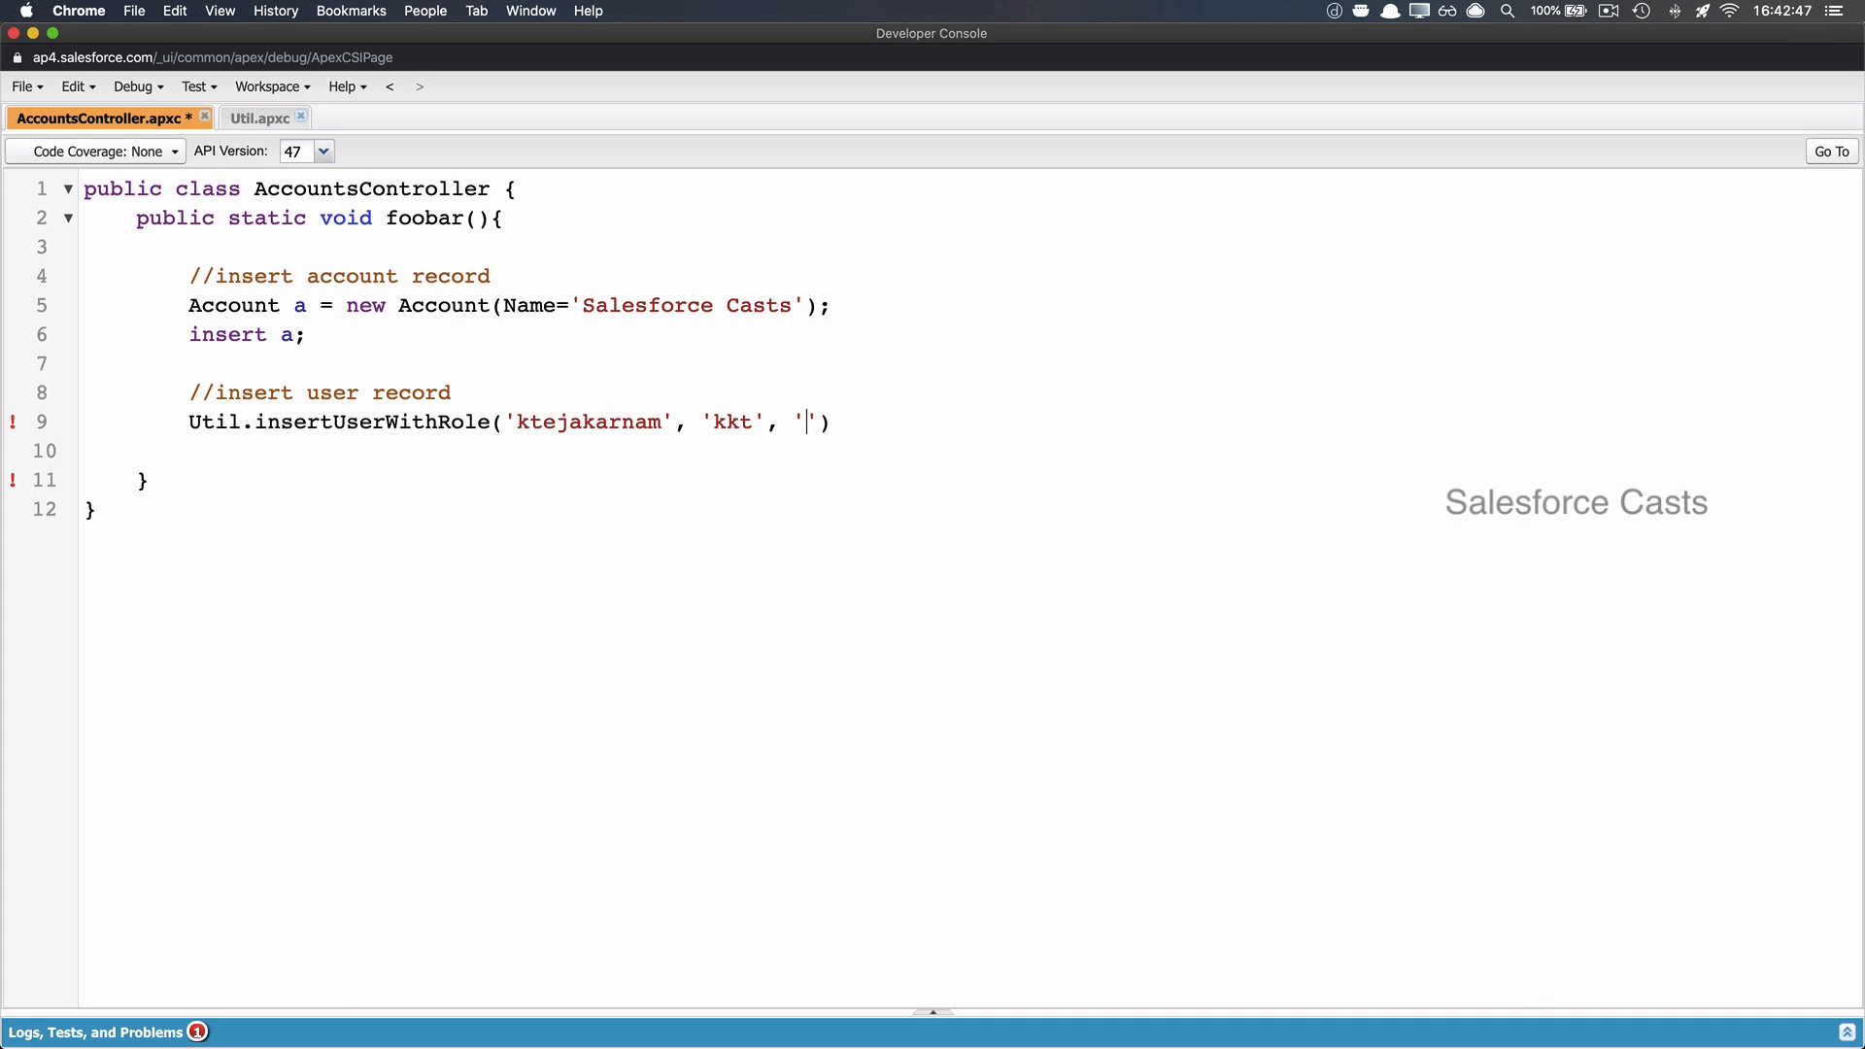
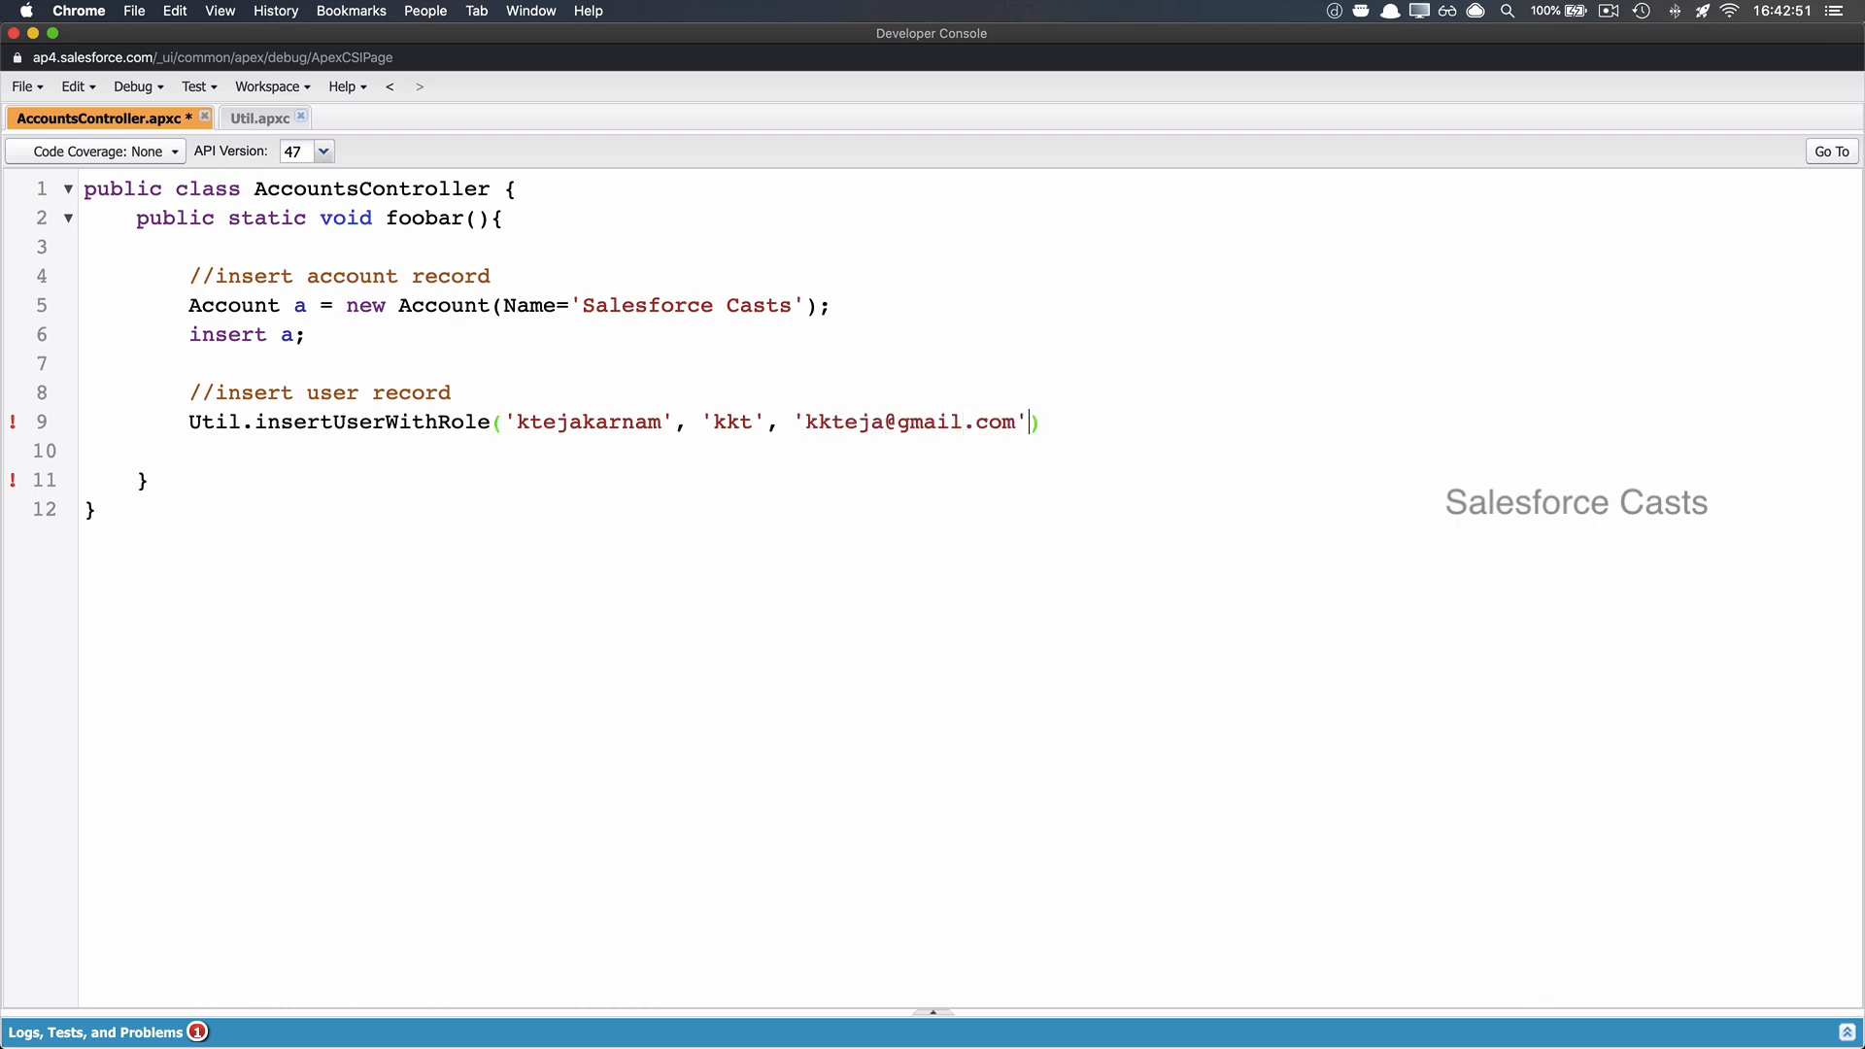
text(, '')
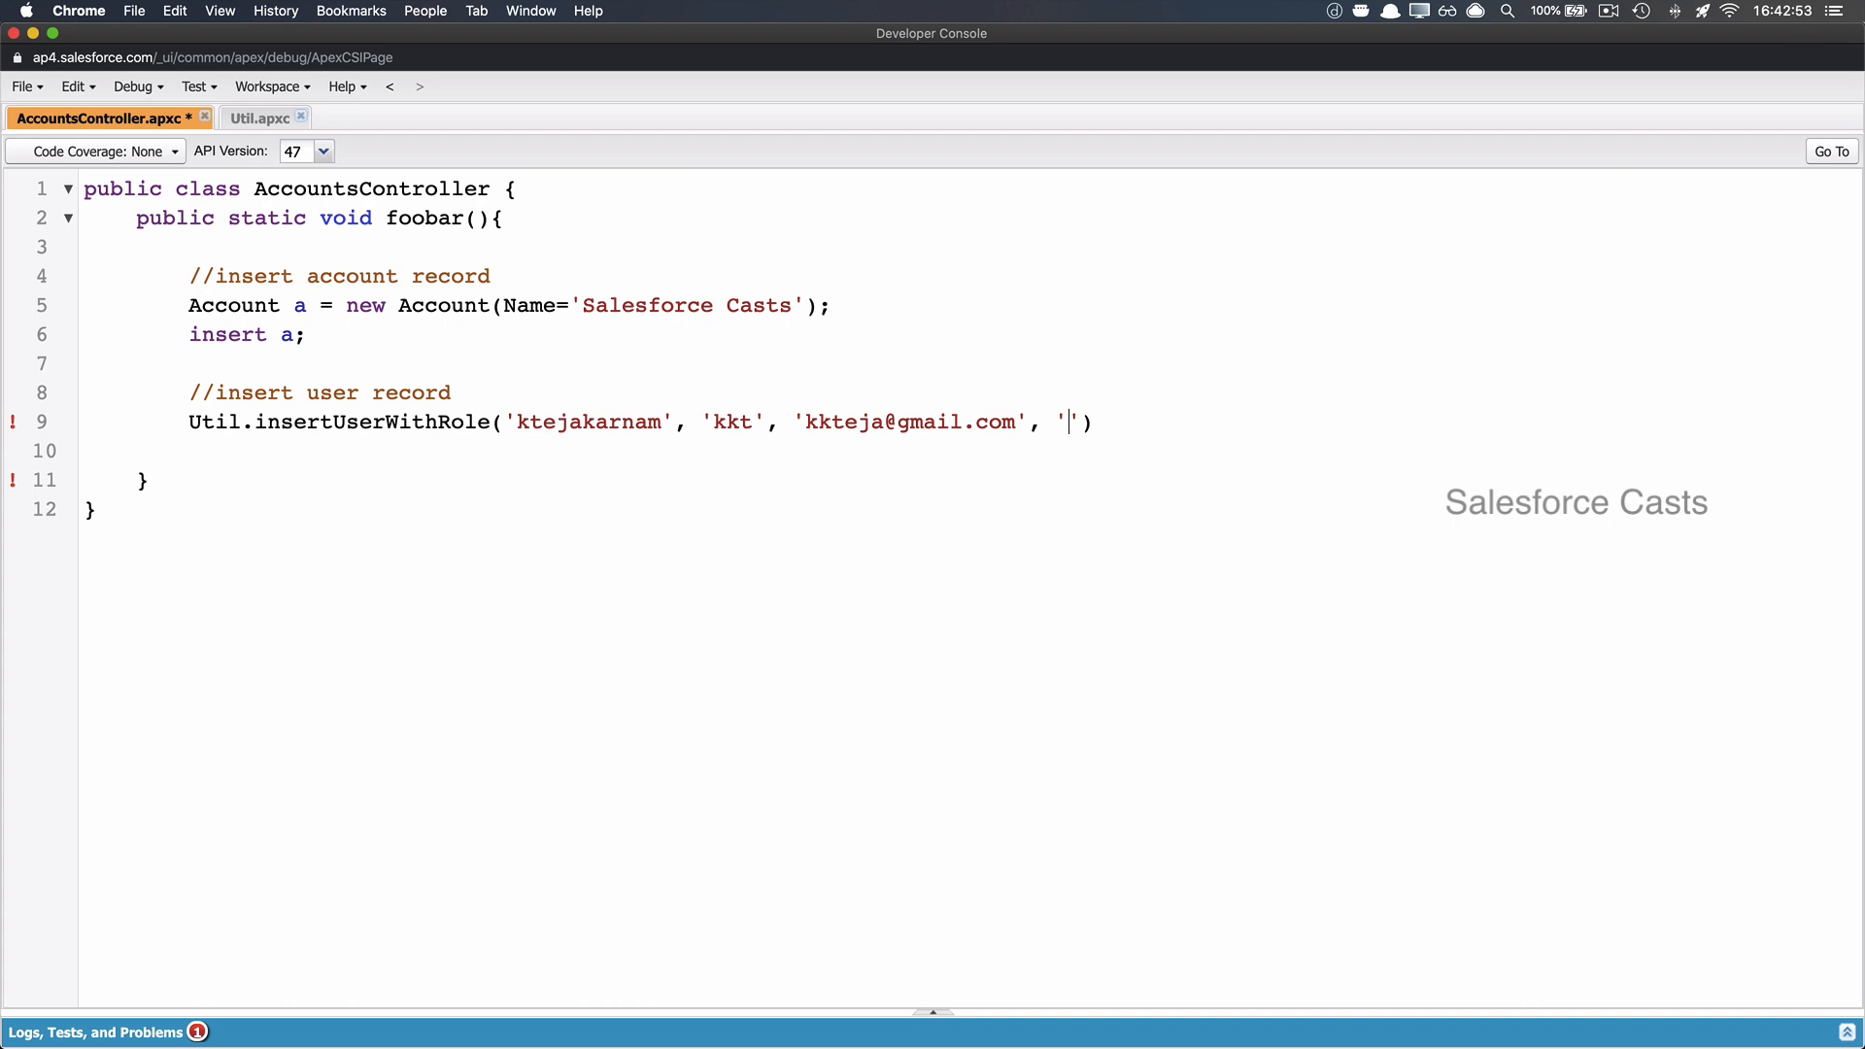
text(Teja)
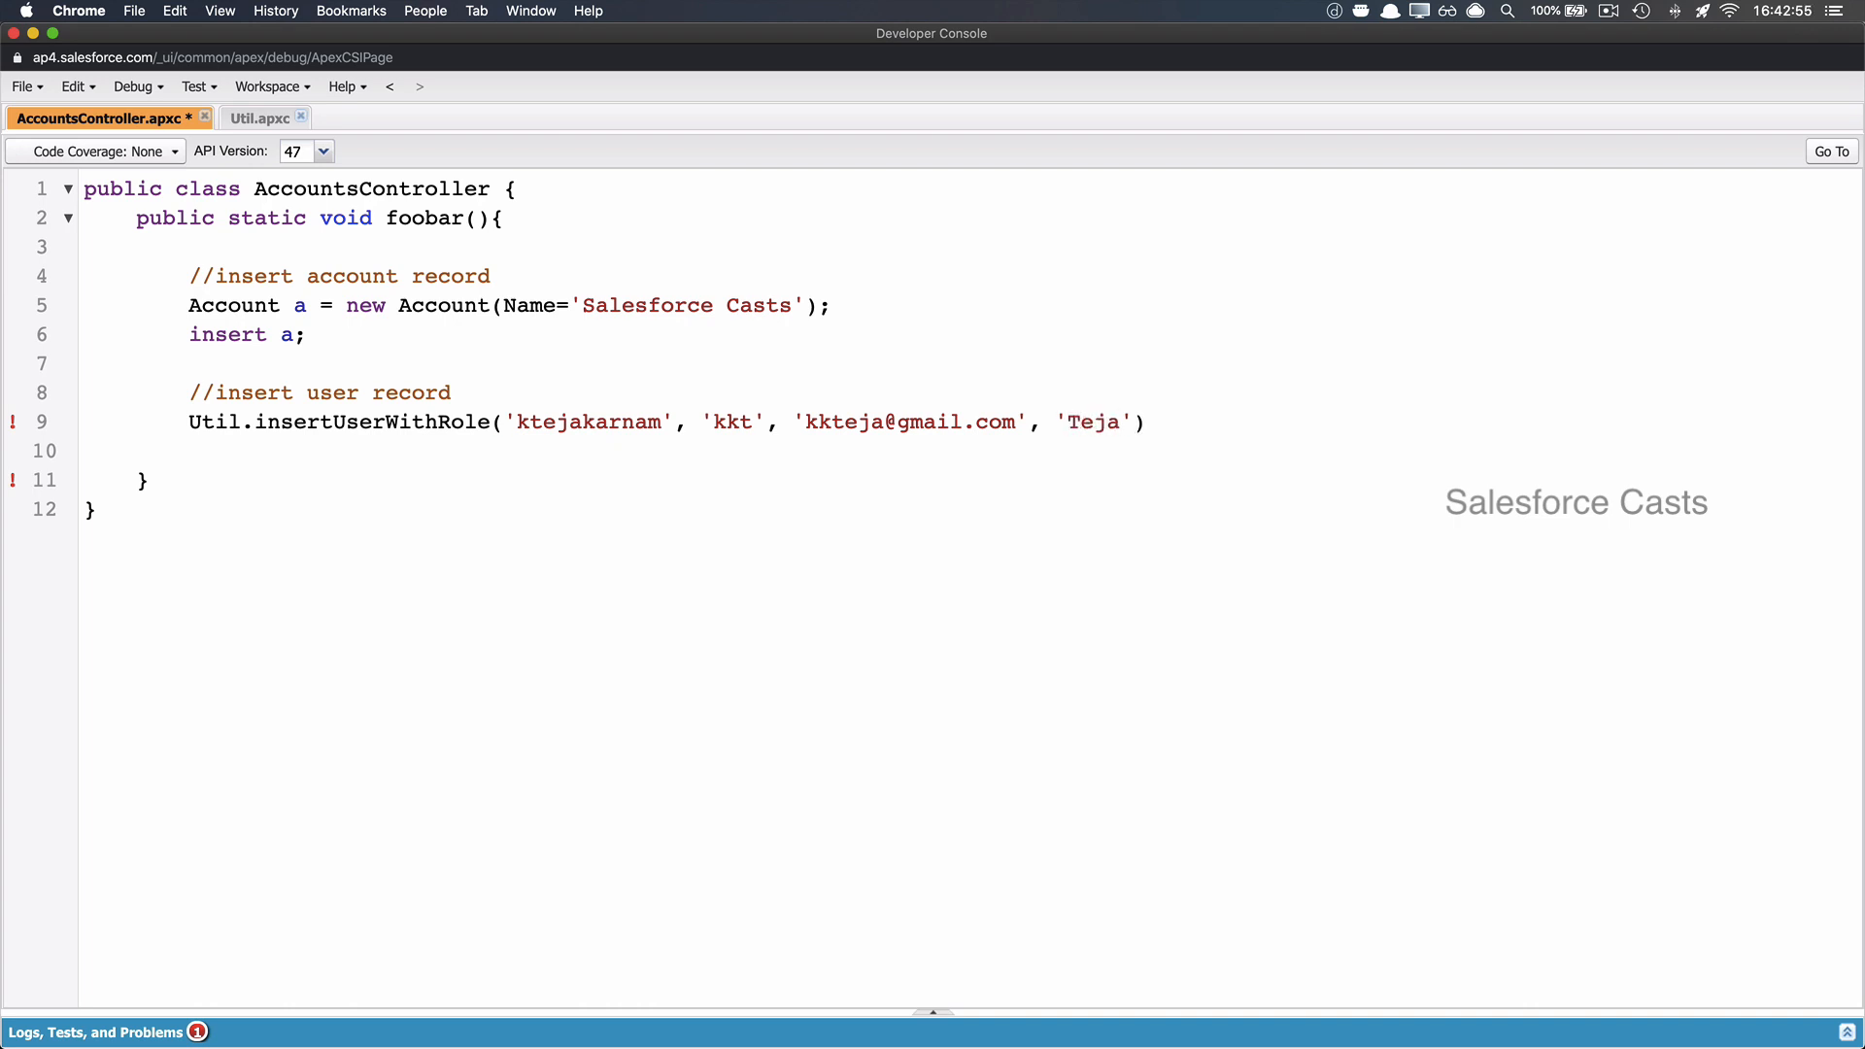
text(;)
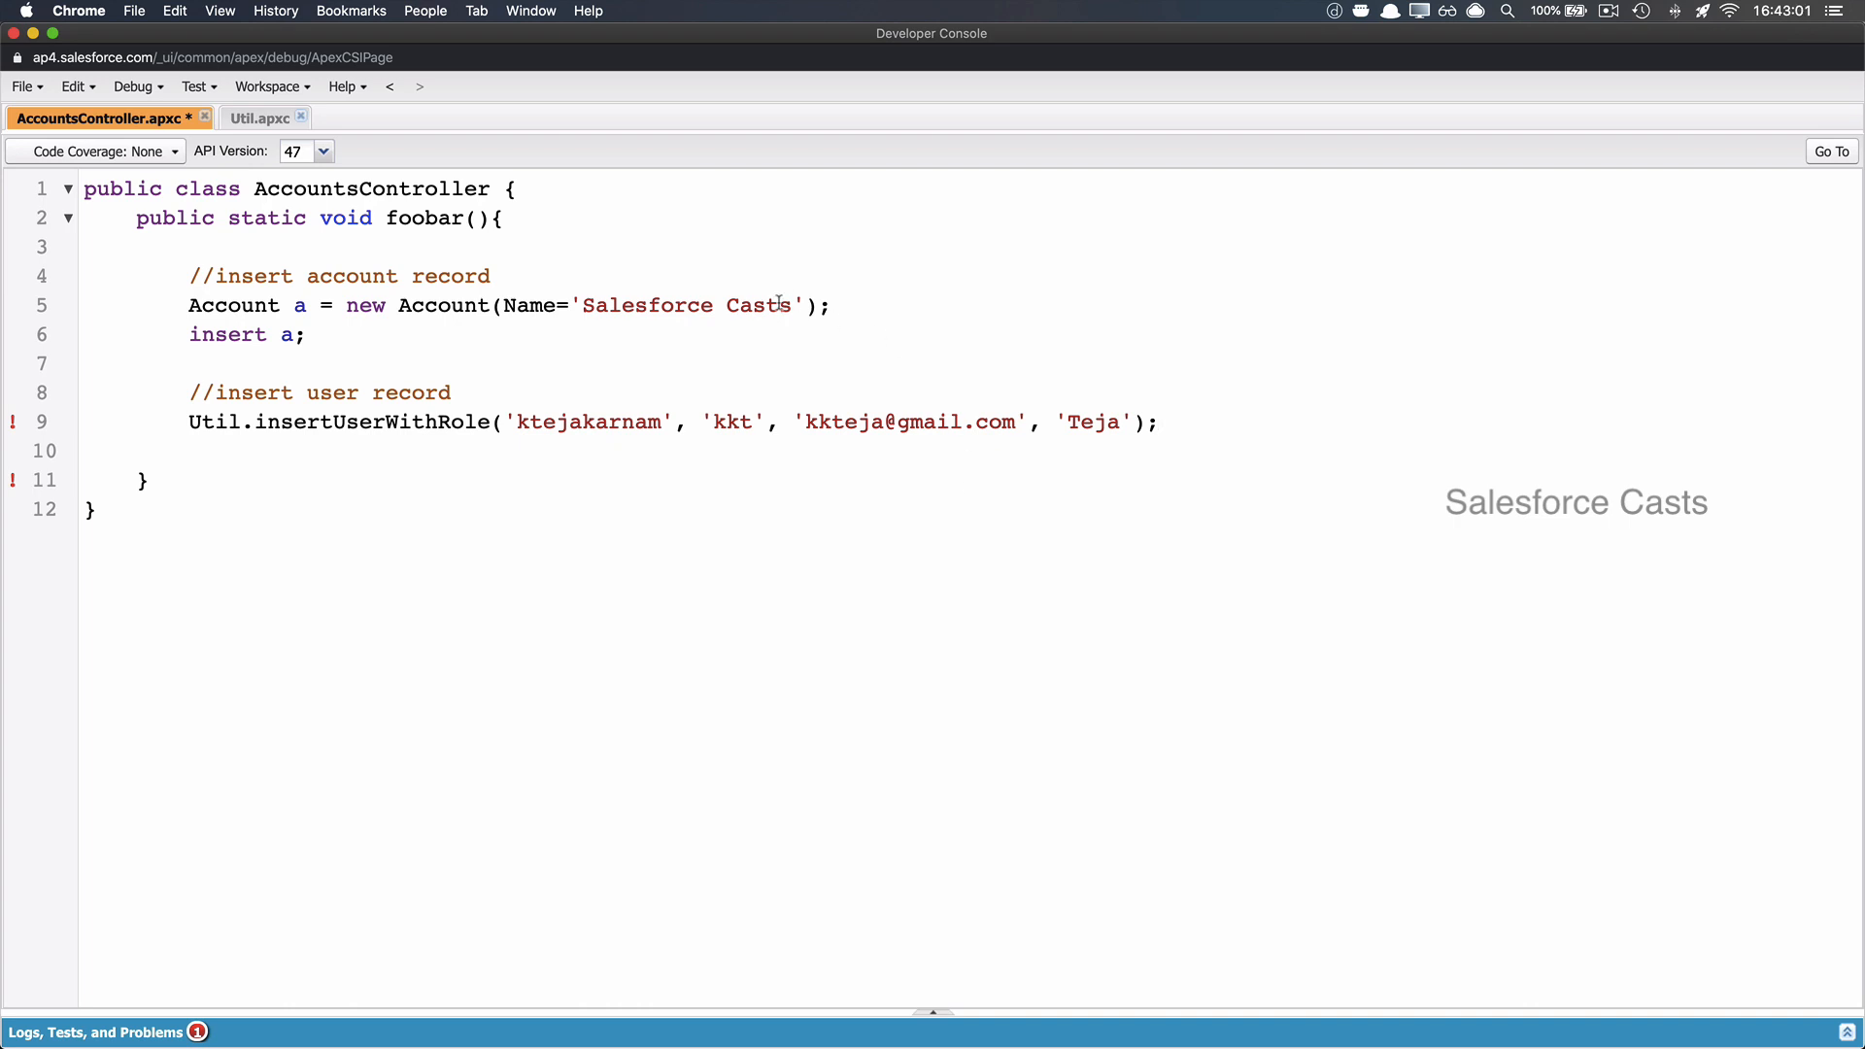
click(257, 117)
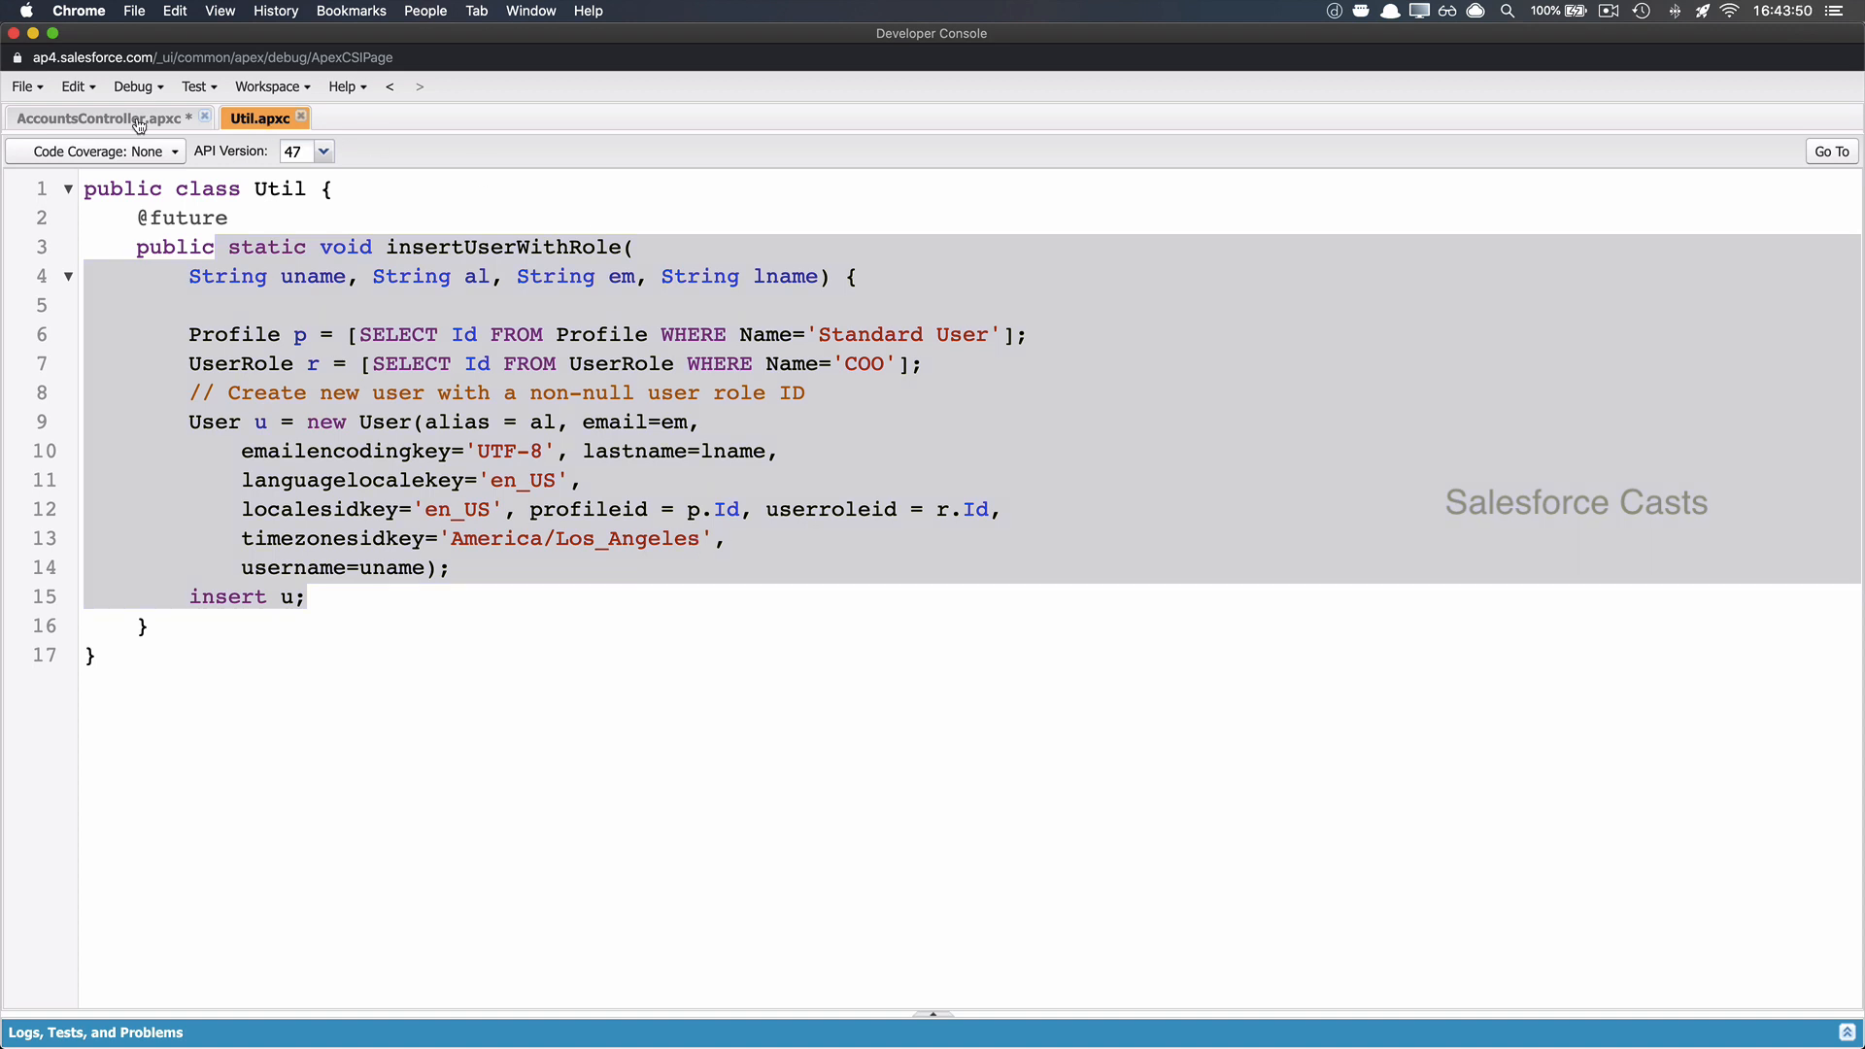
Review the account insert code in AccountsController and the Util class before running foobar.
click(107, 115)
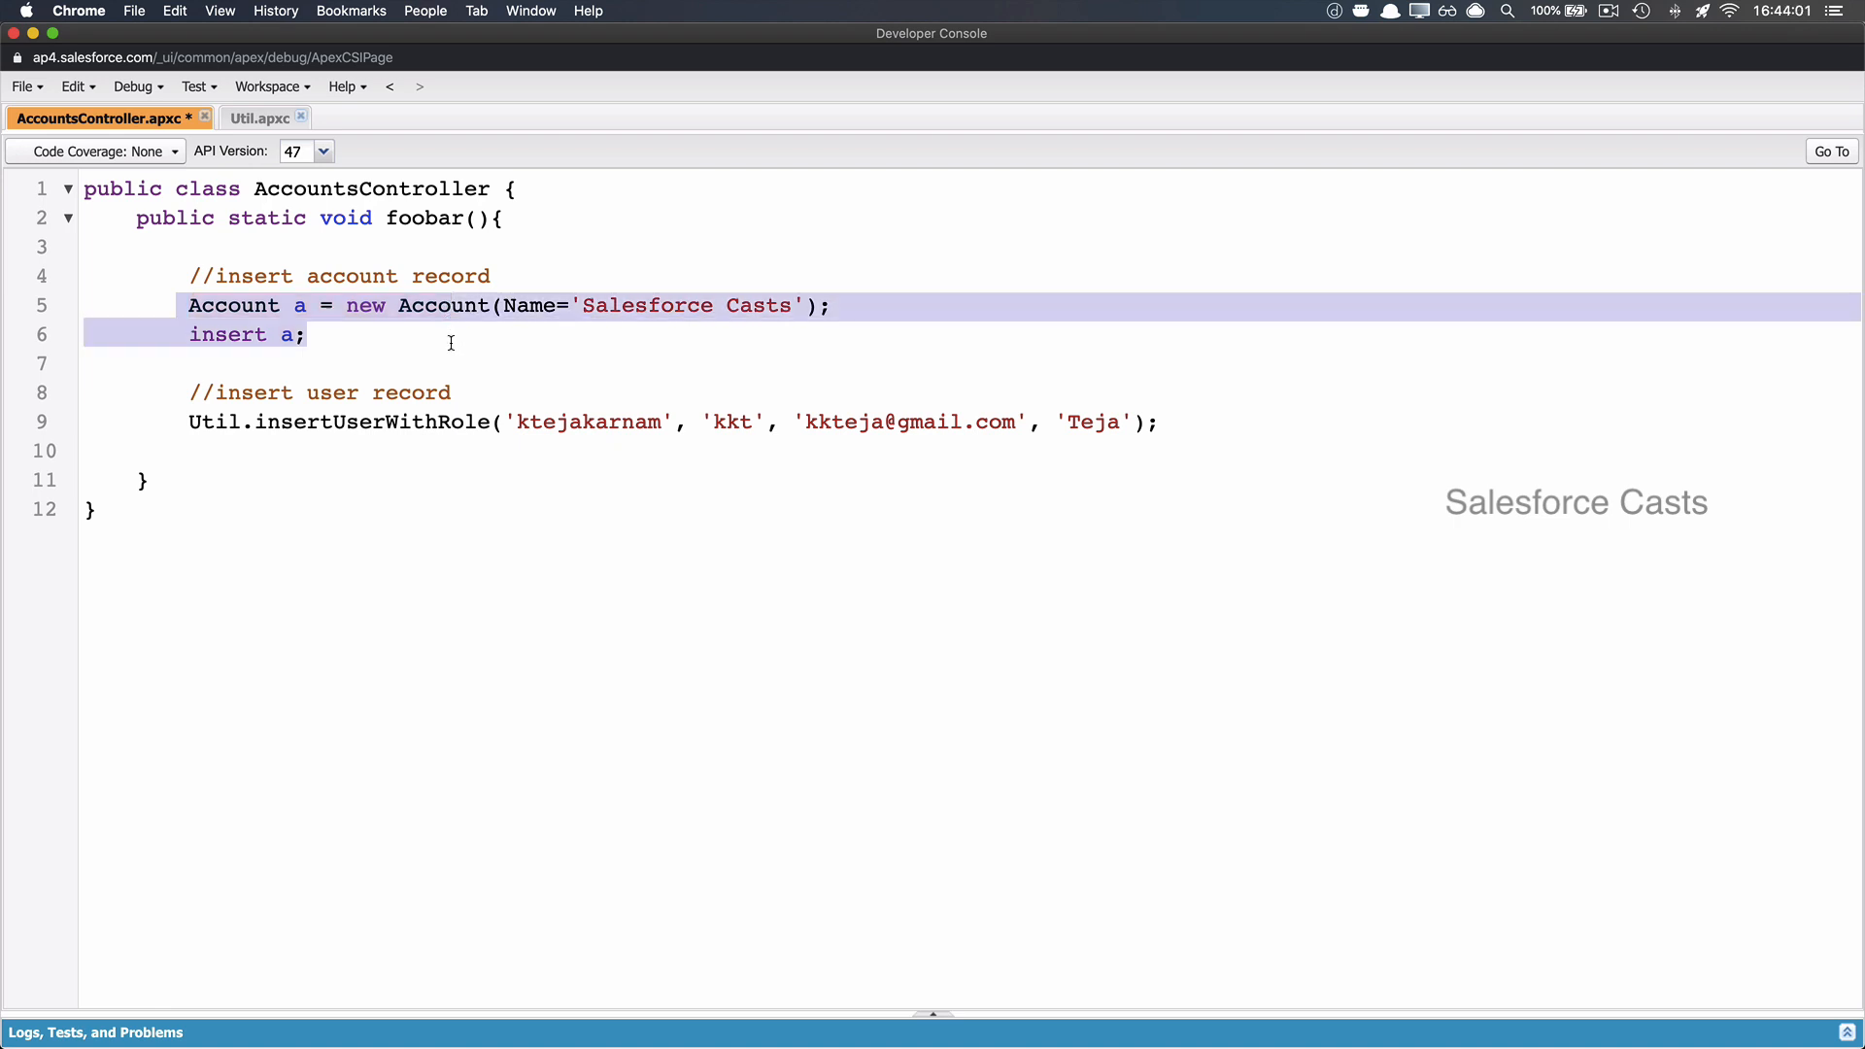
mouse_move(325, 334)
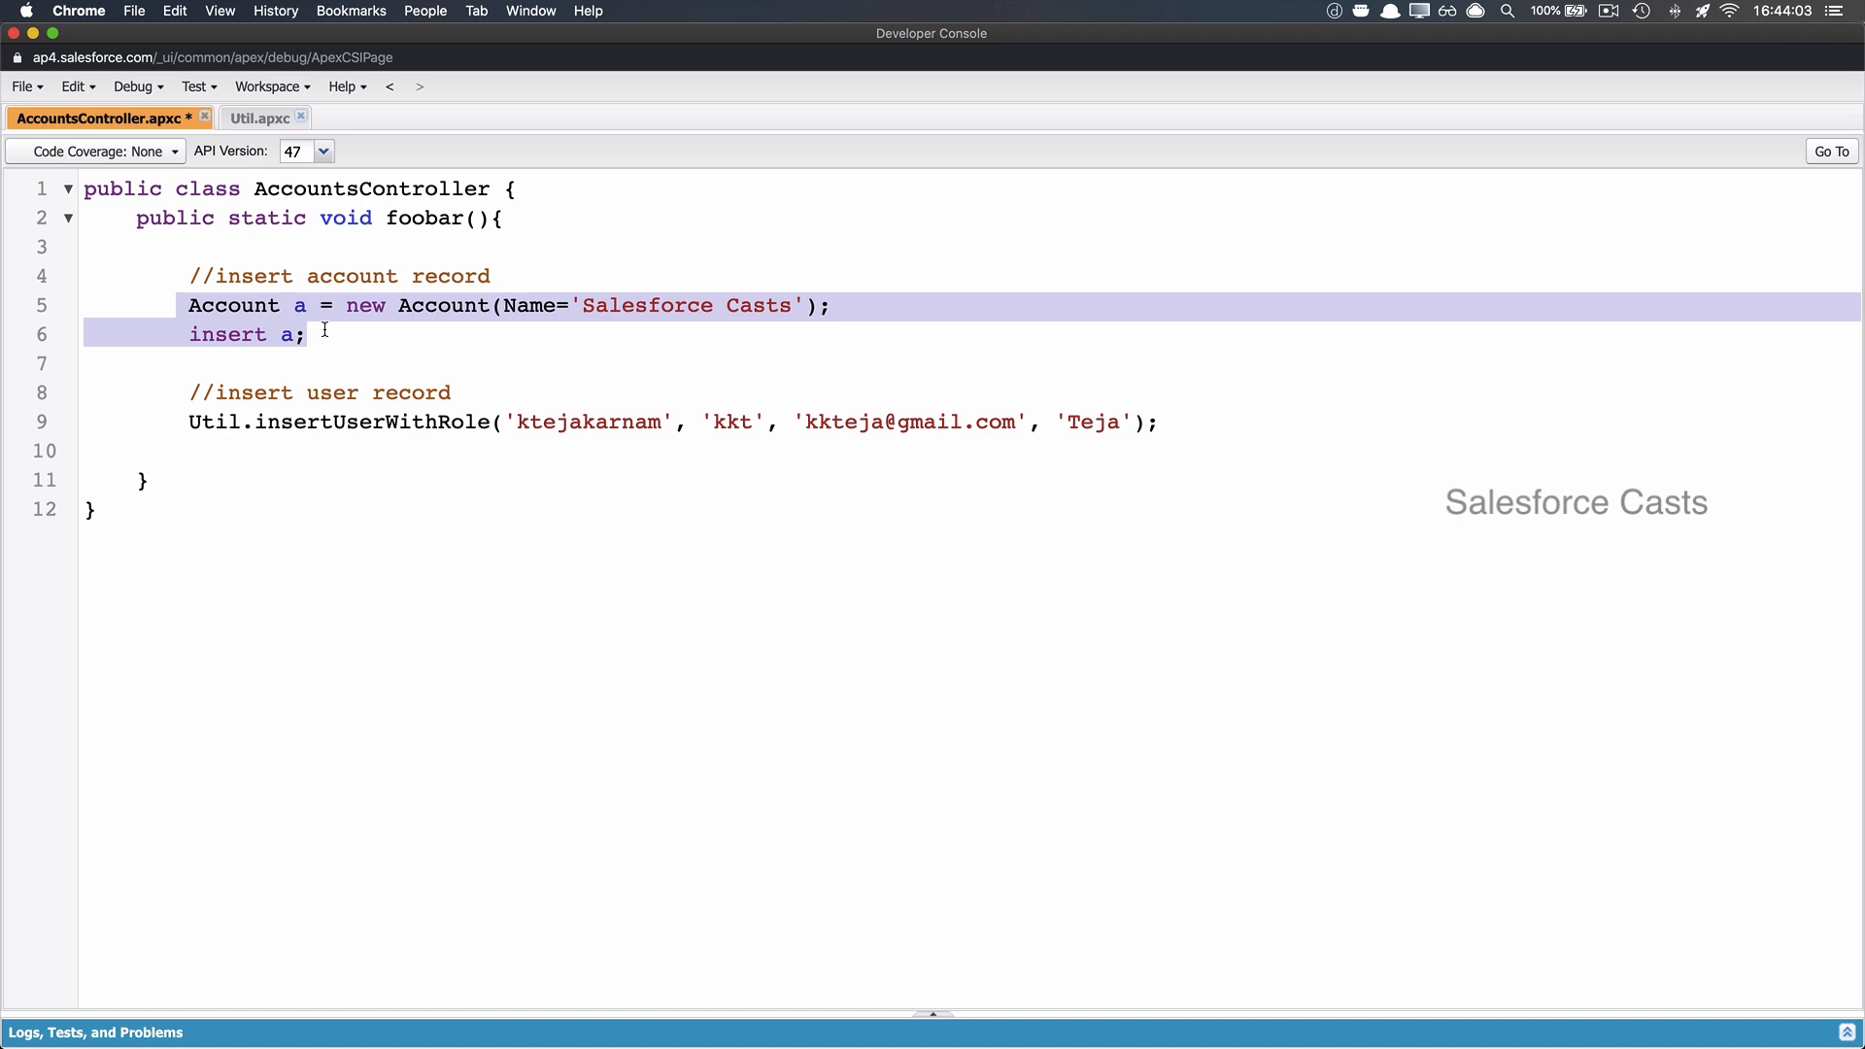
double_click(371, 422)
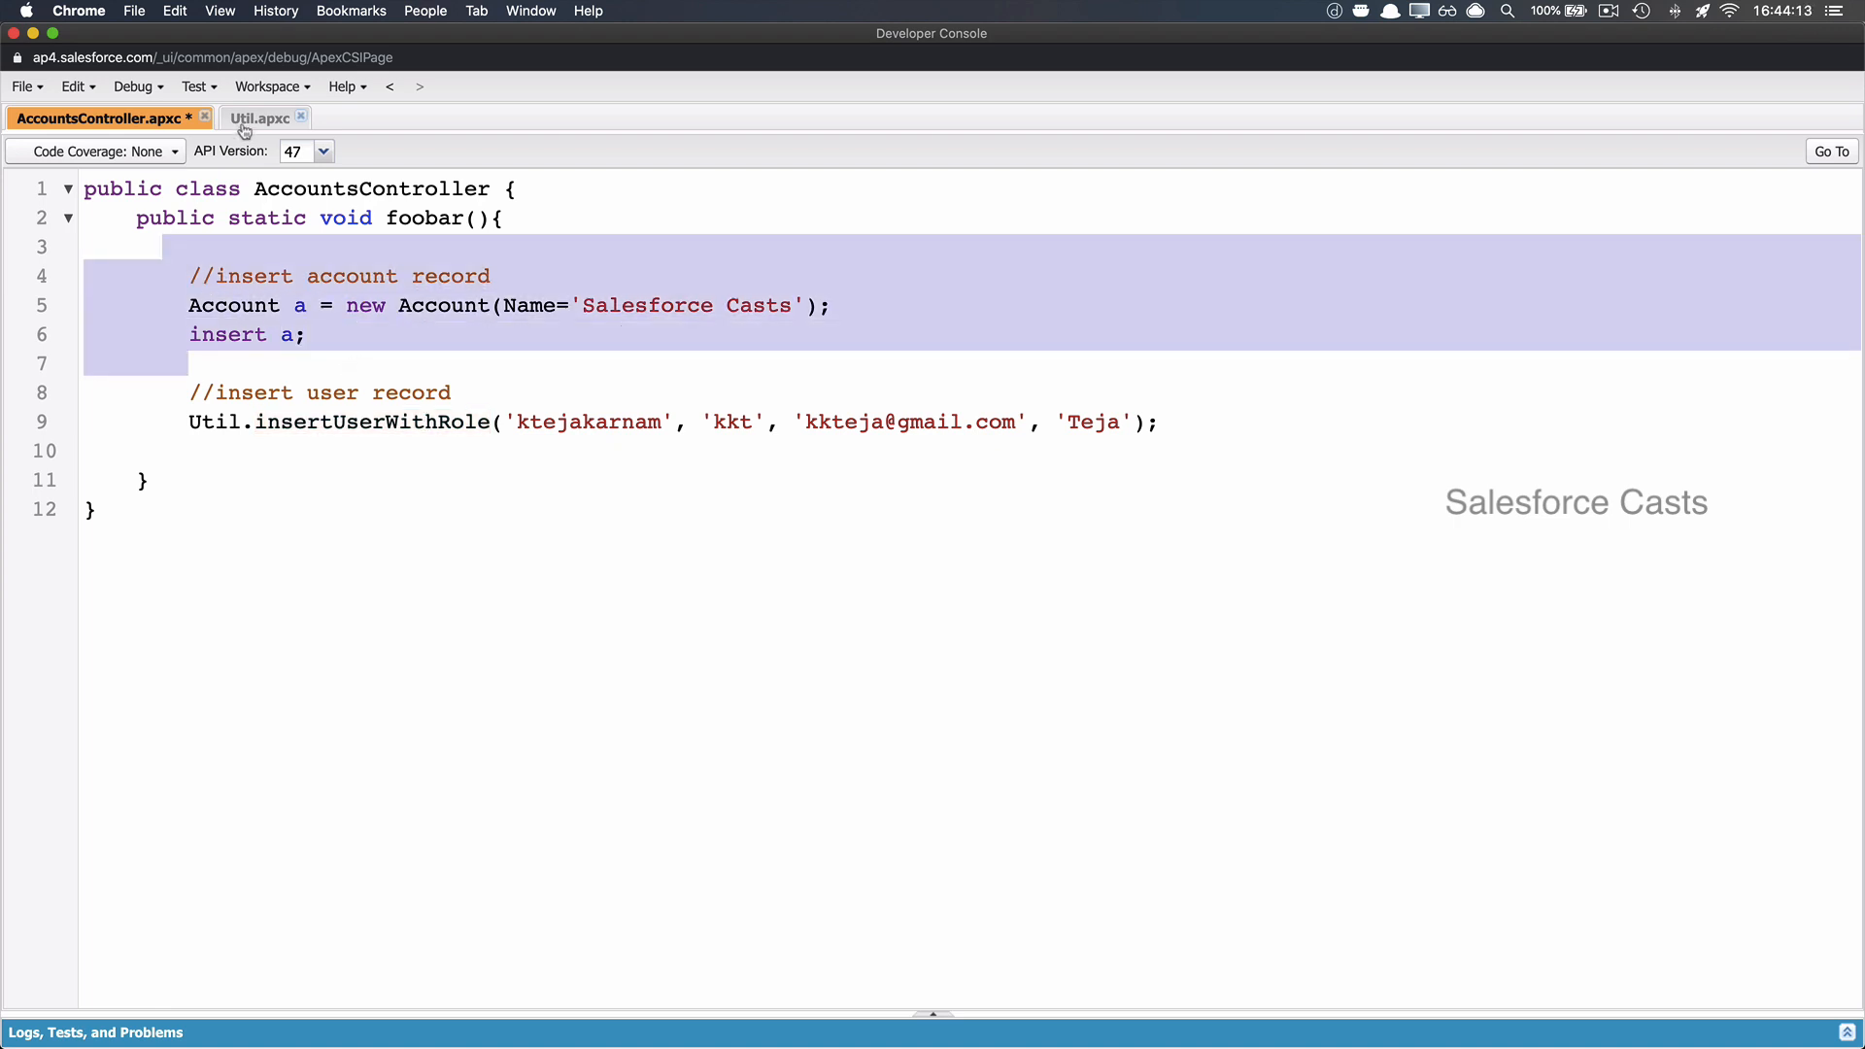
click(258, 116)
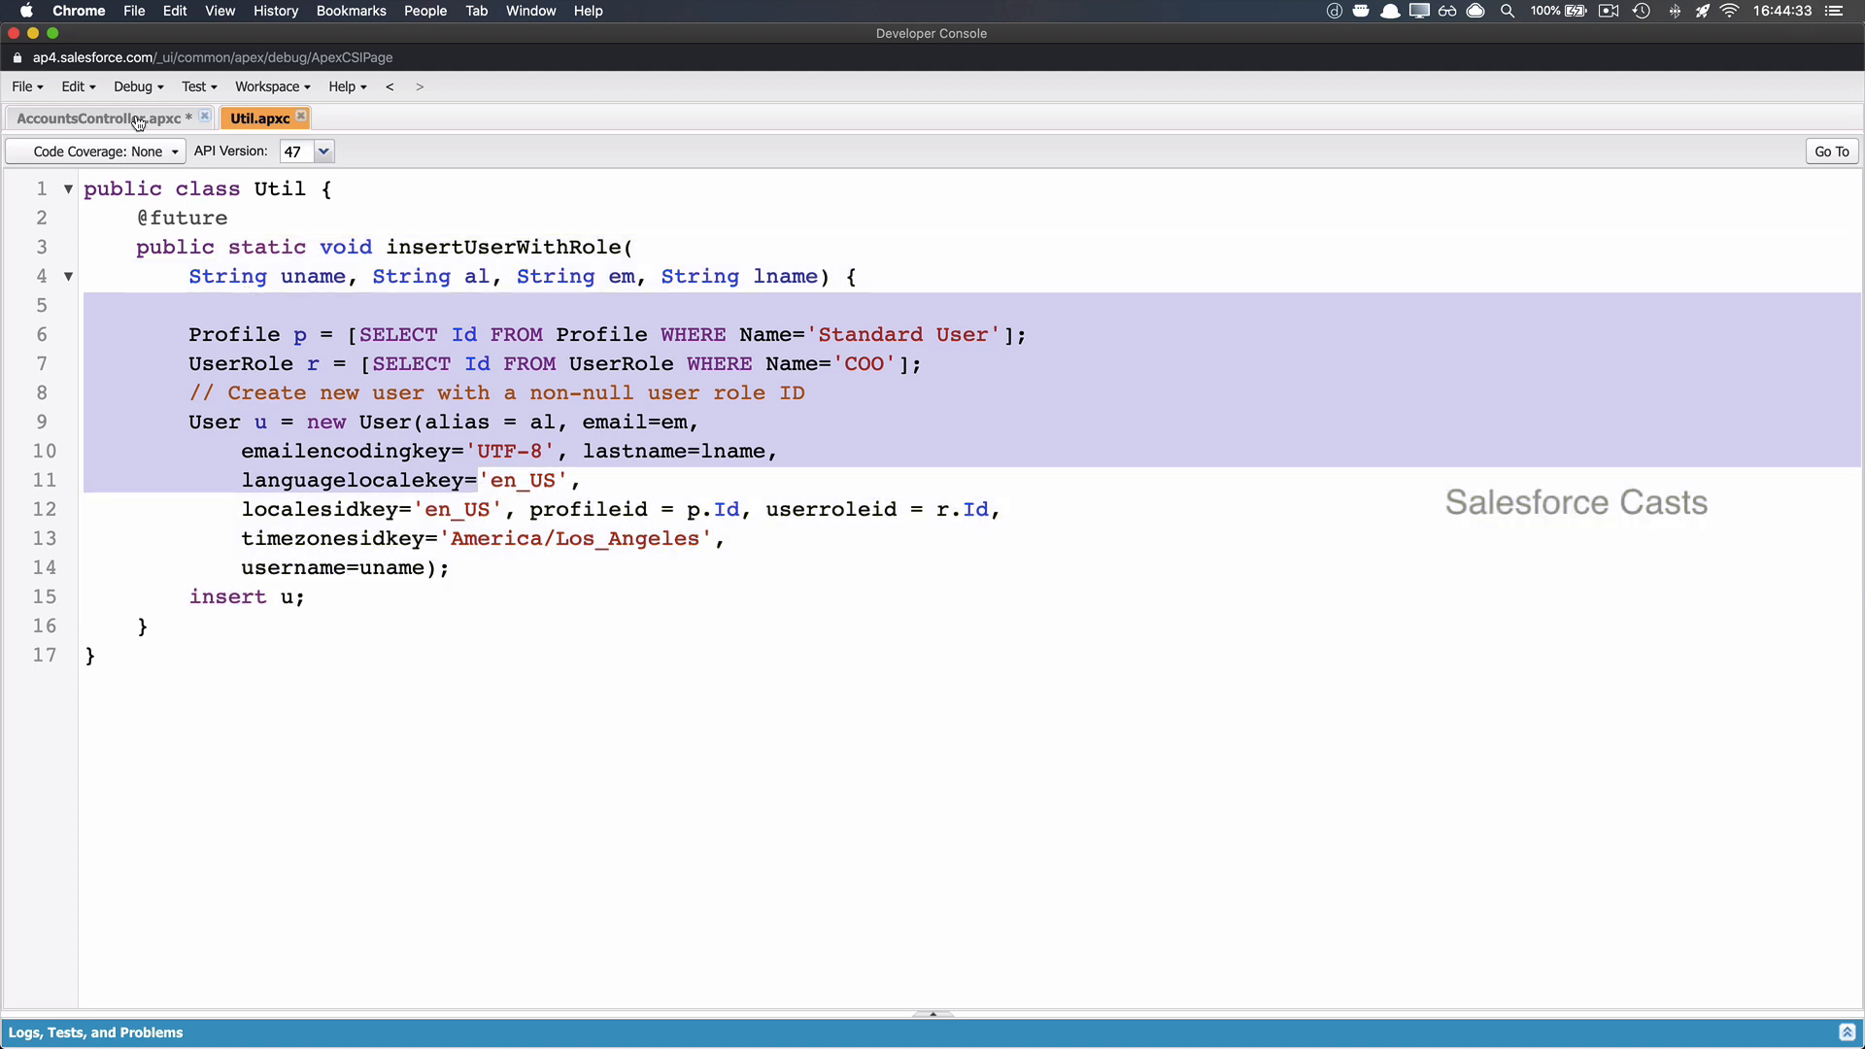
click(109, 116)
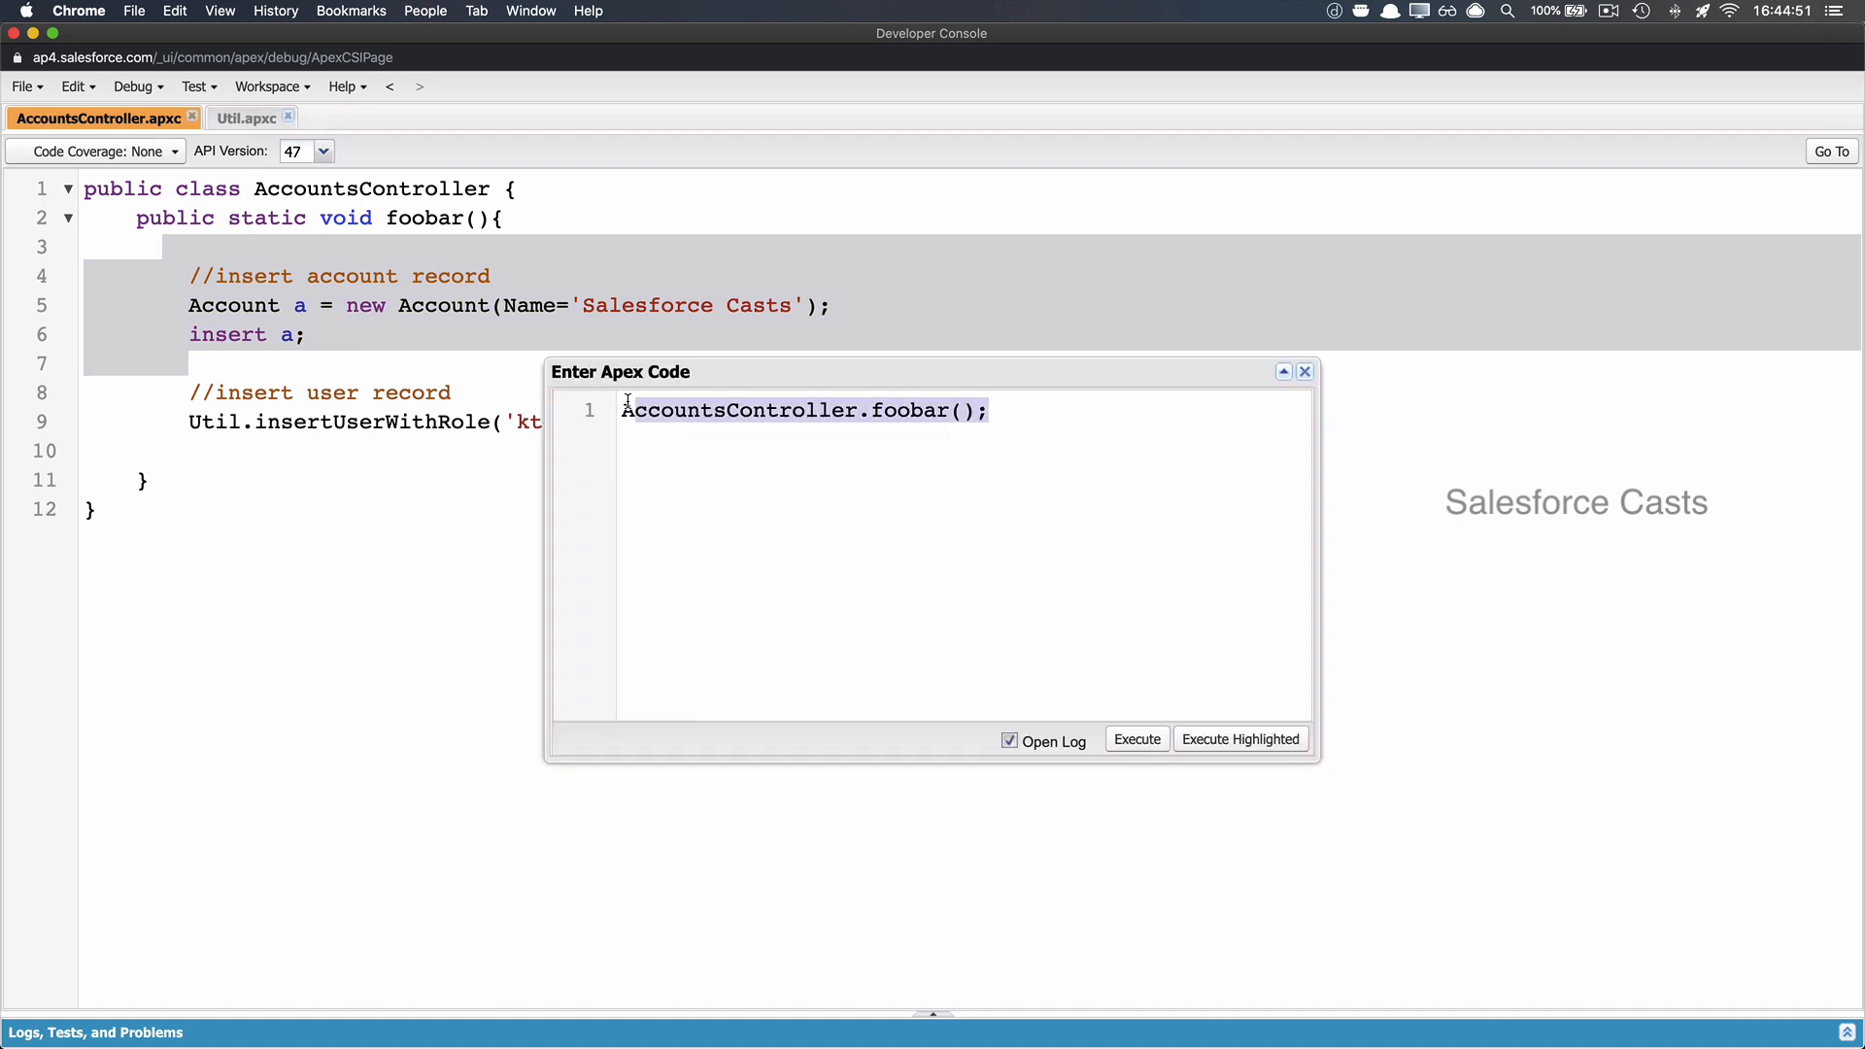
Execute AccountsController.foobar() anonymously and let it finish without a mixed DML error.
click(1137, 739)
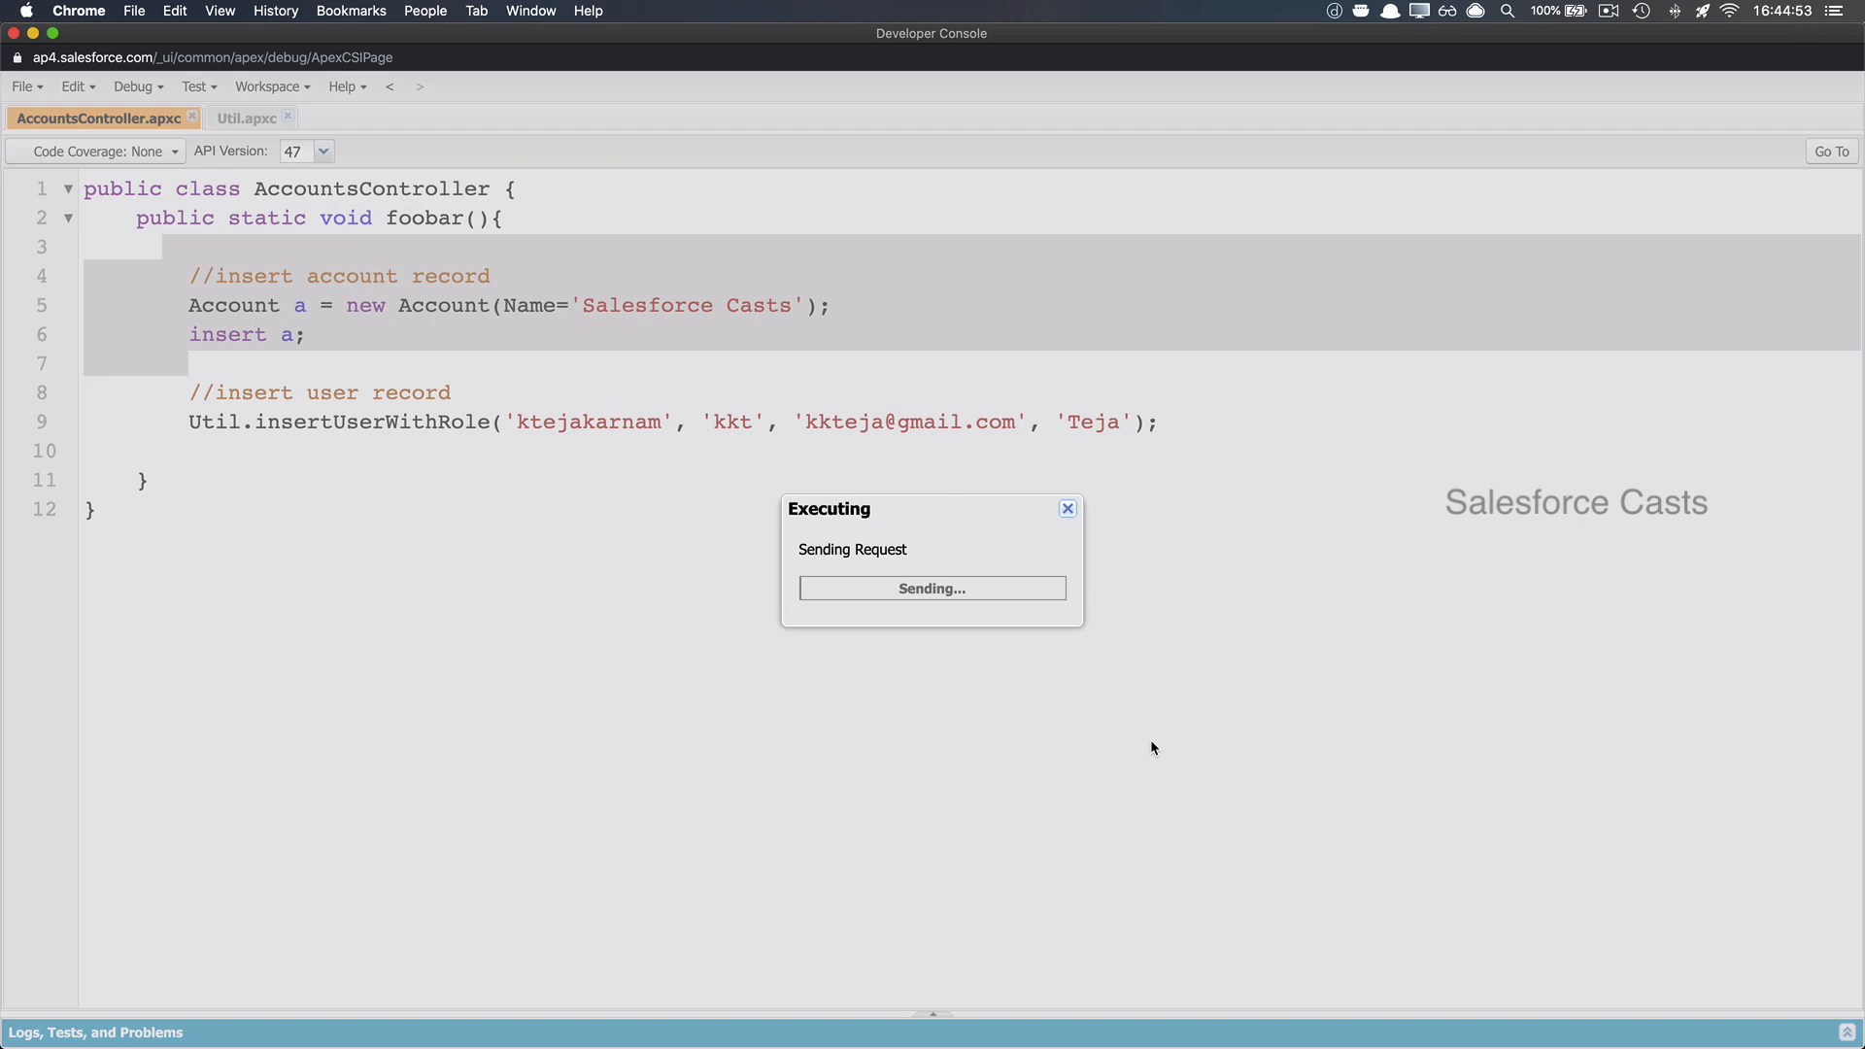
click(1069, 509)
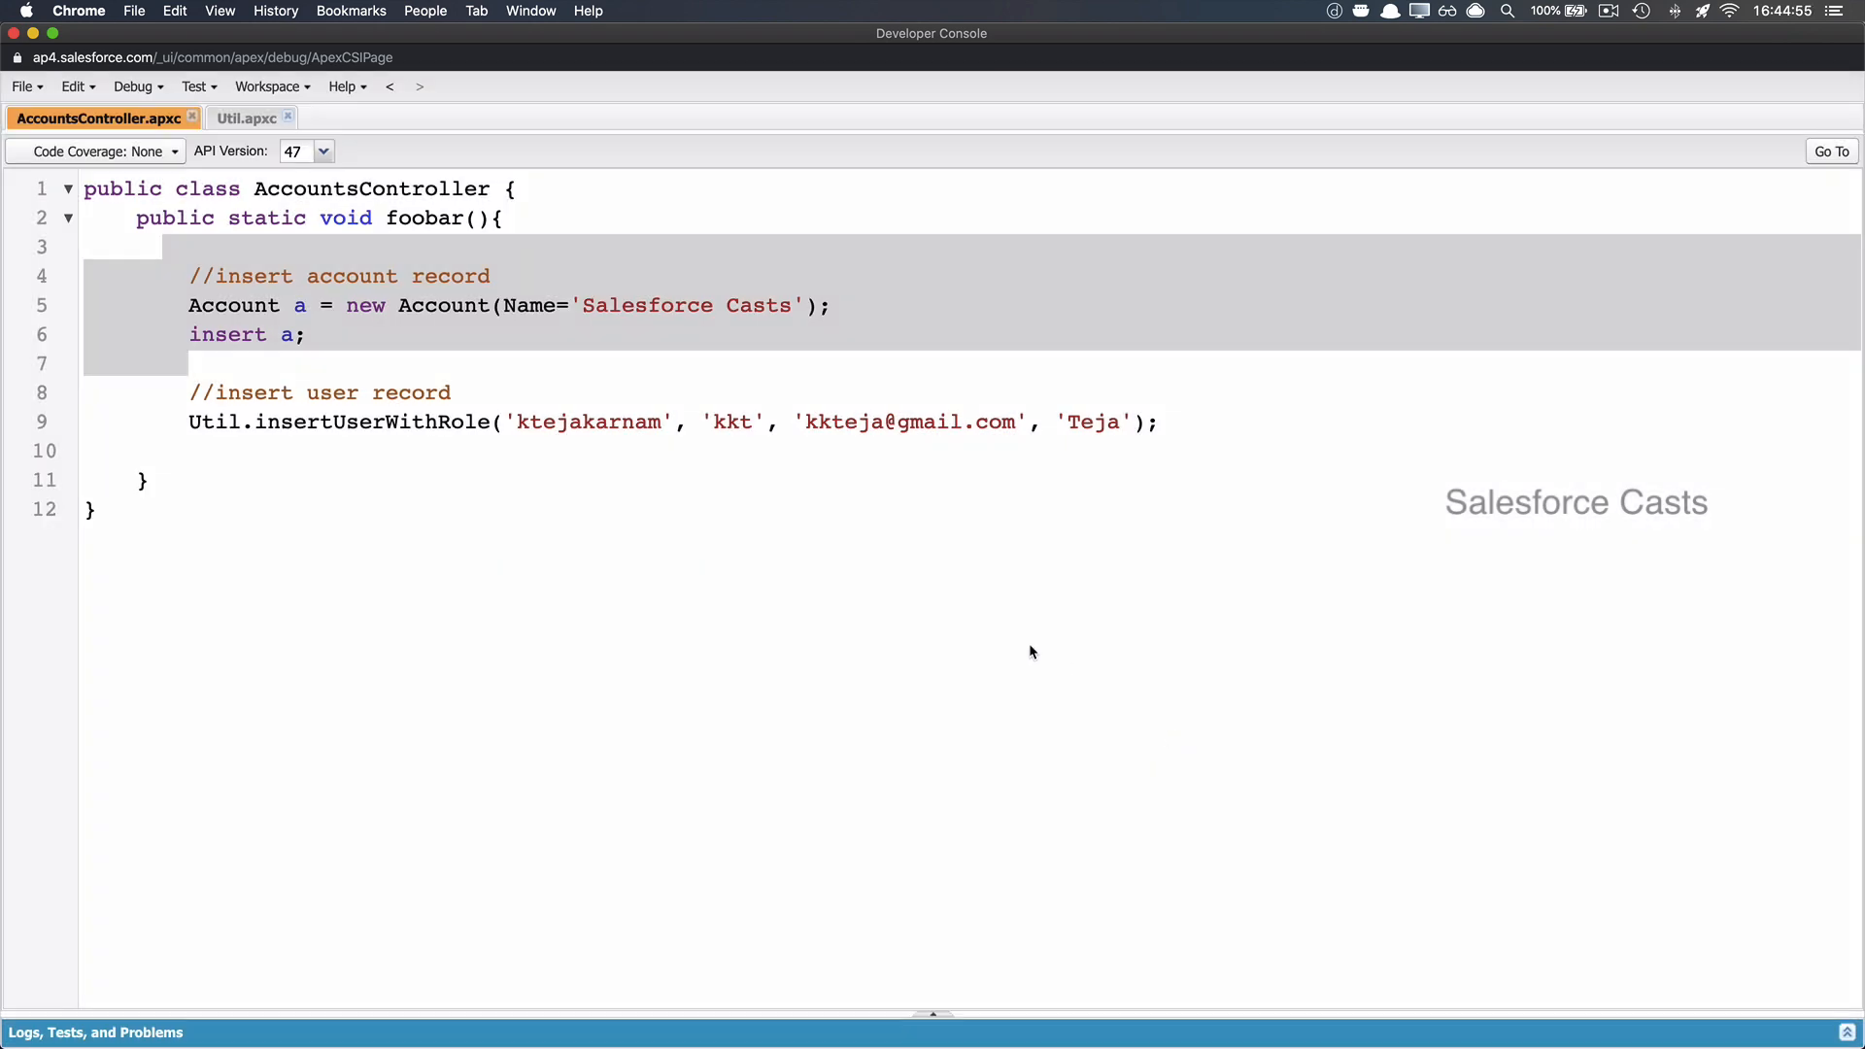